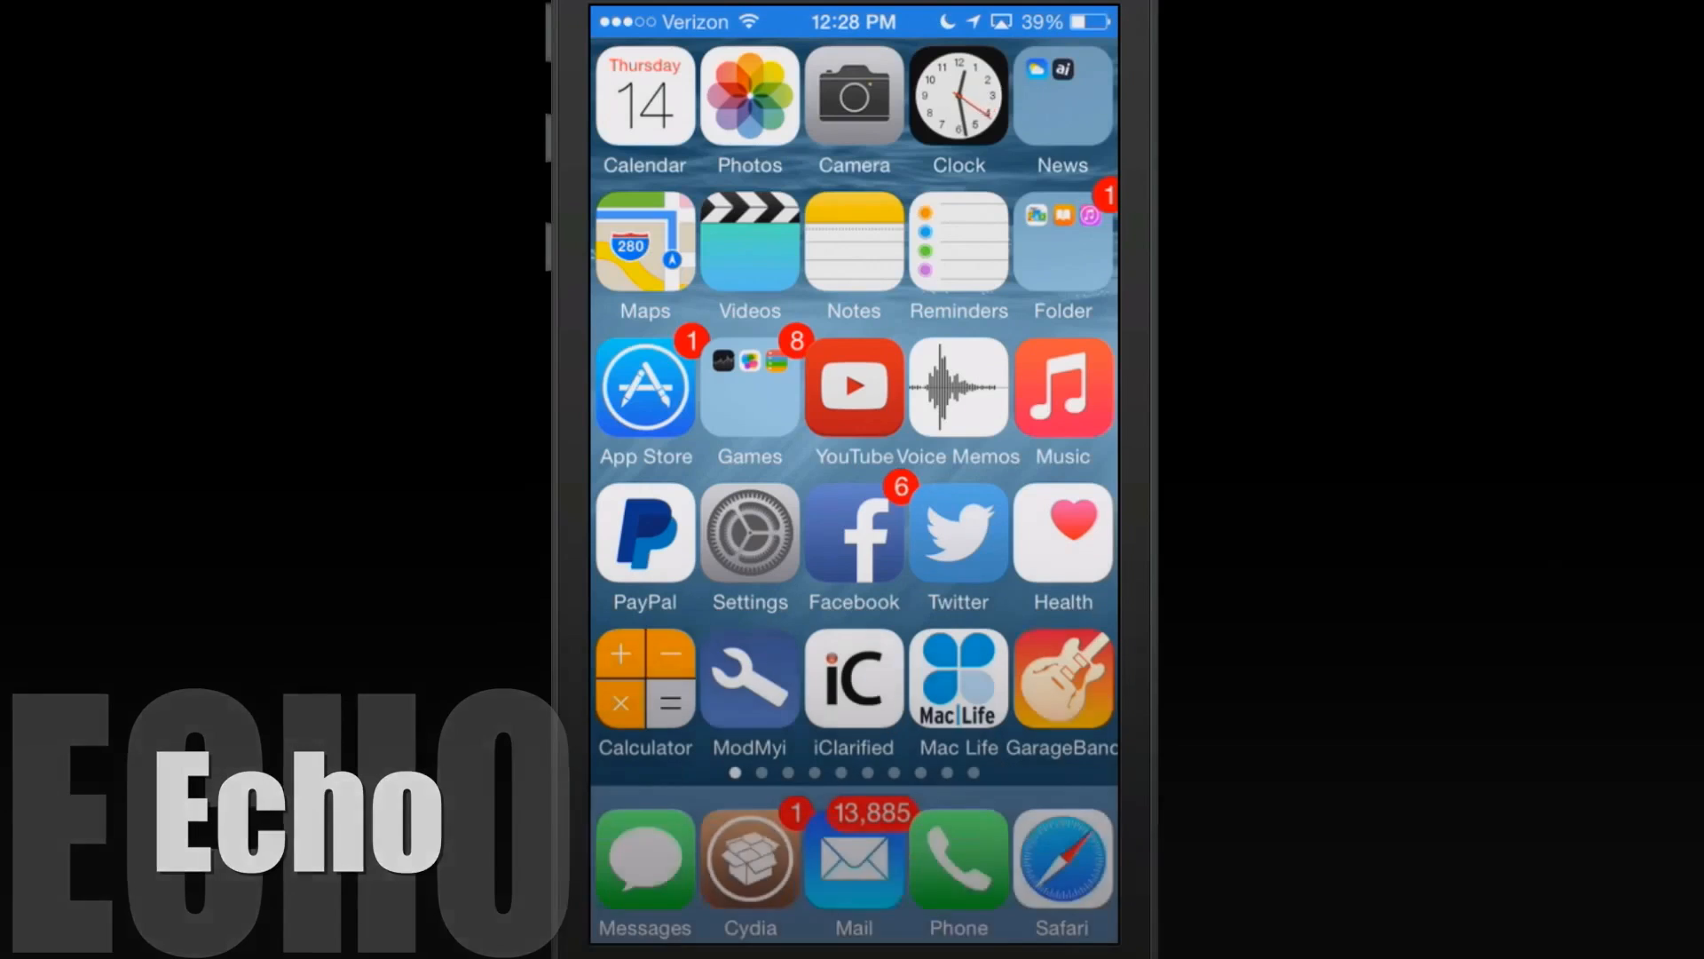
Step: Open Settings, scroll to the tweaks section, and open Echo's sound settings page
left_click(749, 533)
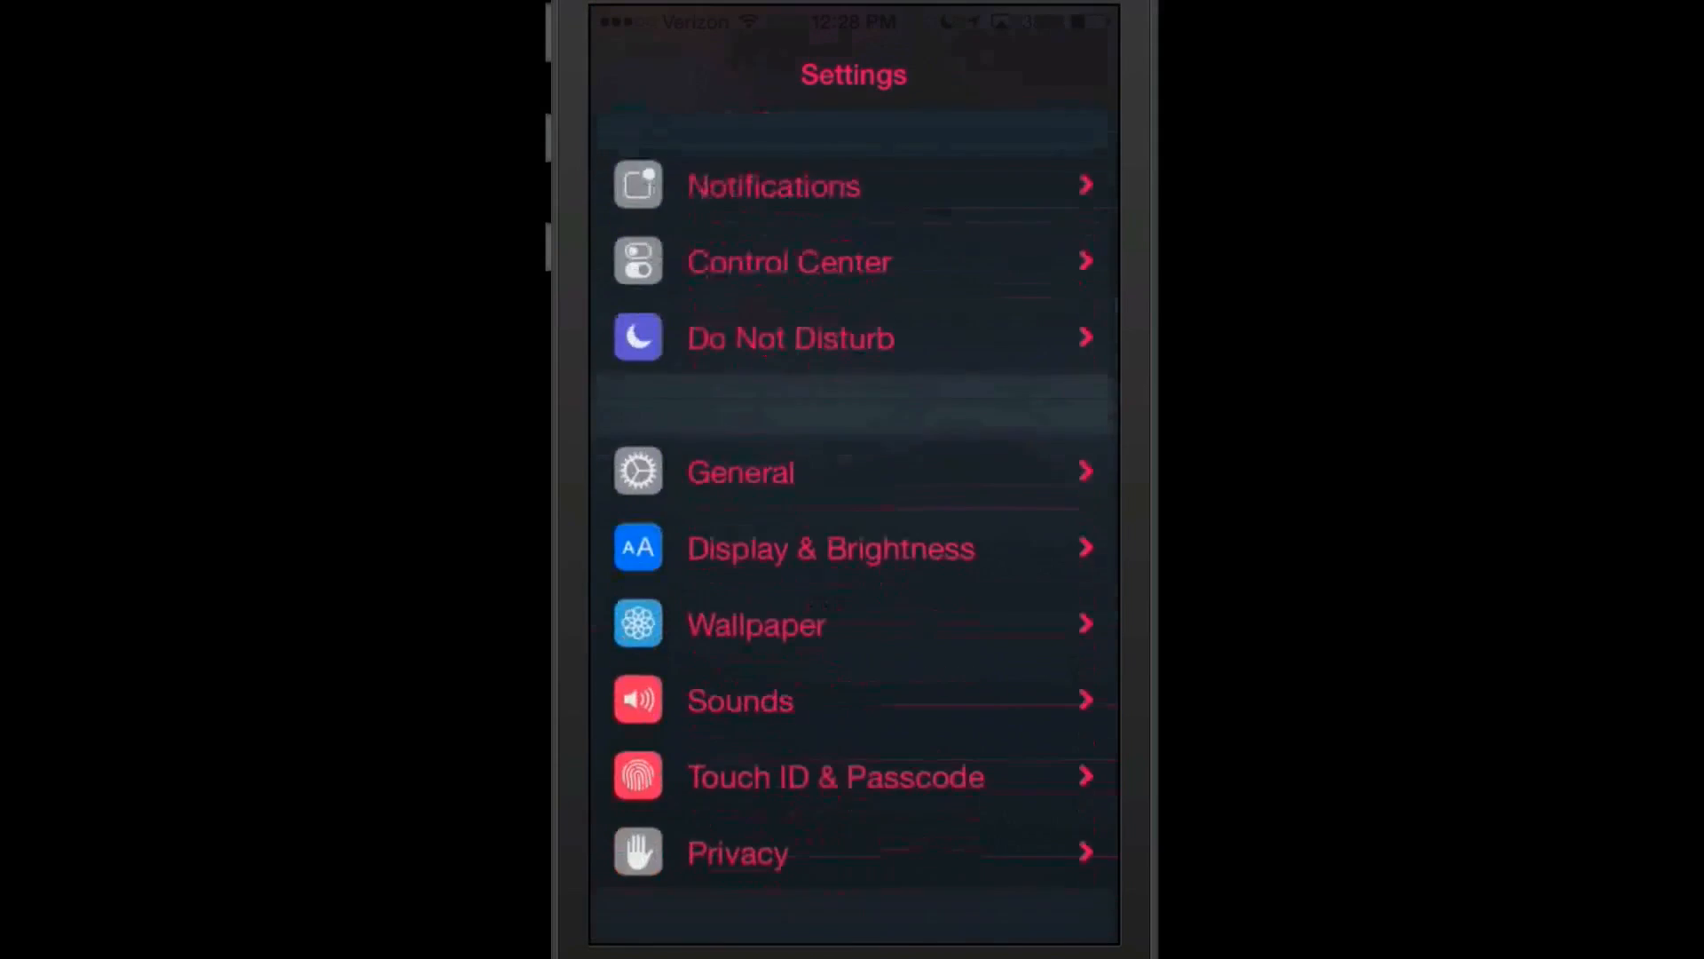
scroll("down", 3)
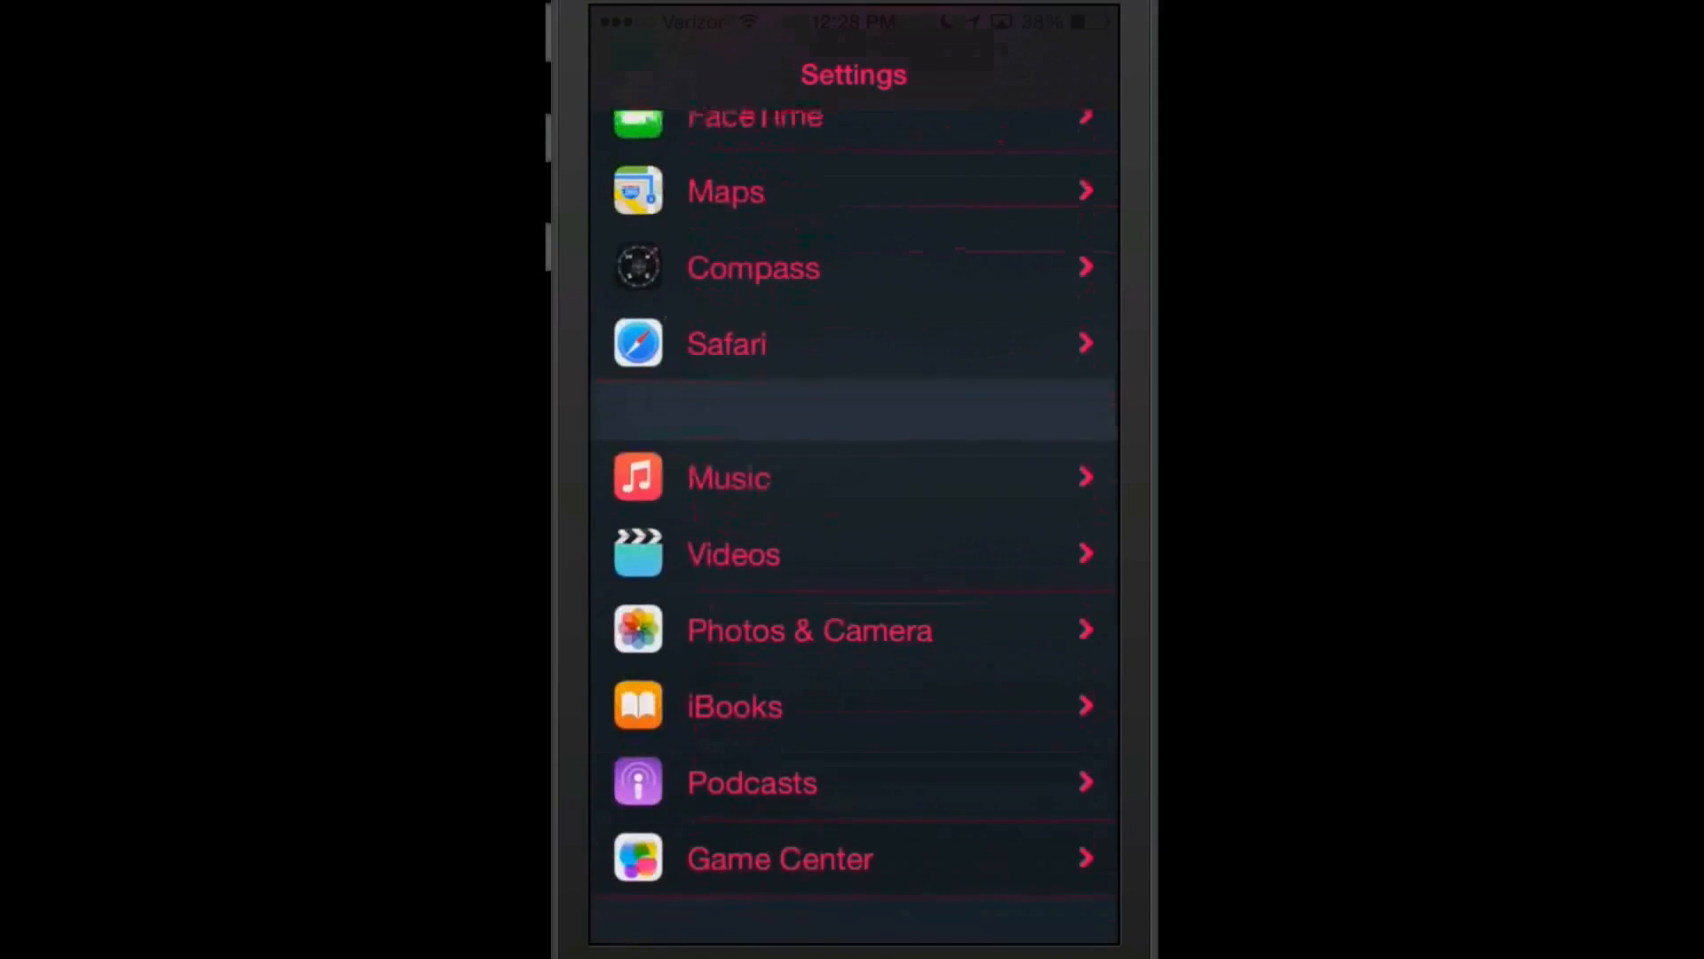
scroll("down", 3)
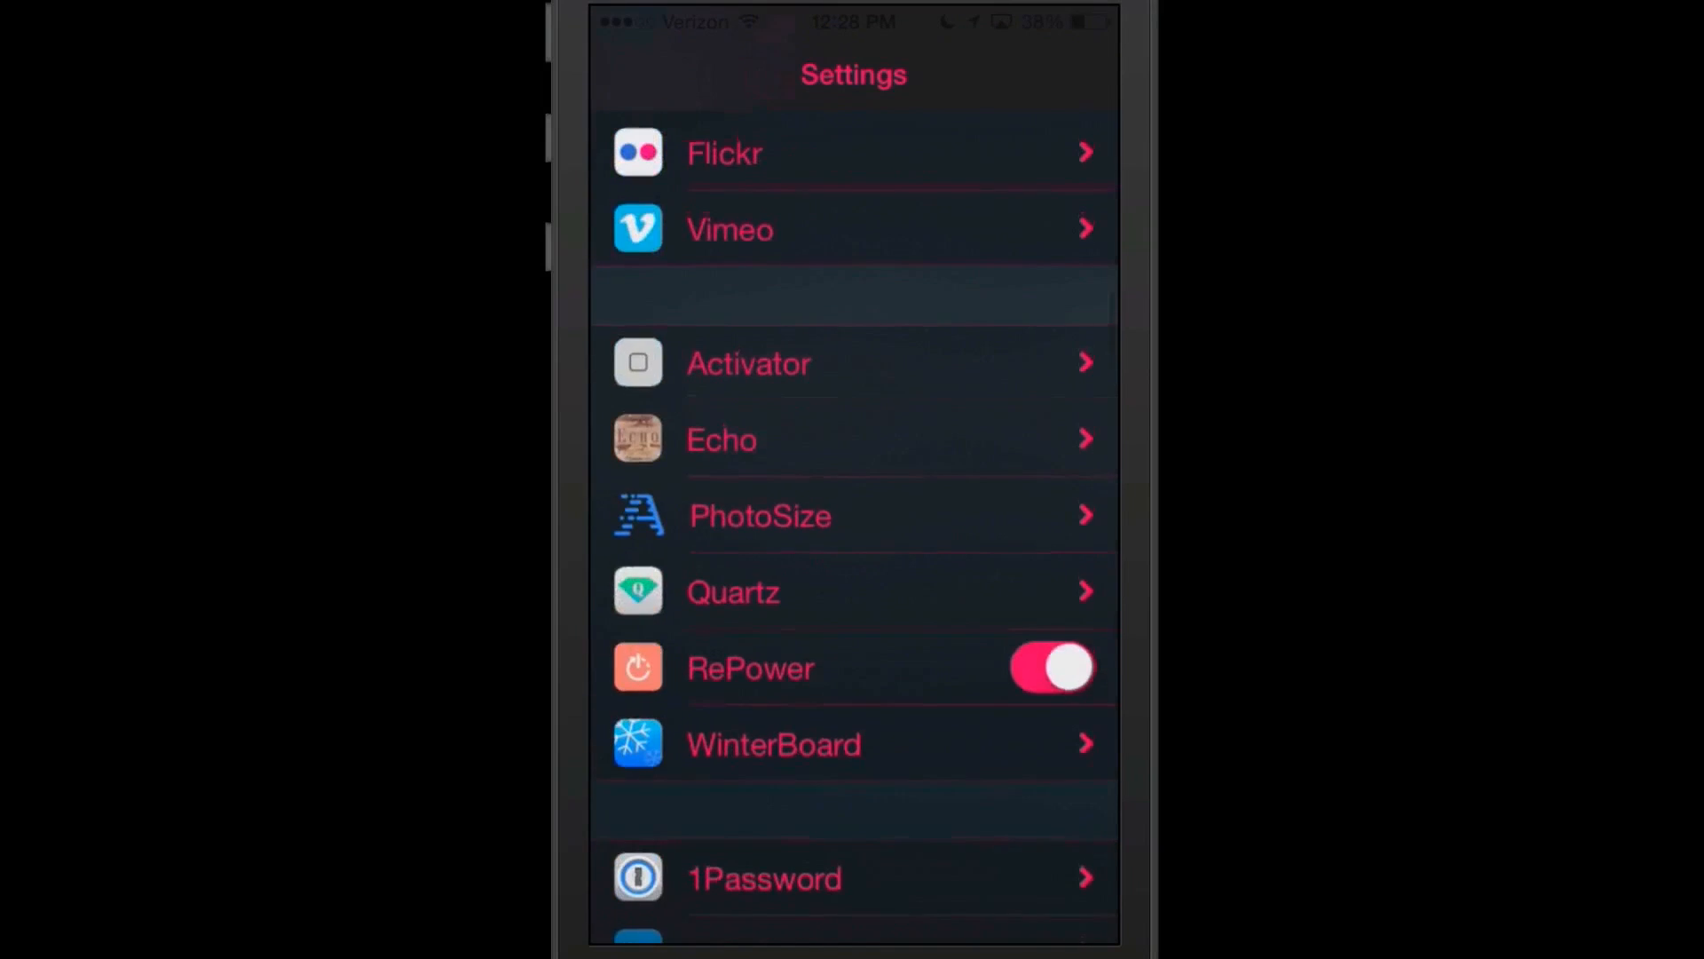
left_click(722, 439)
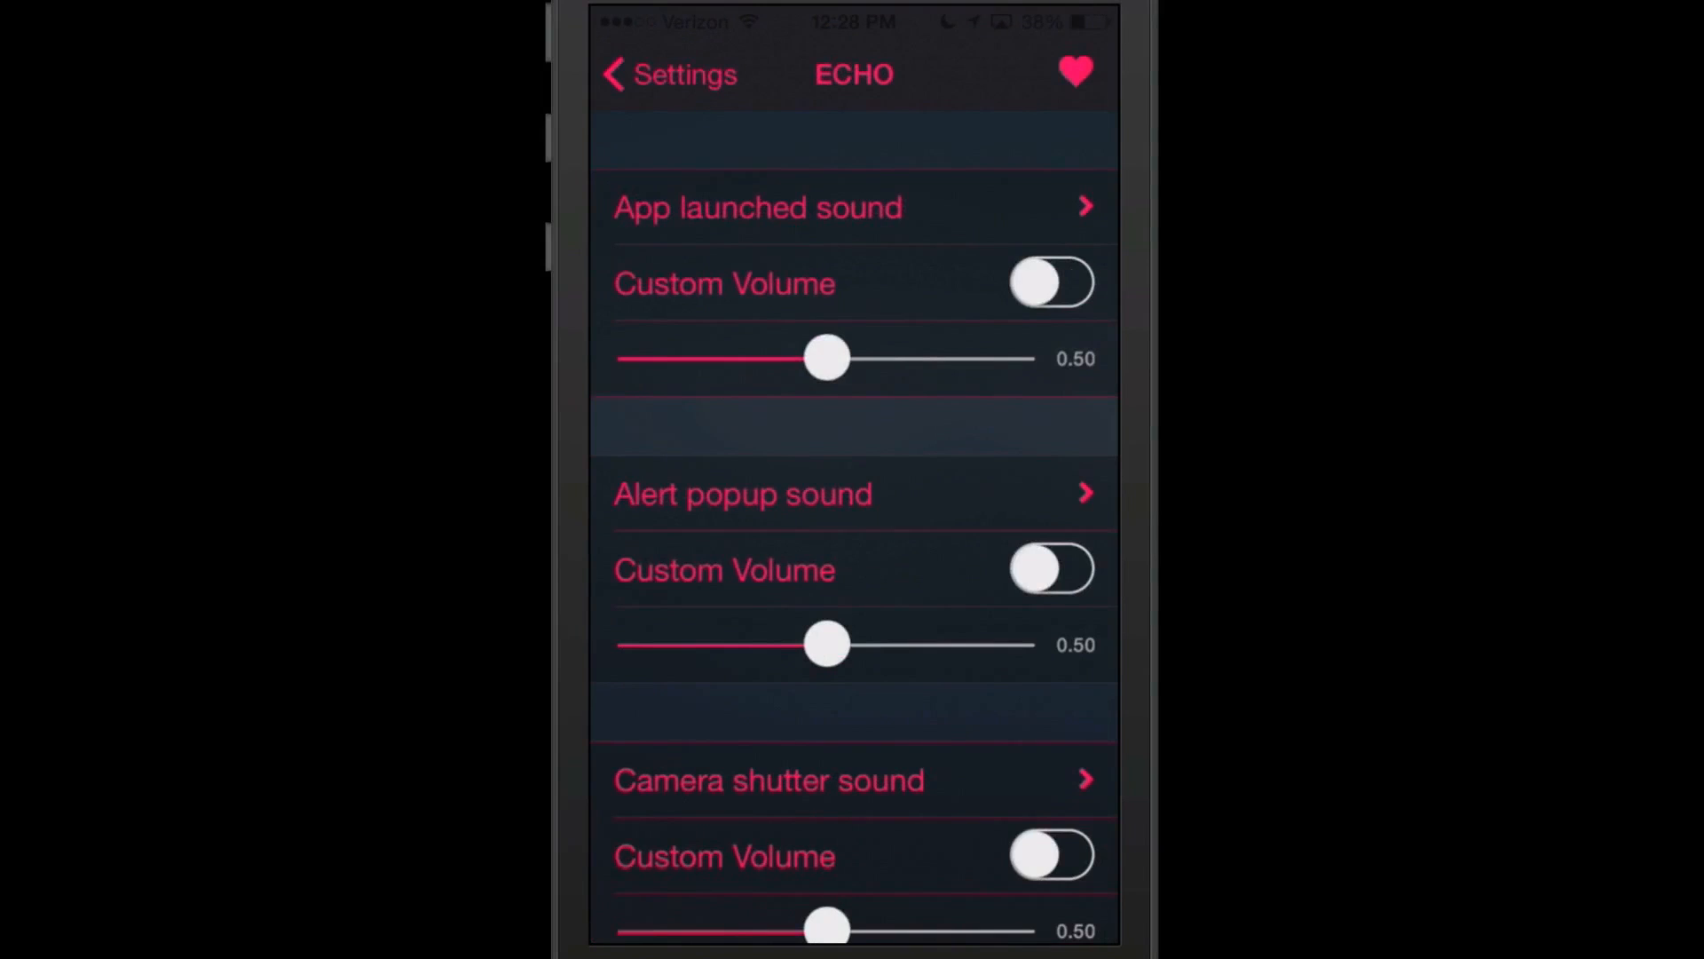
Step: Set Echo's app launch sound to DoorBell.mp3 at volume 0.92, then return home
left_click(757, 207)
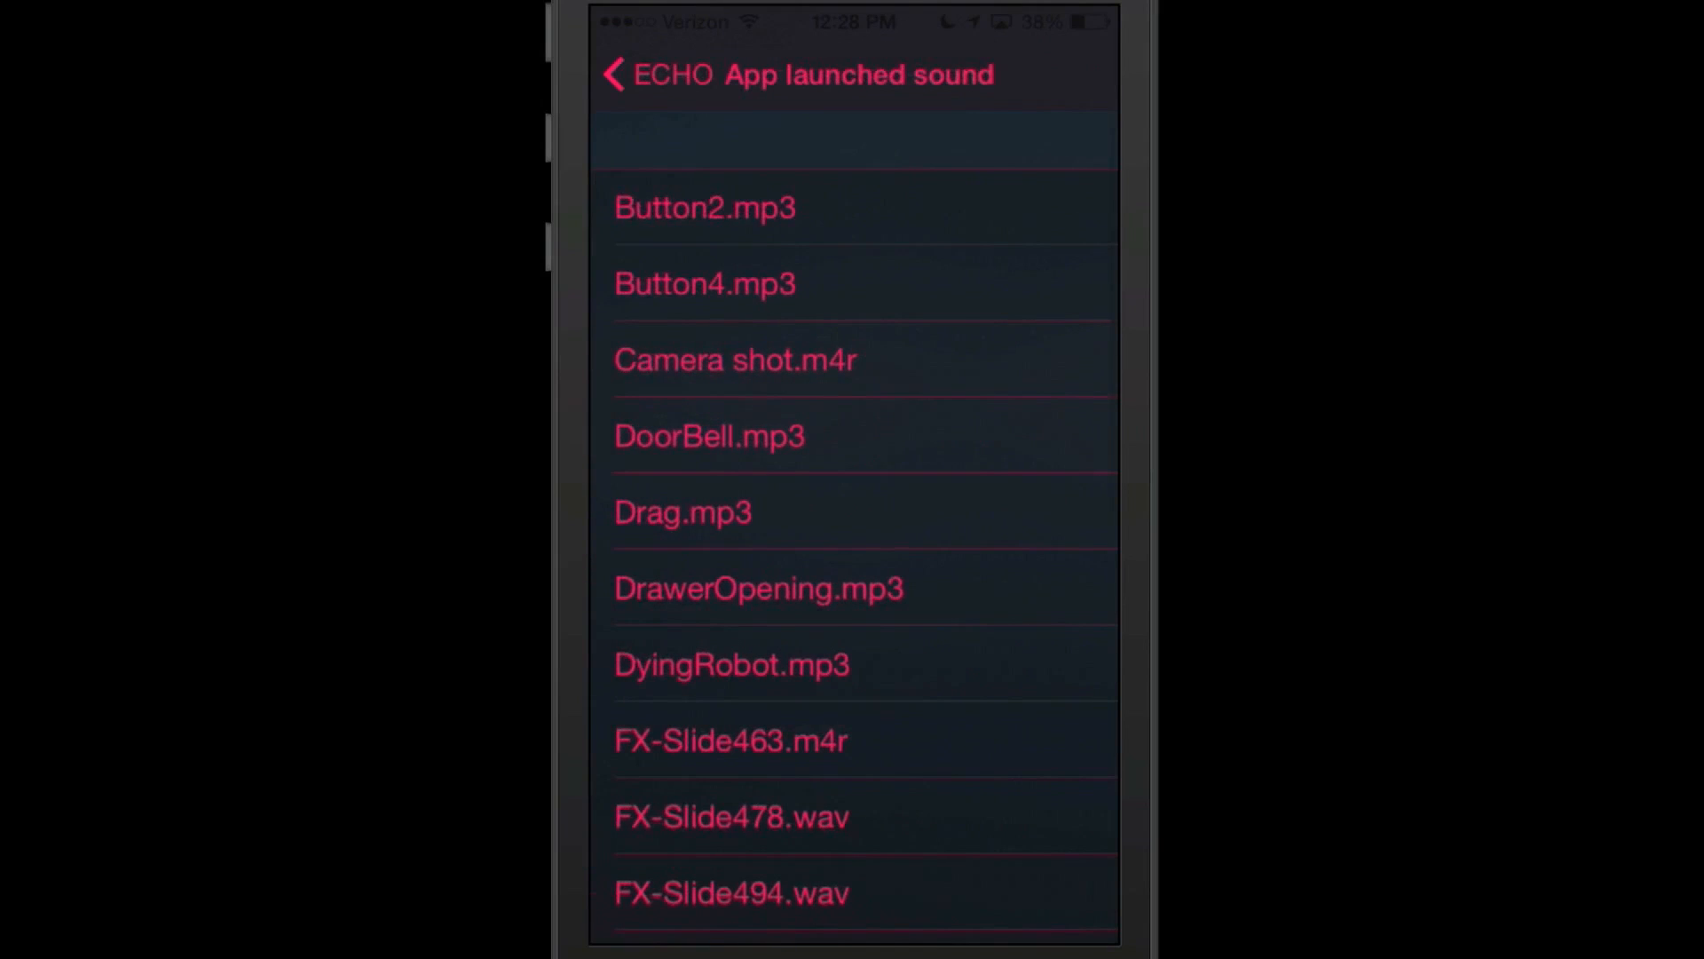
left_click(709, 436)
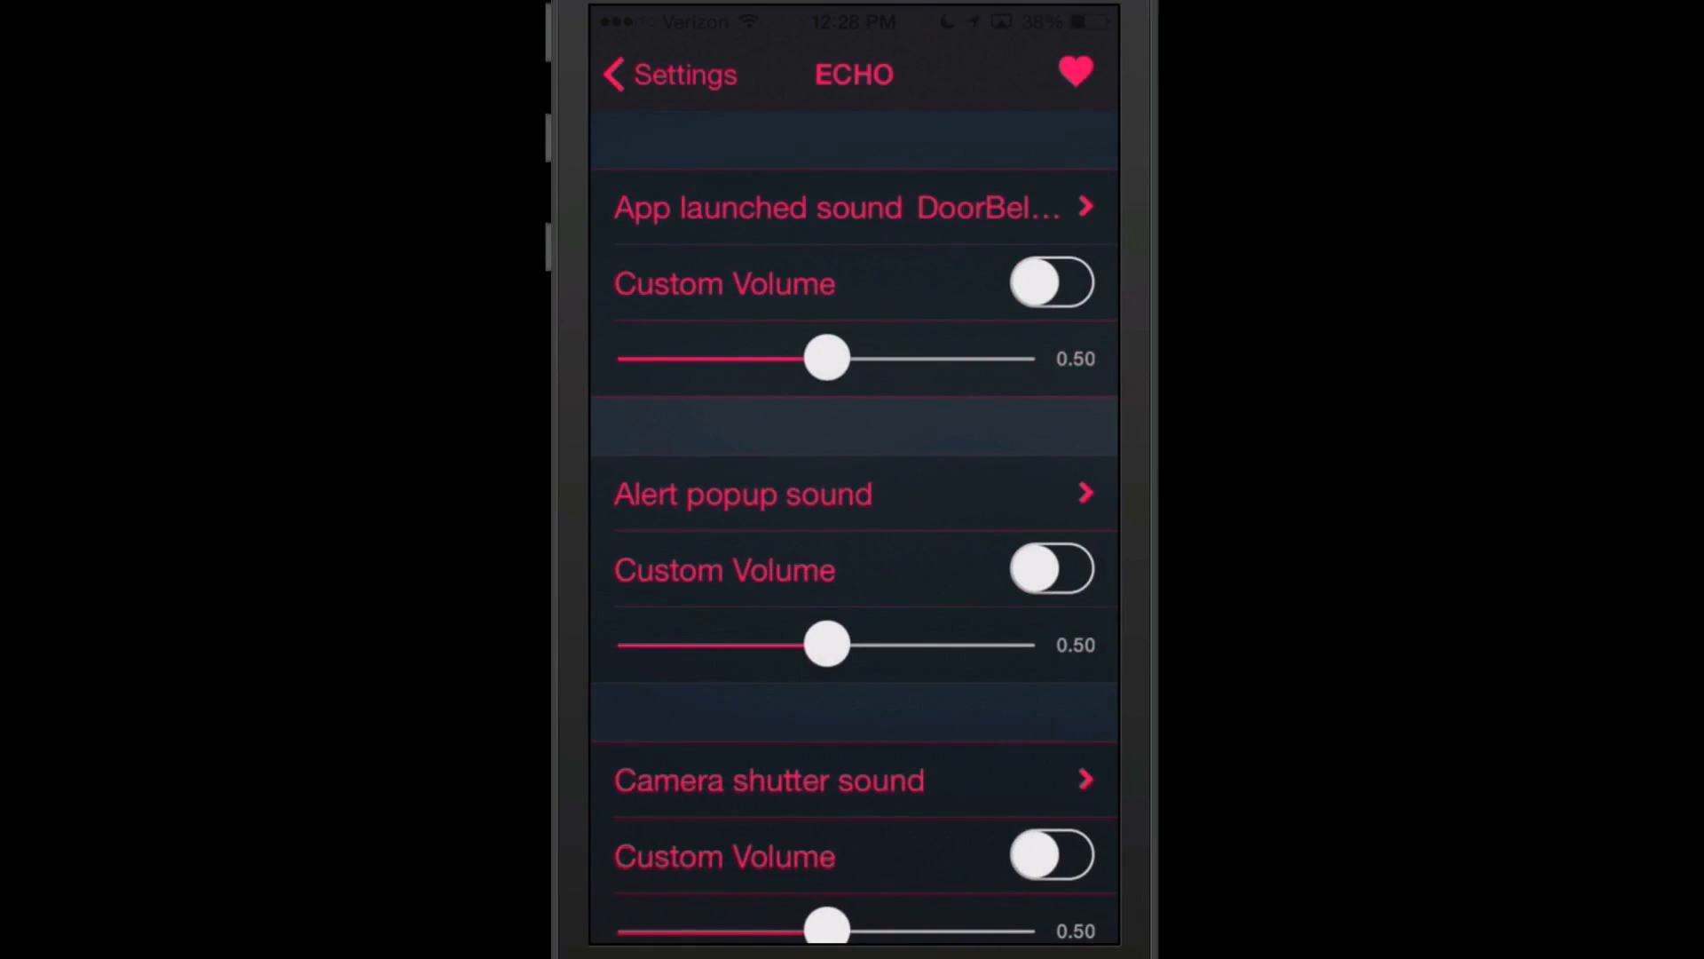
left_click_drag(827, 358, 938, 358)
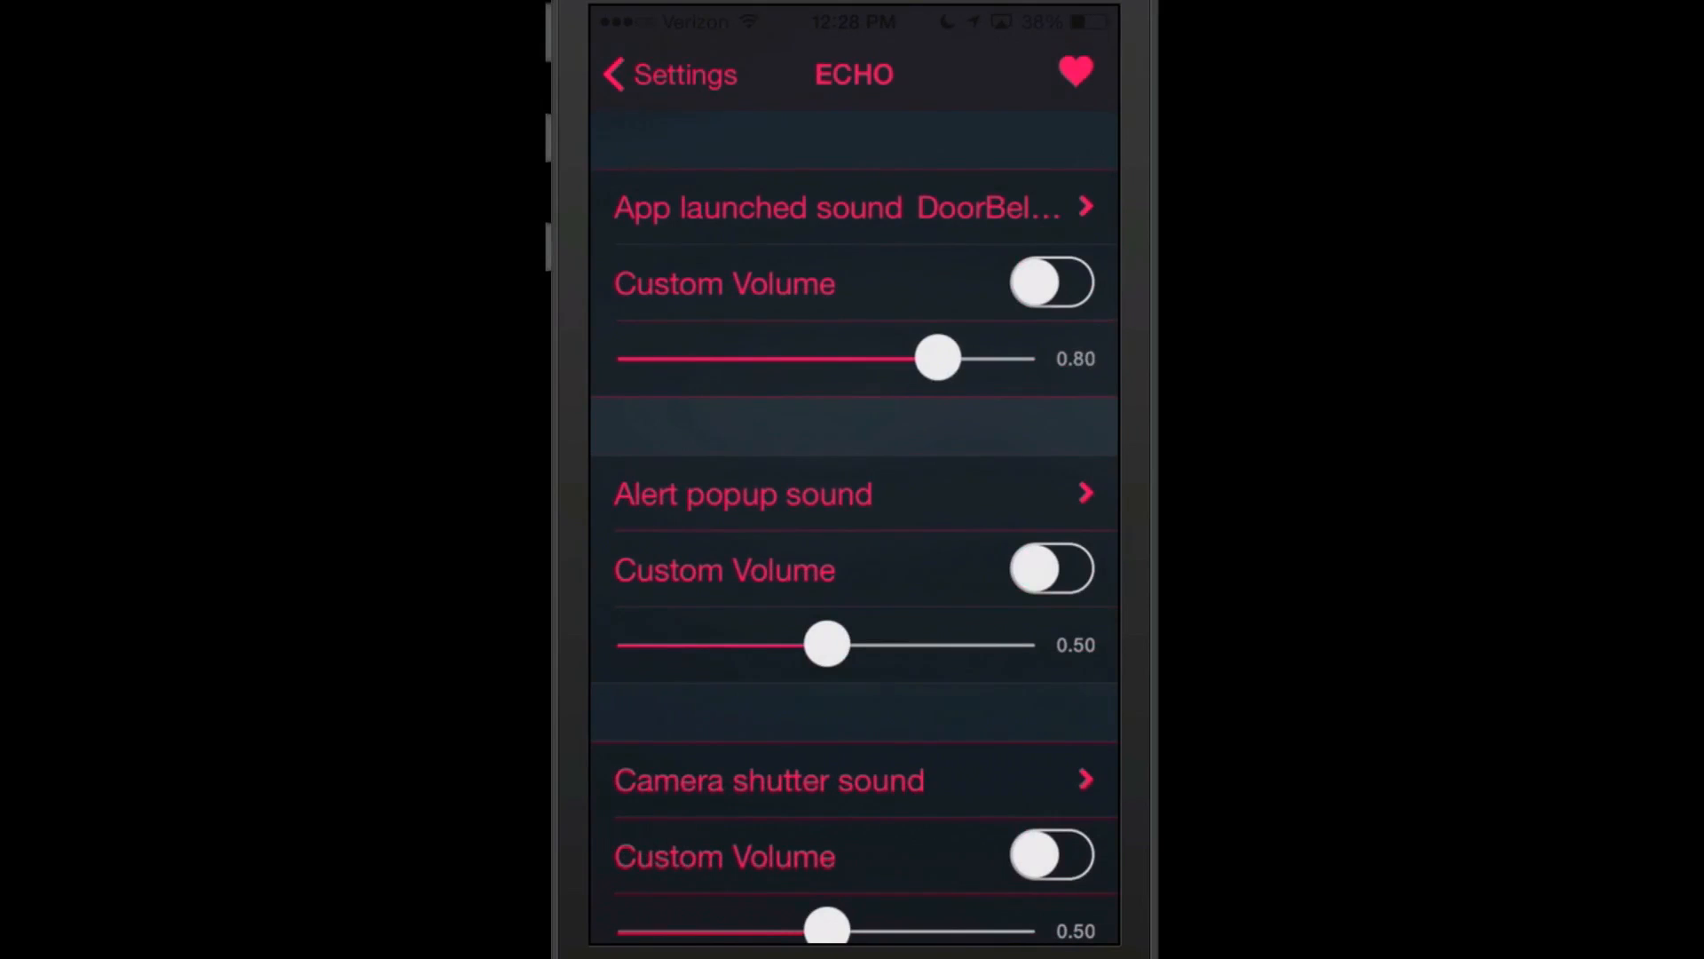
left_click_drag(937, 358, 982, 359)
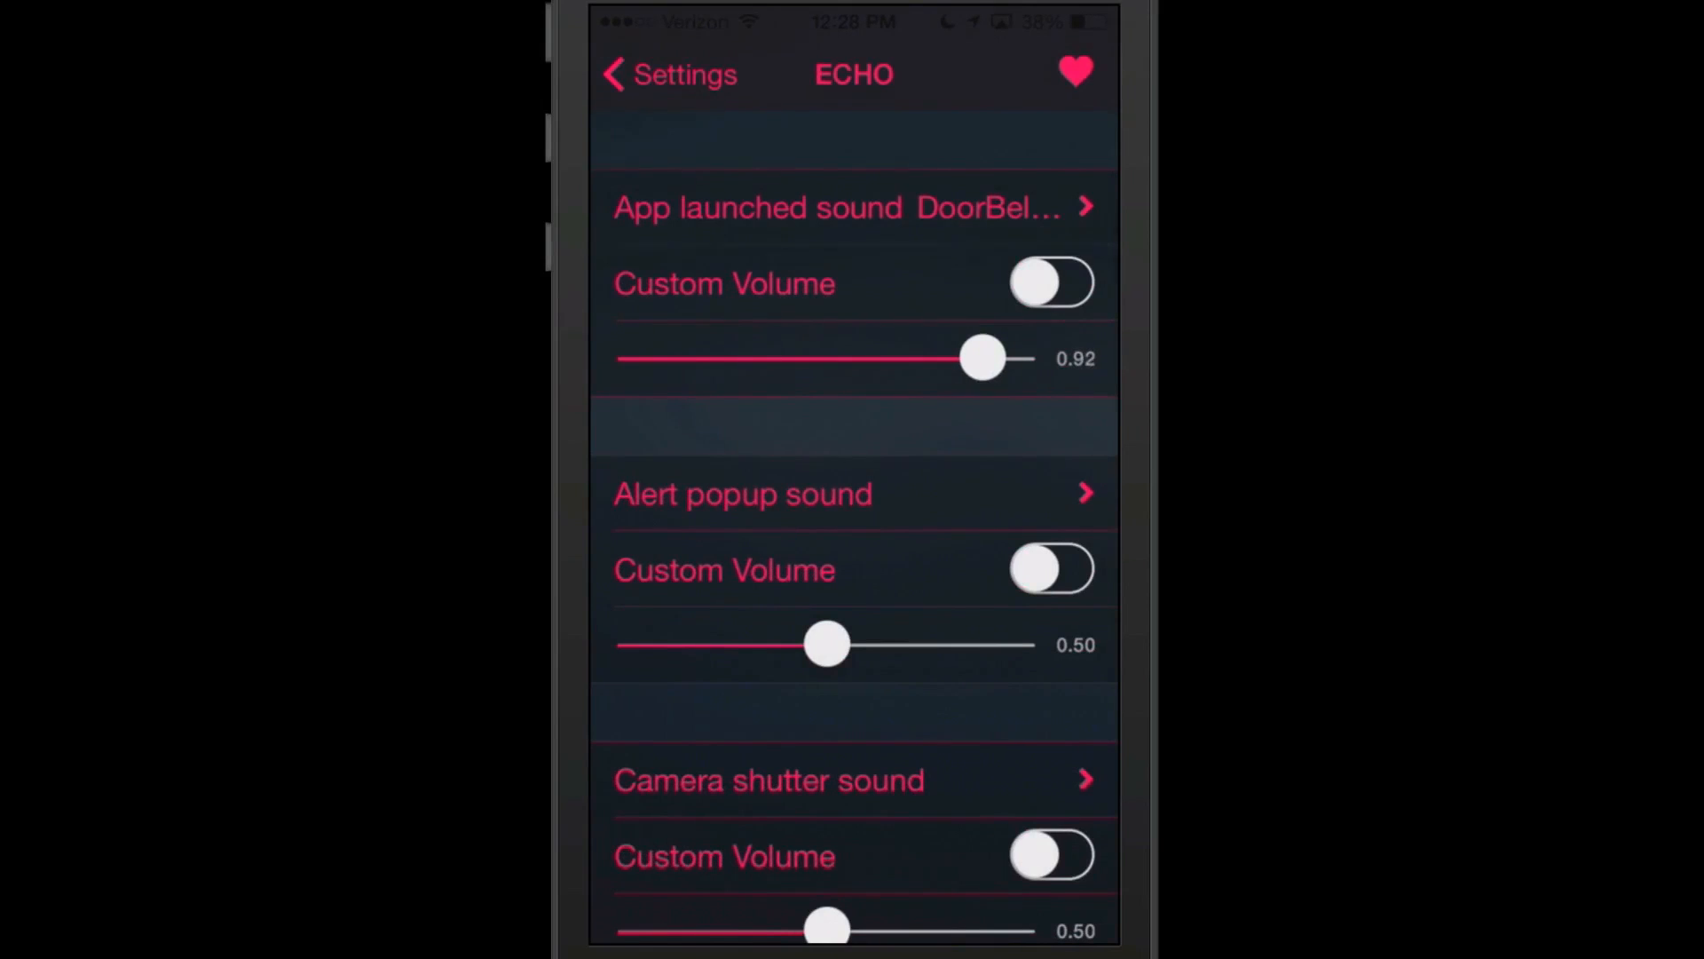
left_click(1050, 282)
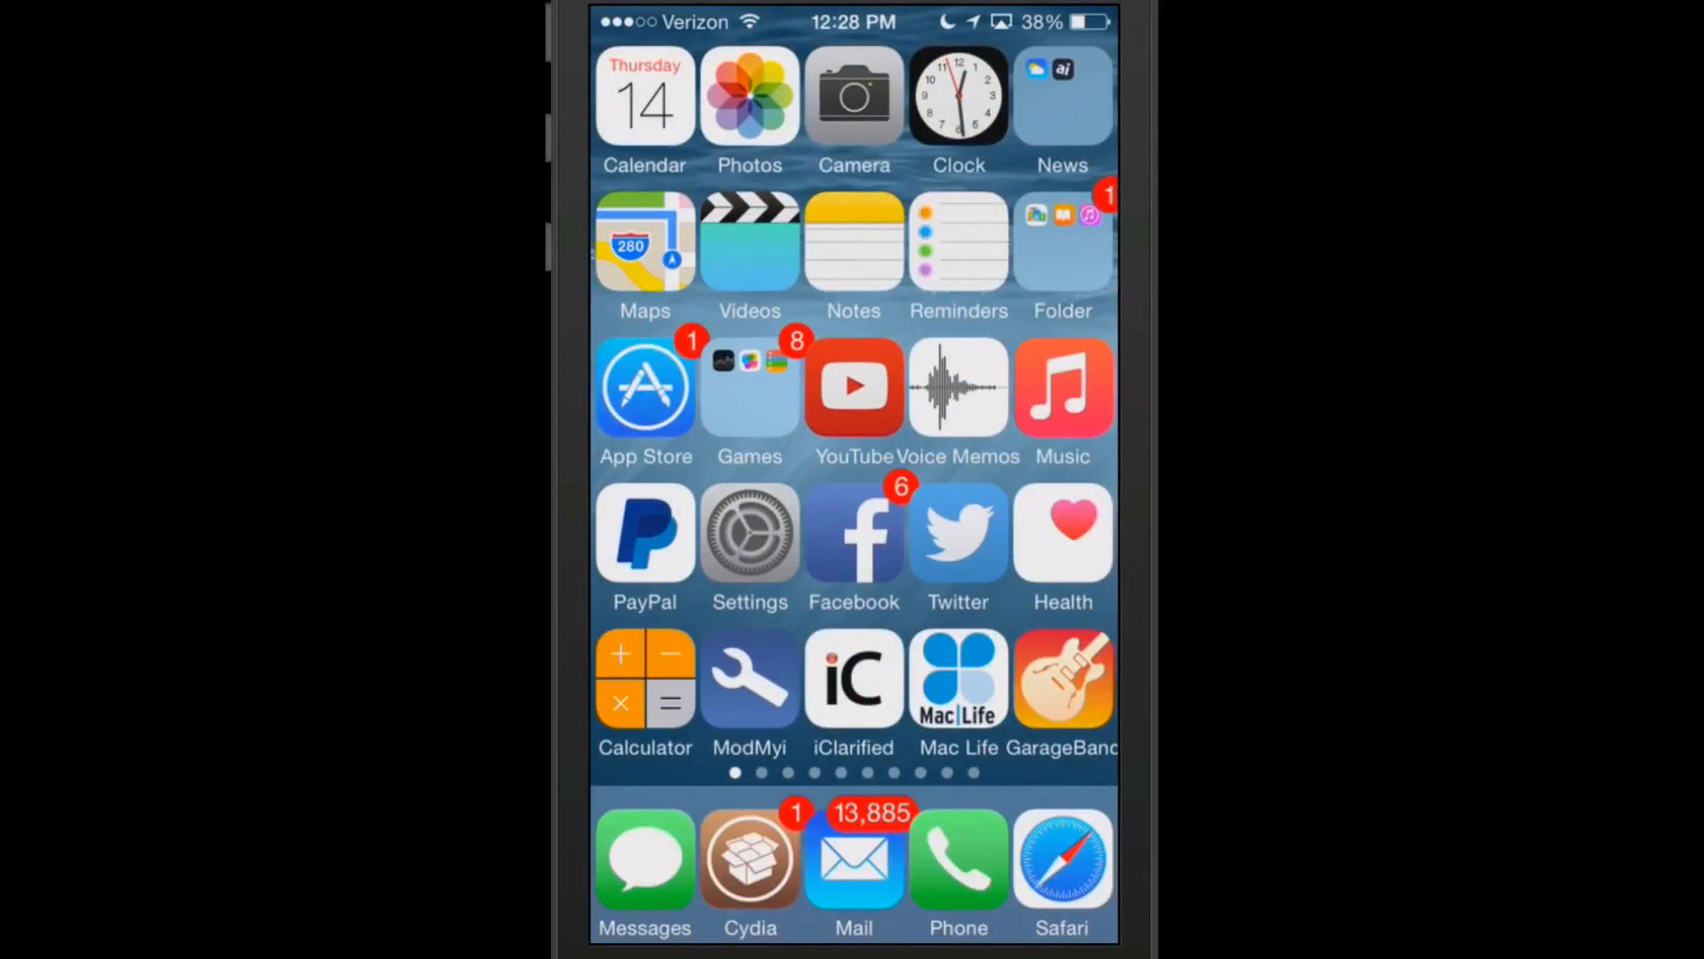
Step: Reopen Echo settings showing Custom Volume on and app launch volume at 1.00
left_click(853, 95)
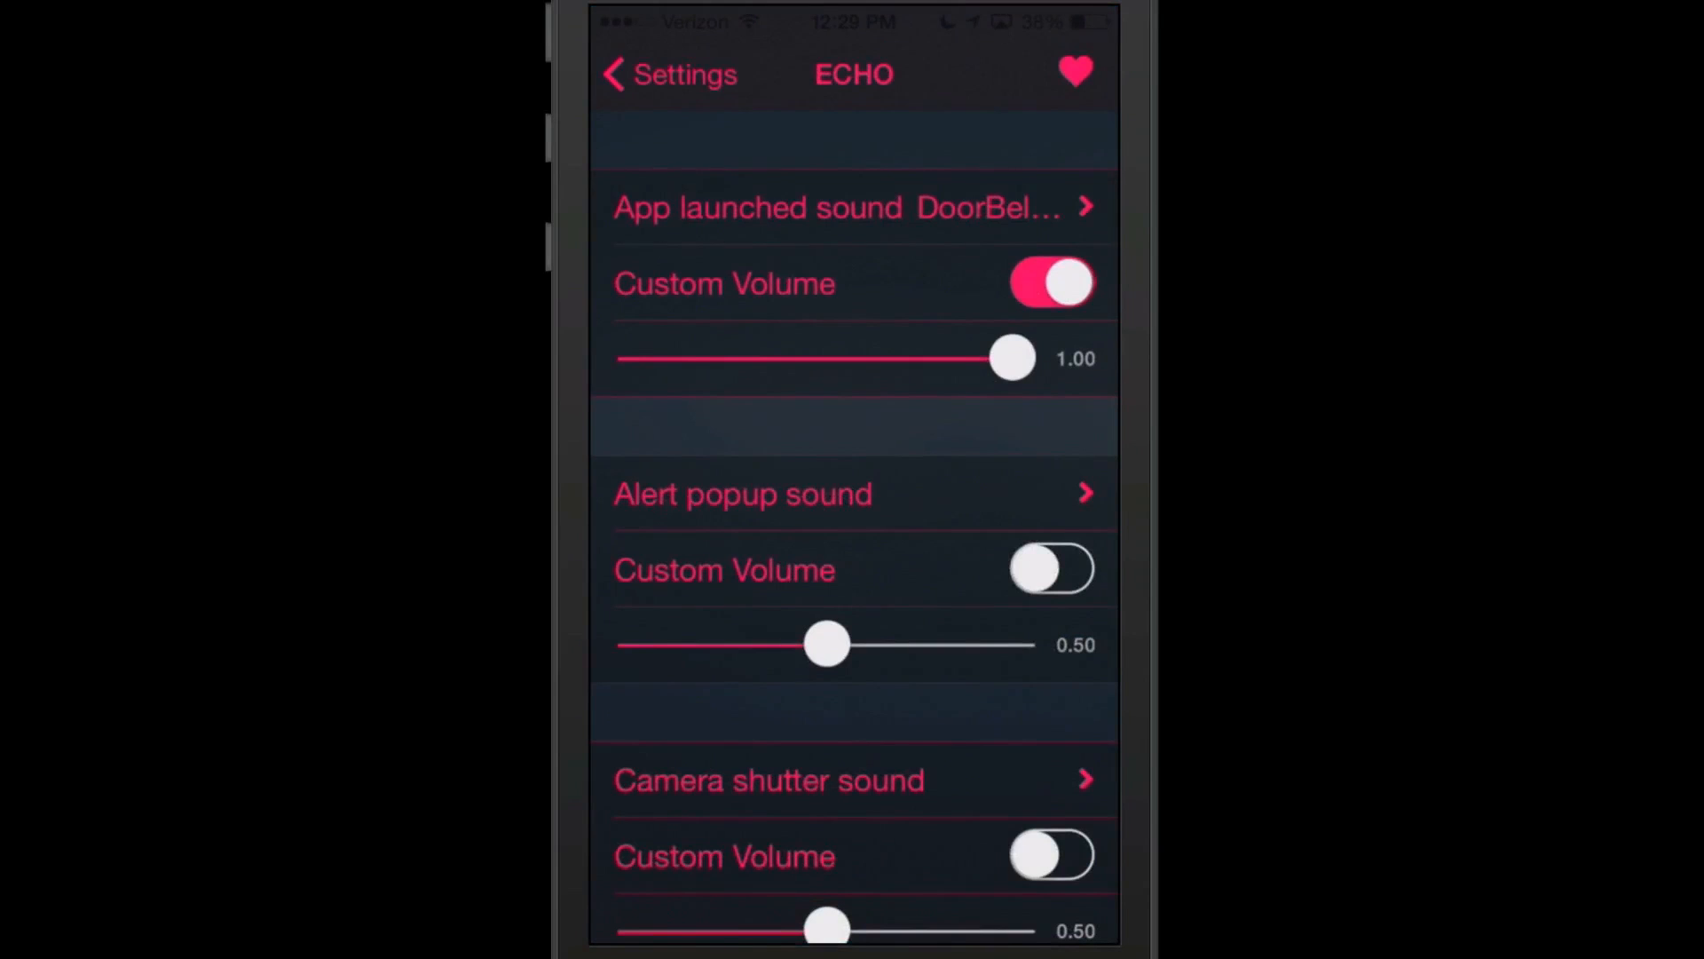
Step: Change Echo's app launch sound to None and go back to the main Settings list
left_click(853, 208)
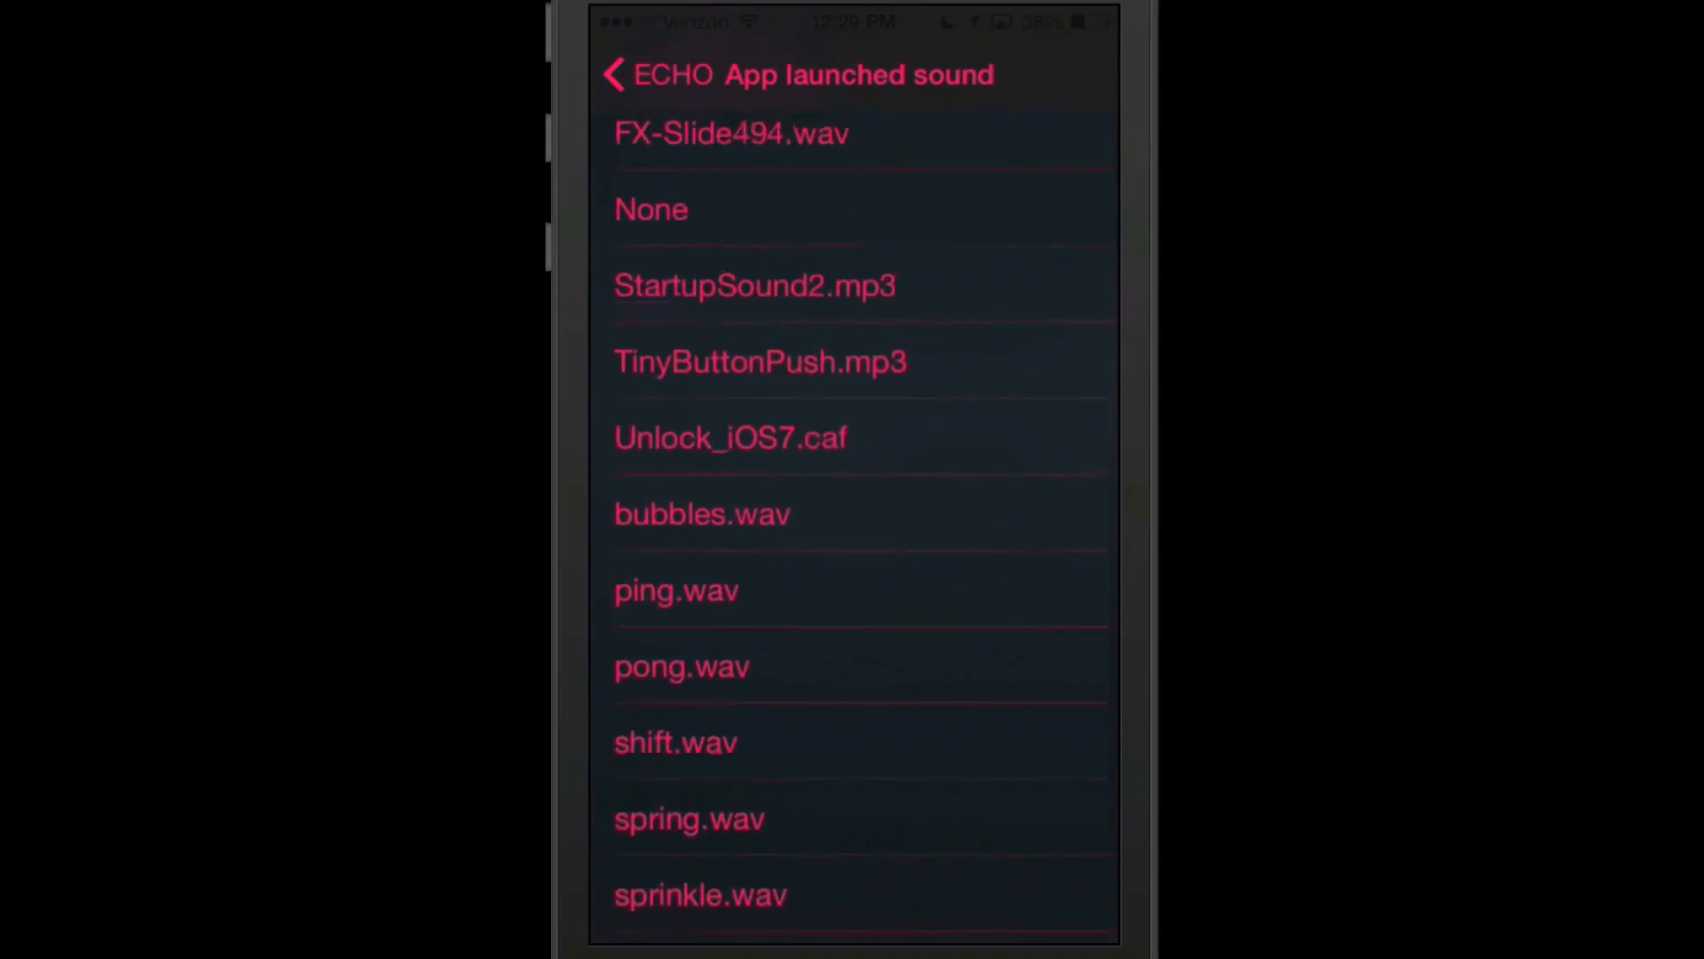
left_click(649, 207)
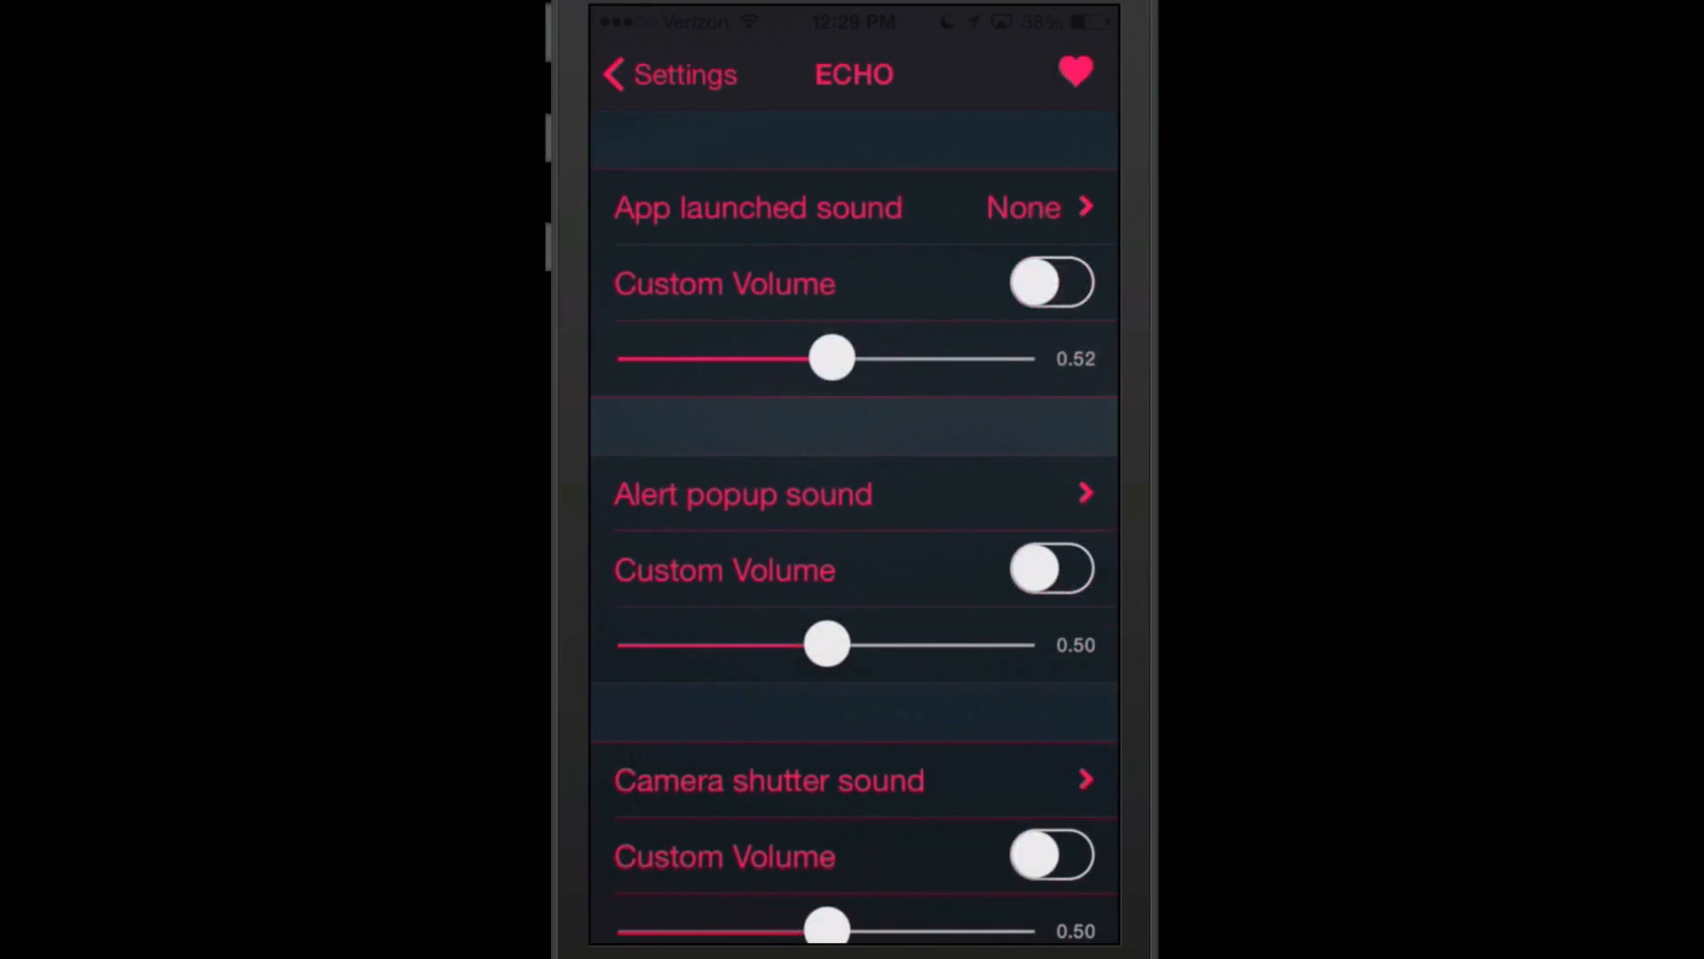
left_click(652, 73)
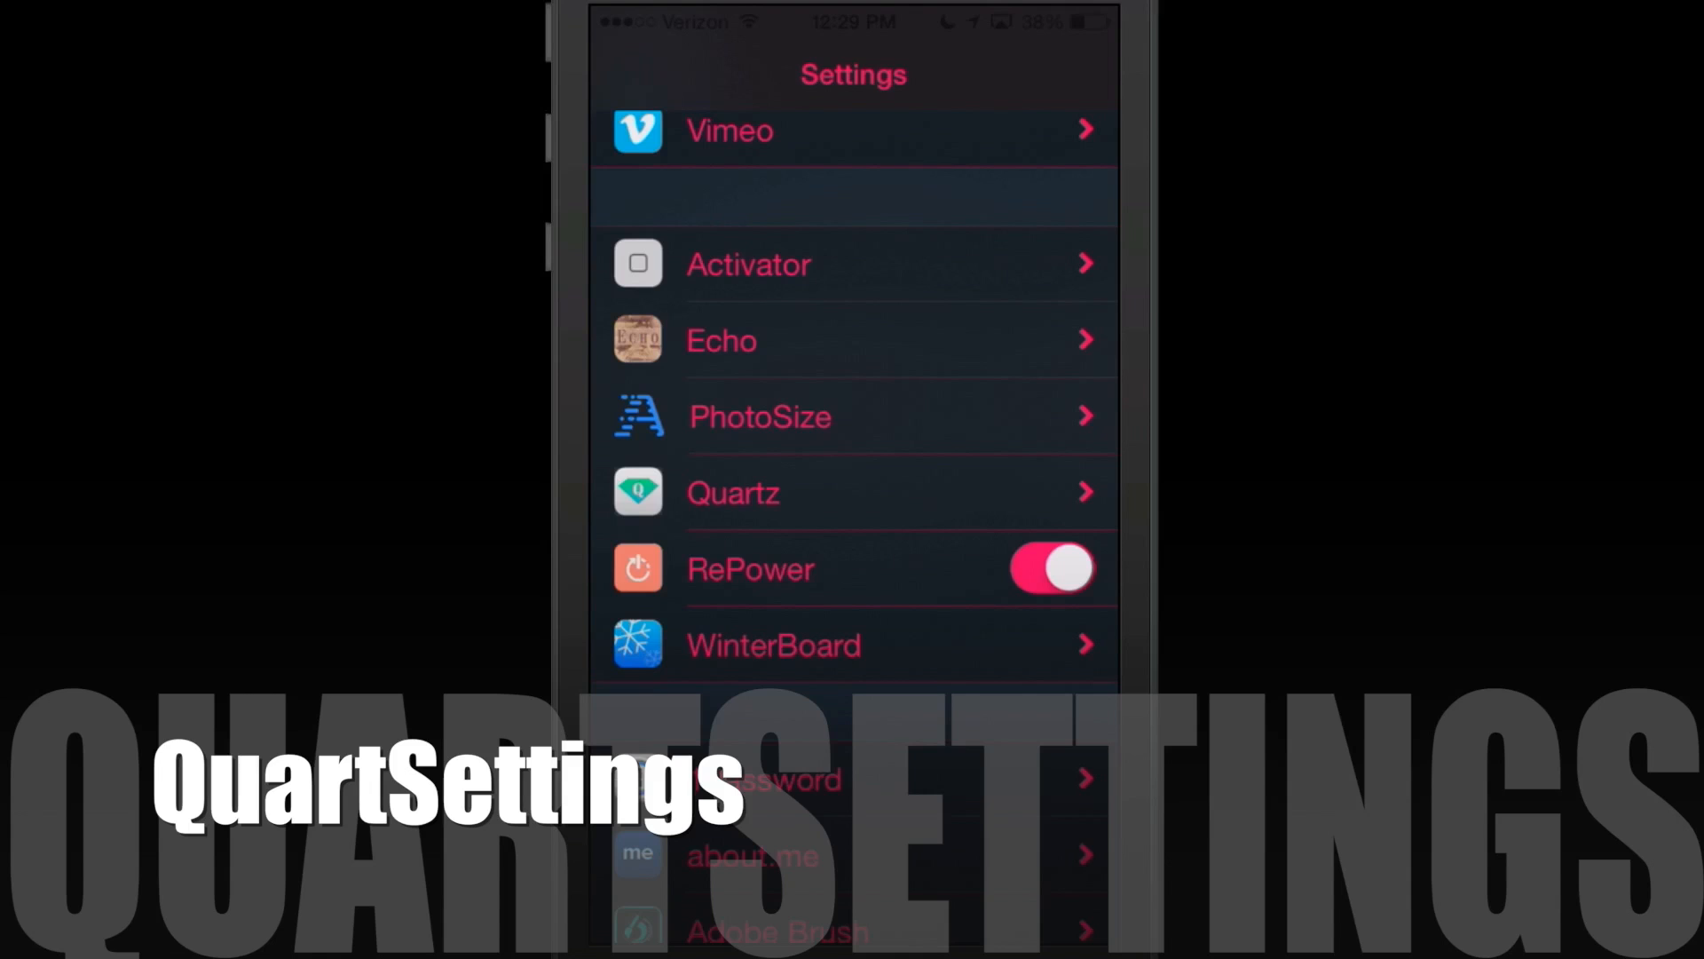
Step: Disable Black Panther in Quartz's Themes list and return to the Settings list
left_click(732, 493)
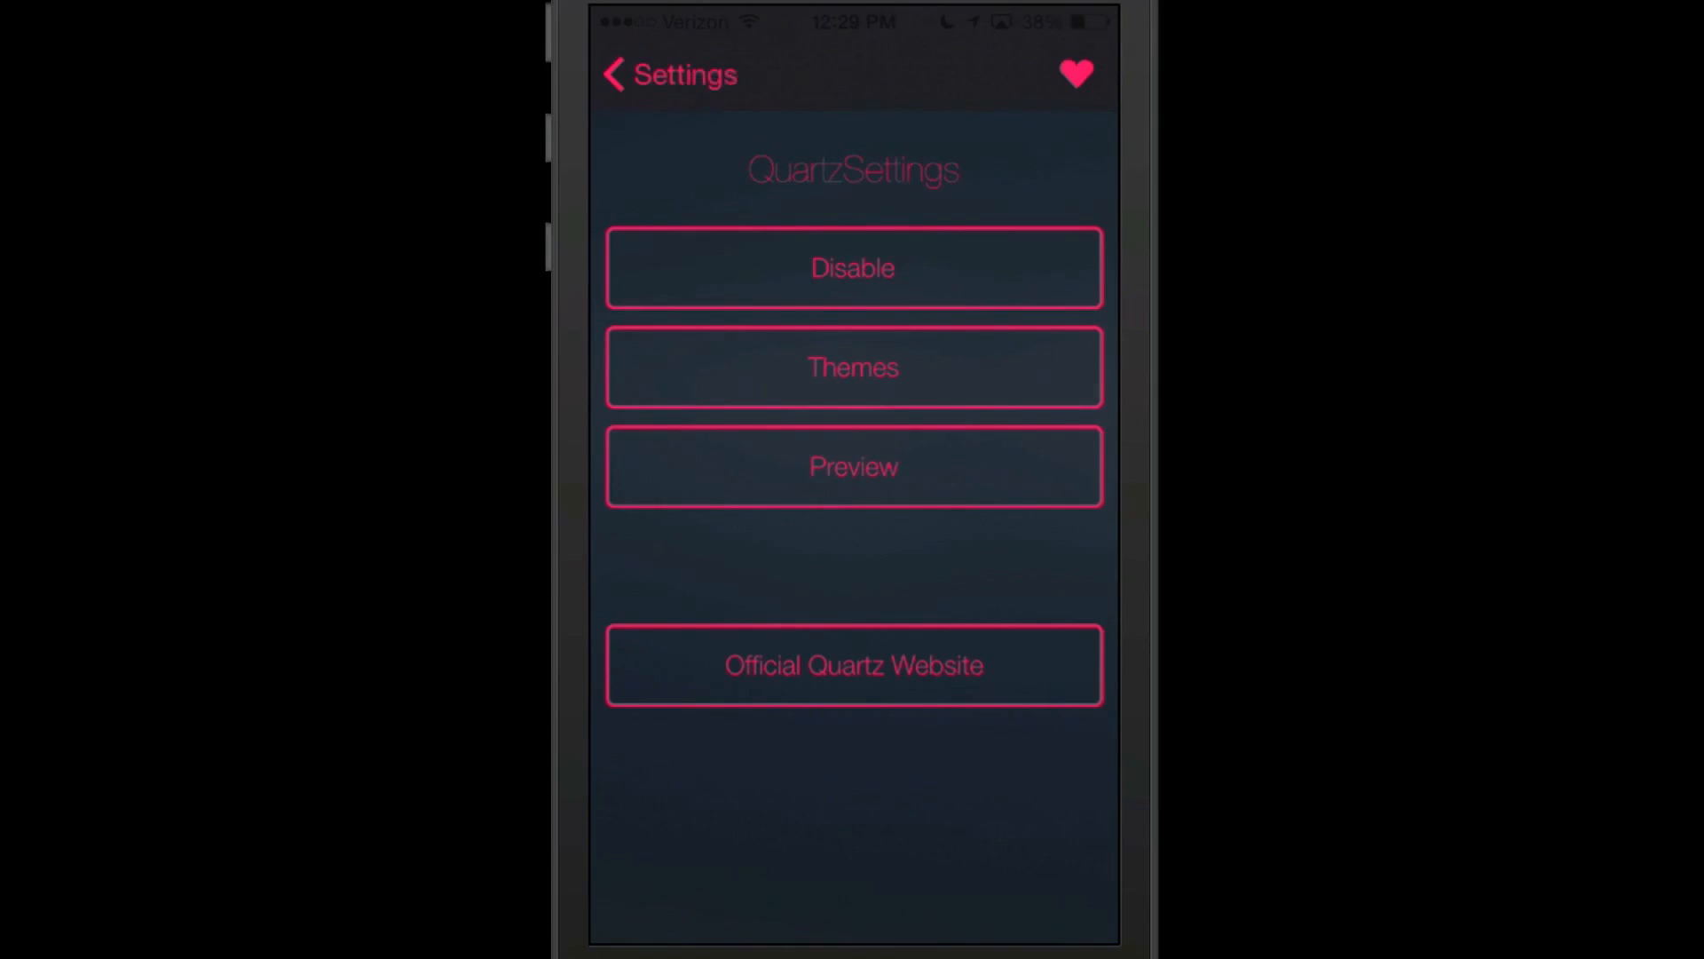
left_click(853, 366)
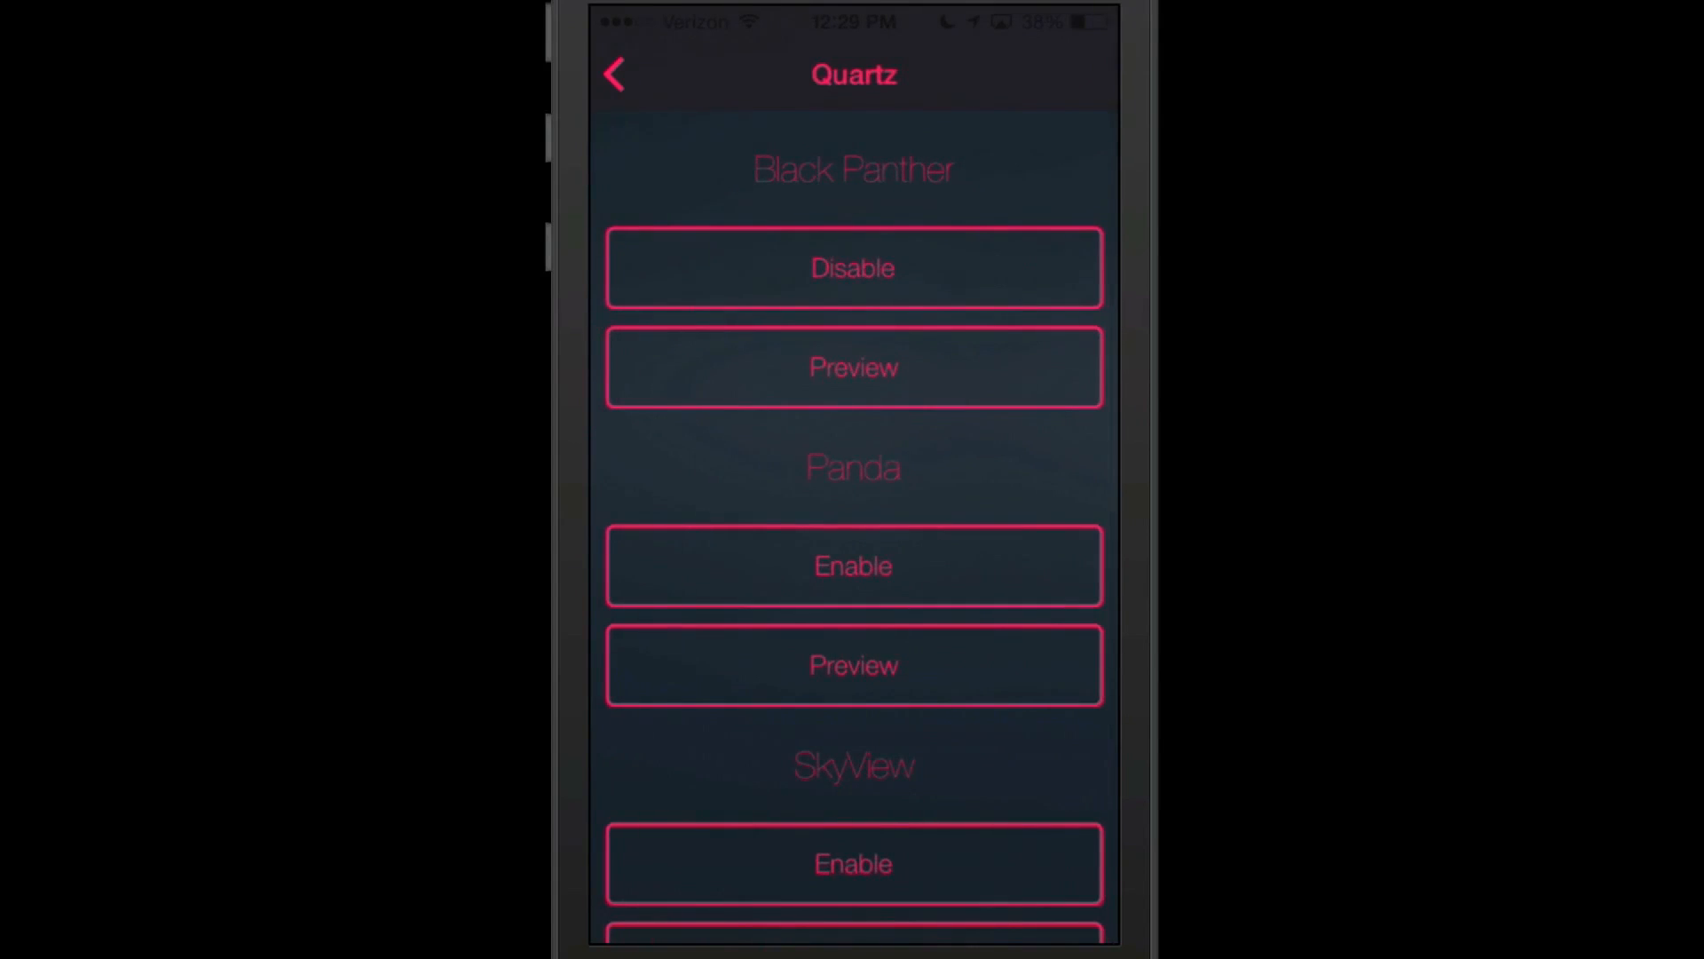
scroll("down", 3)
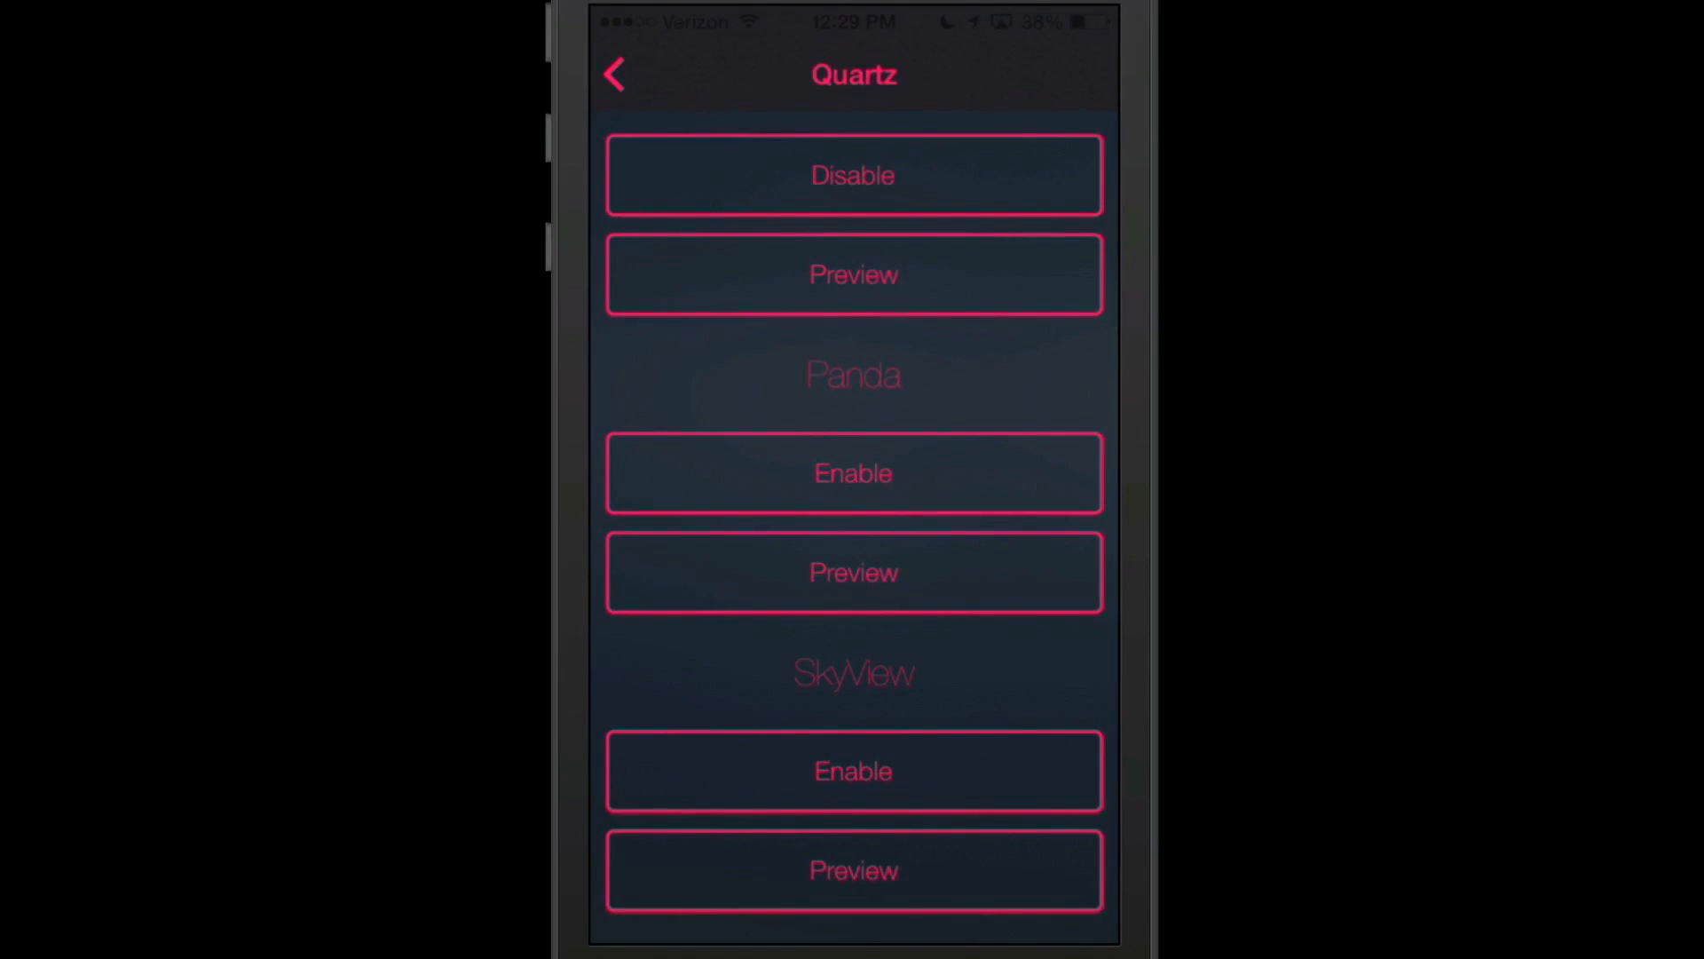
left_click(852, 175)
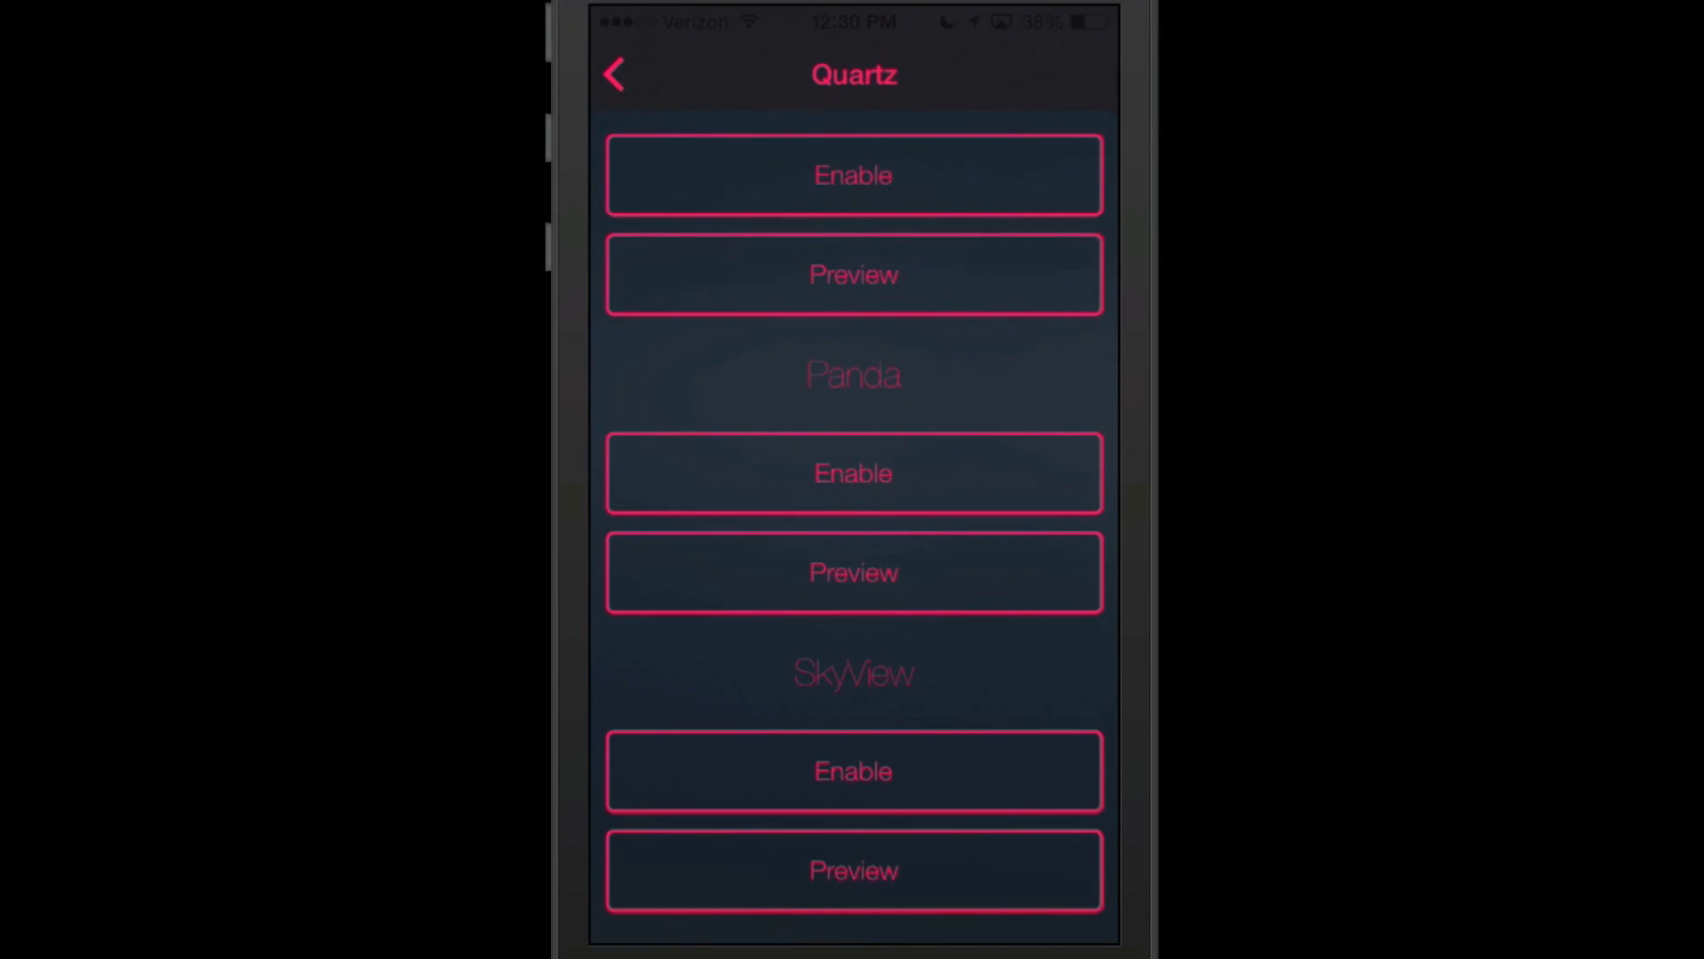
left_click(853, 770)
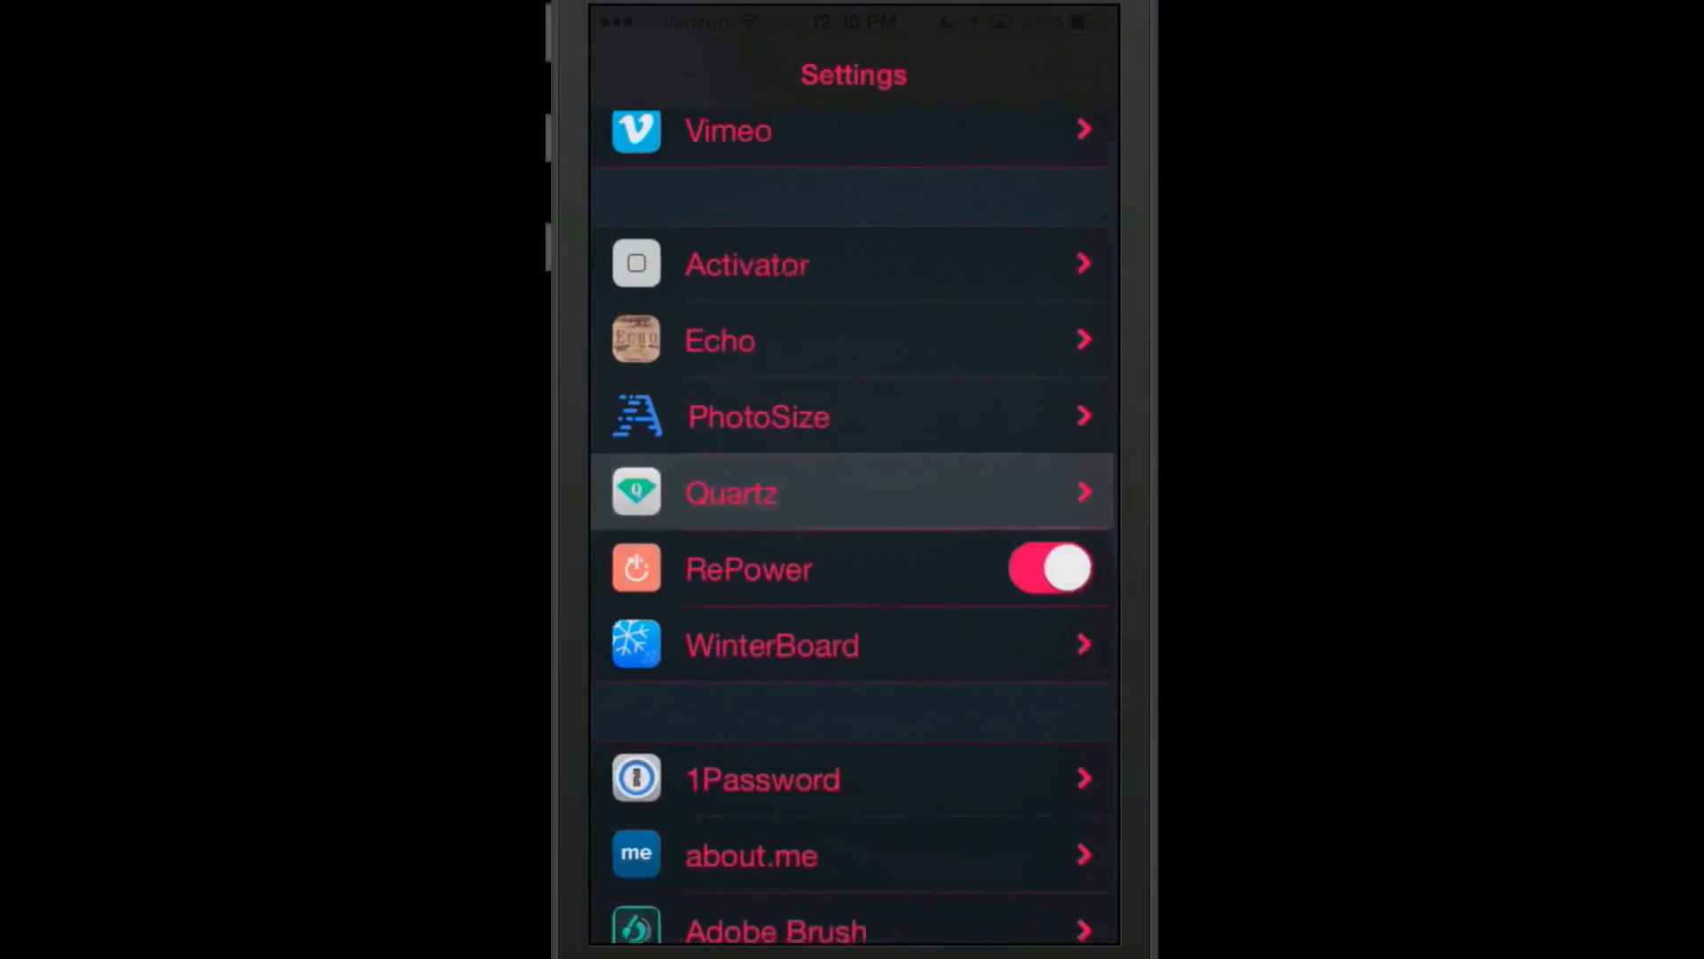
Step: Flip through a Quartz theme's preview screenshots and enable the SkyView theme
left_click(732, 490)
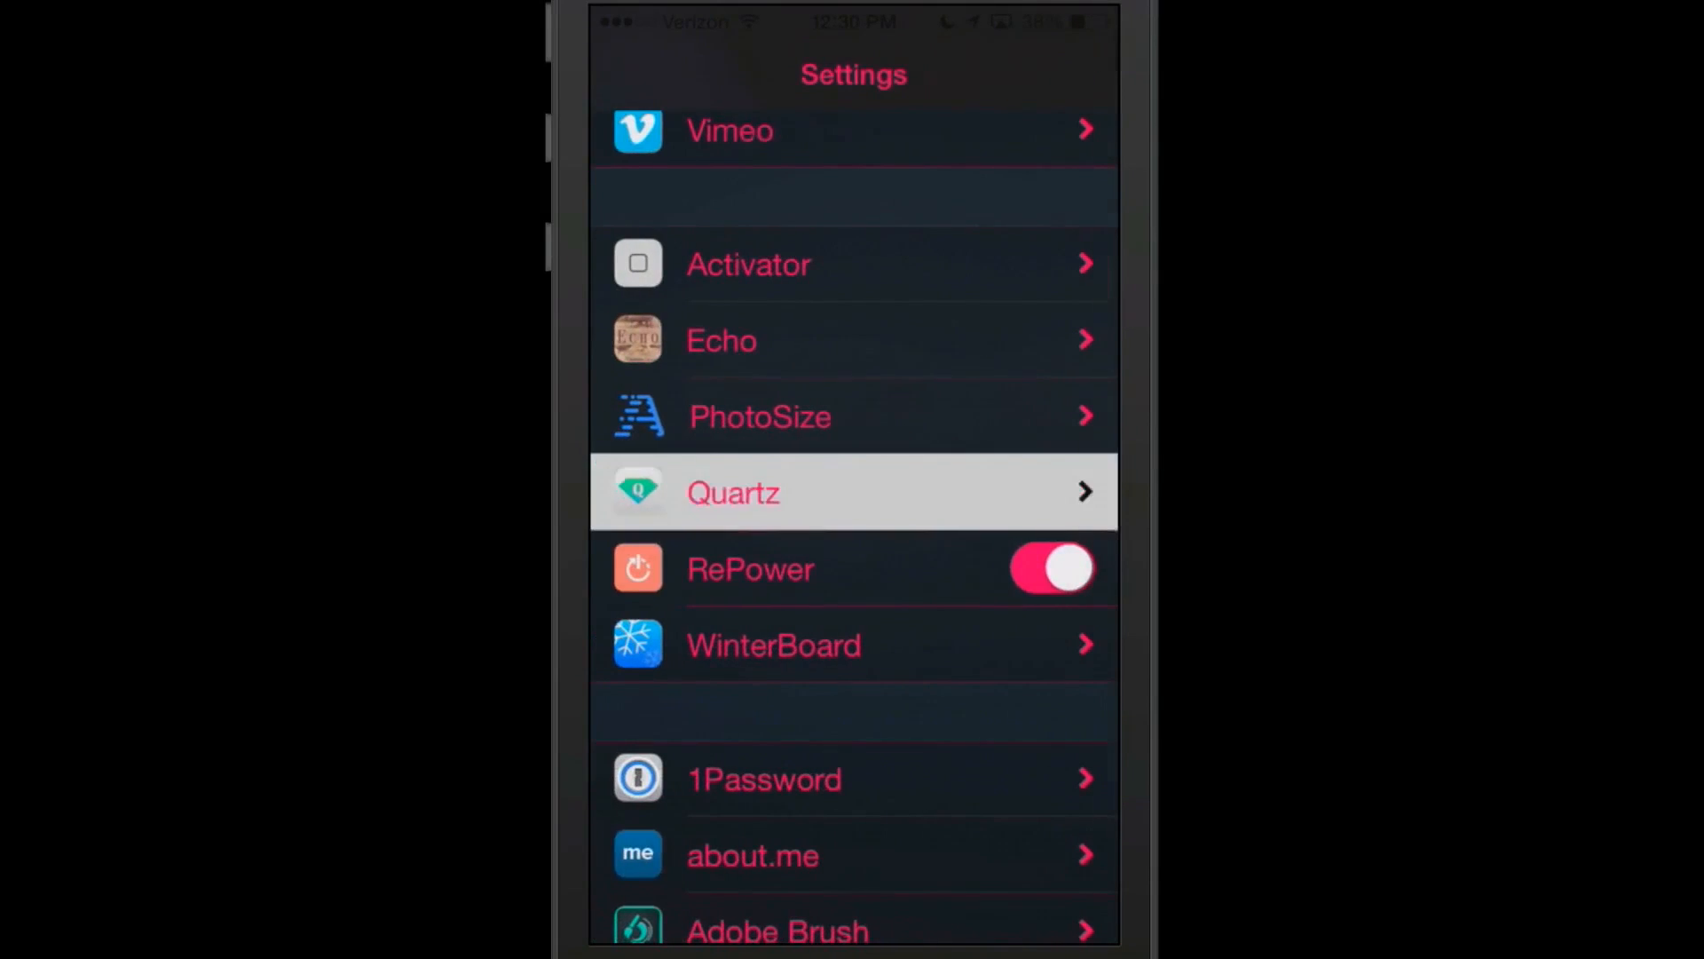
left_click(853, 491)
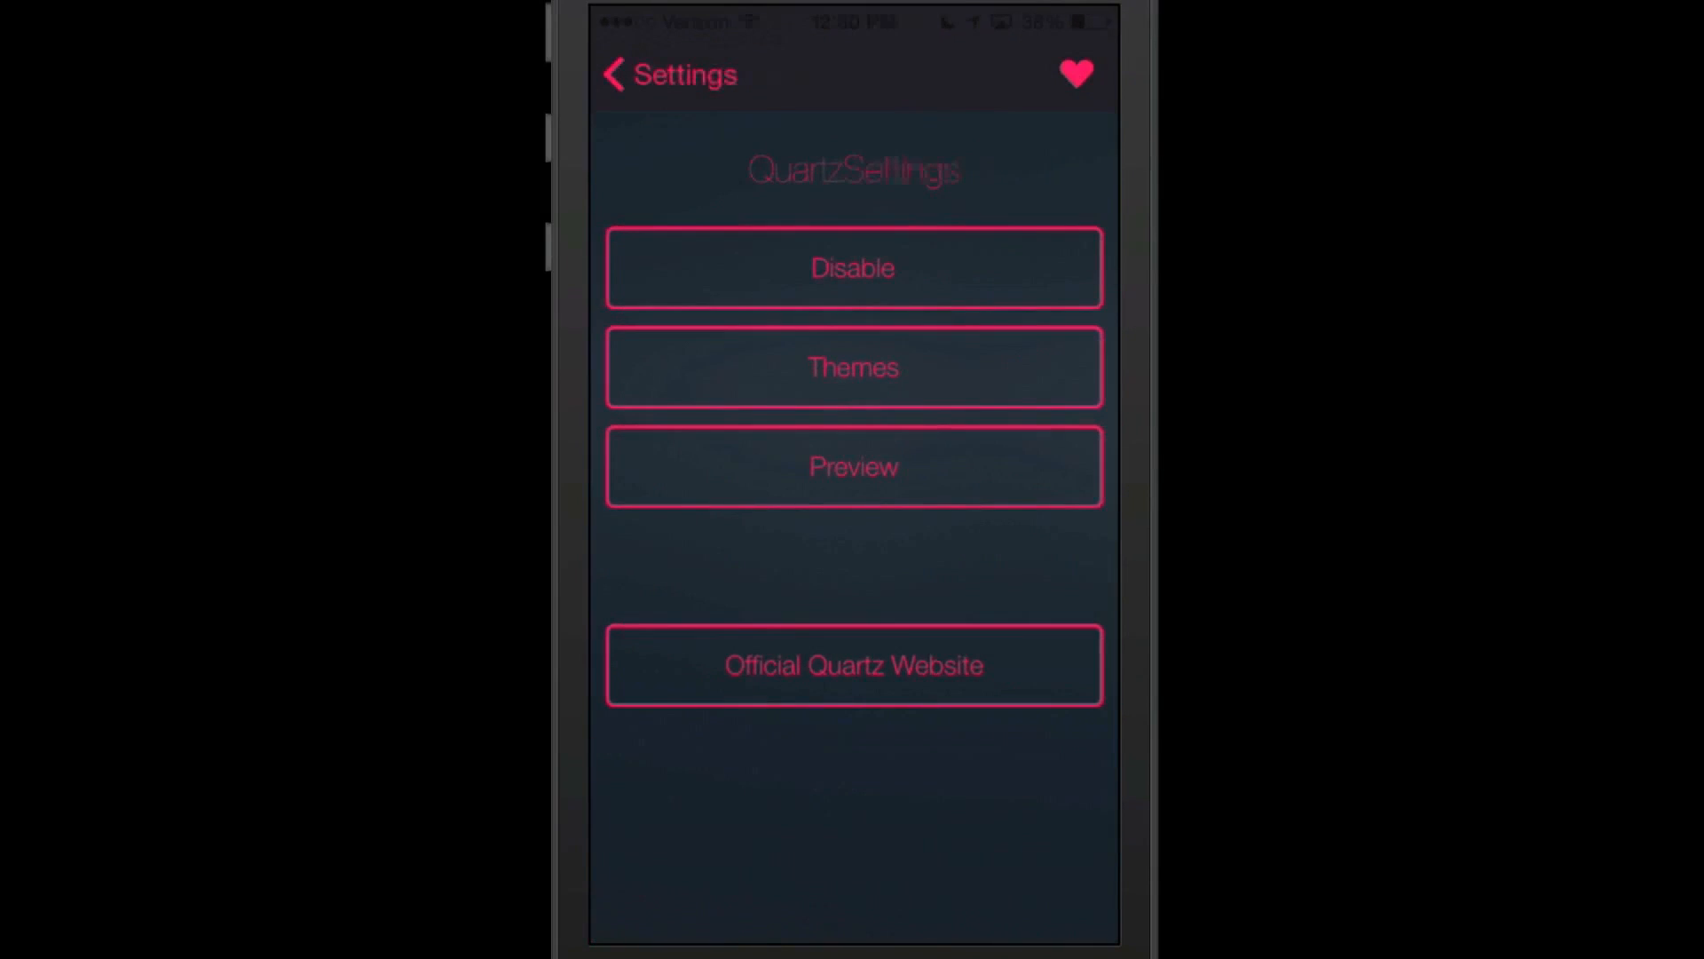
left_click(853, 466)
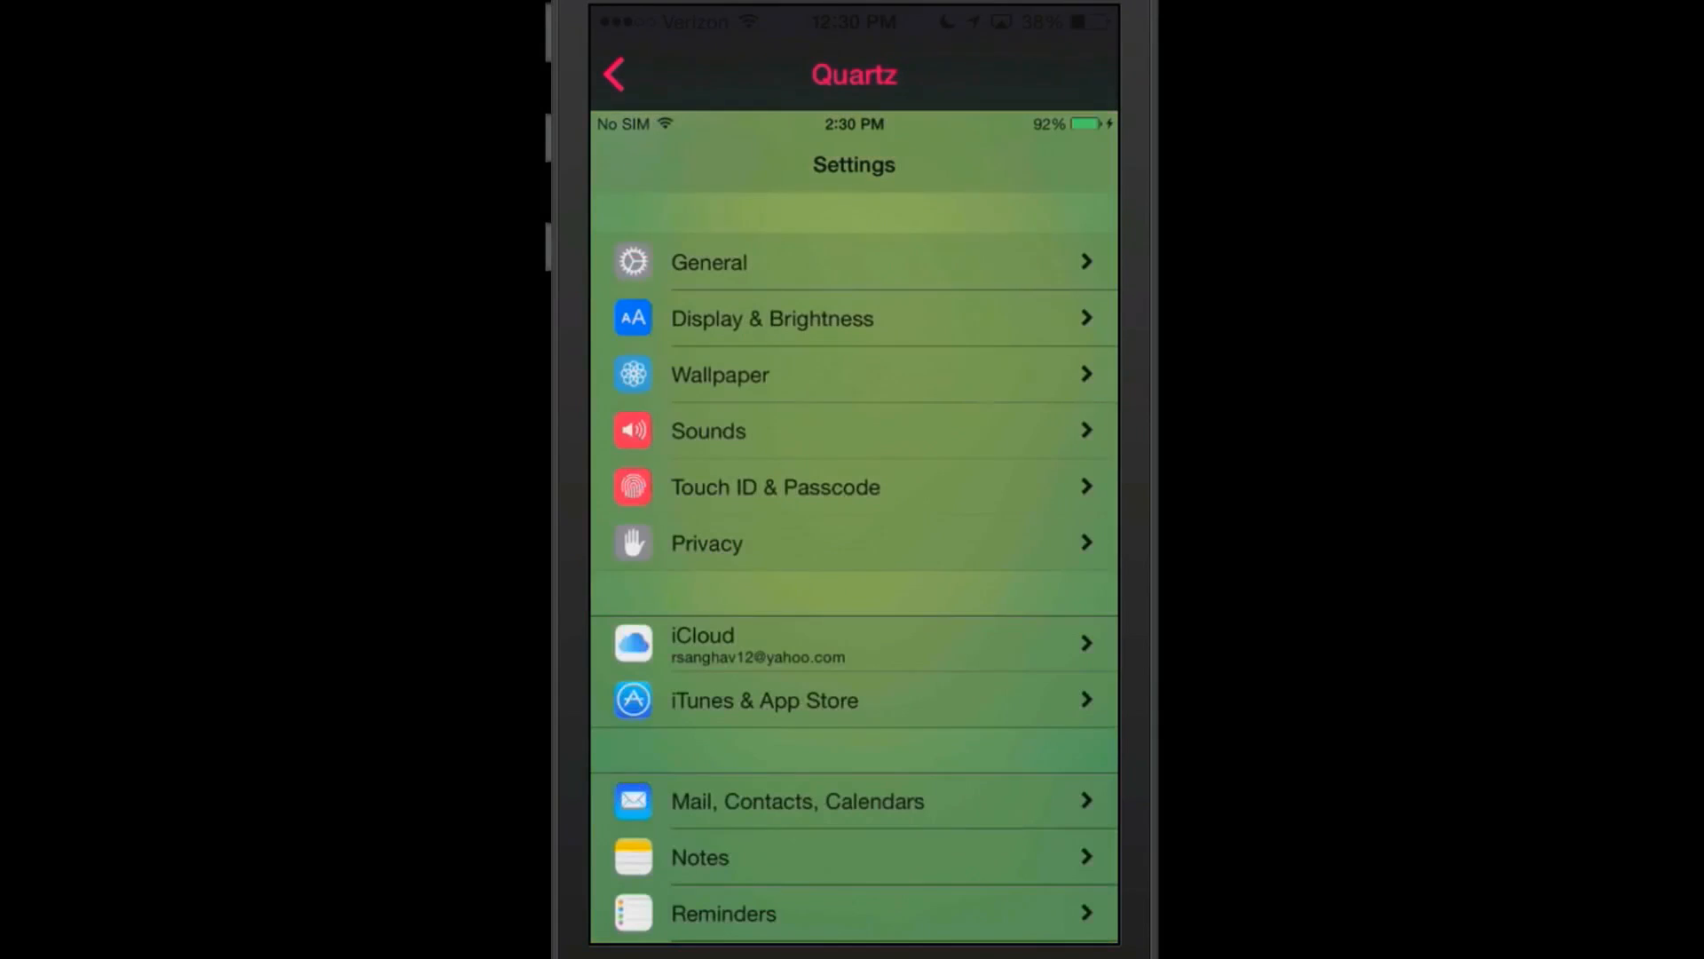
left_click(771, 319)
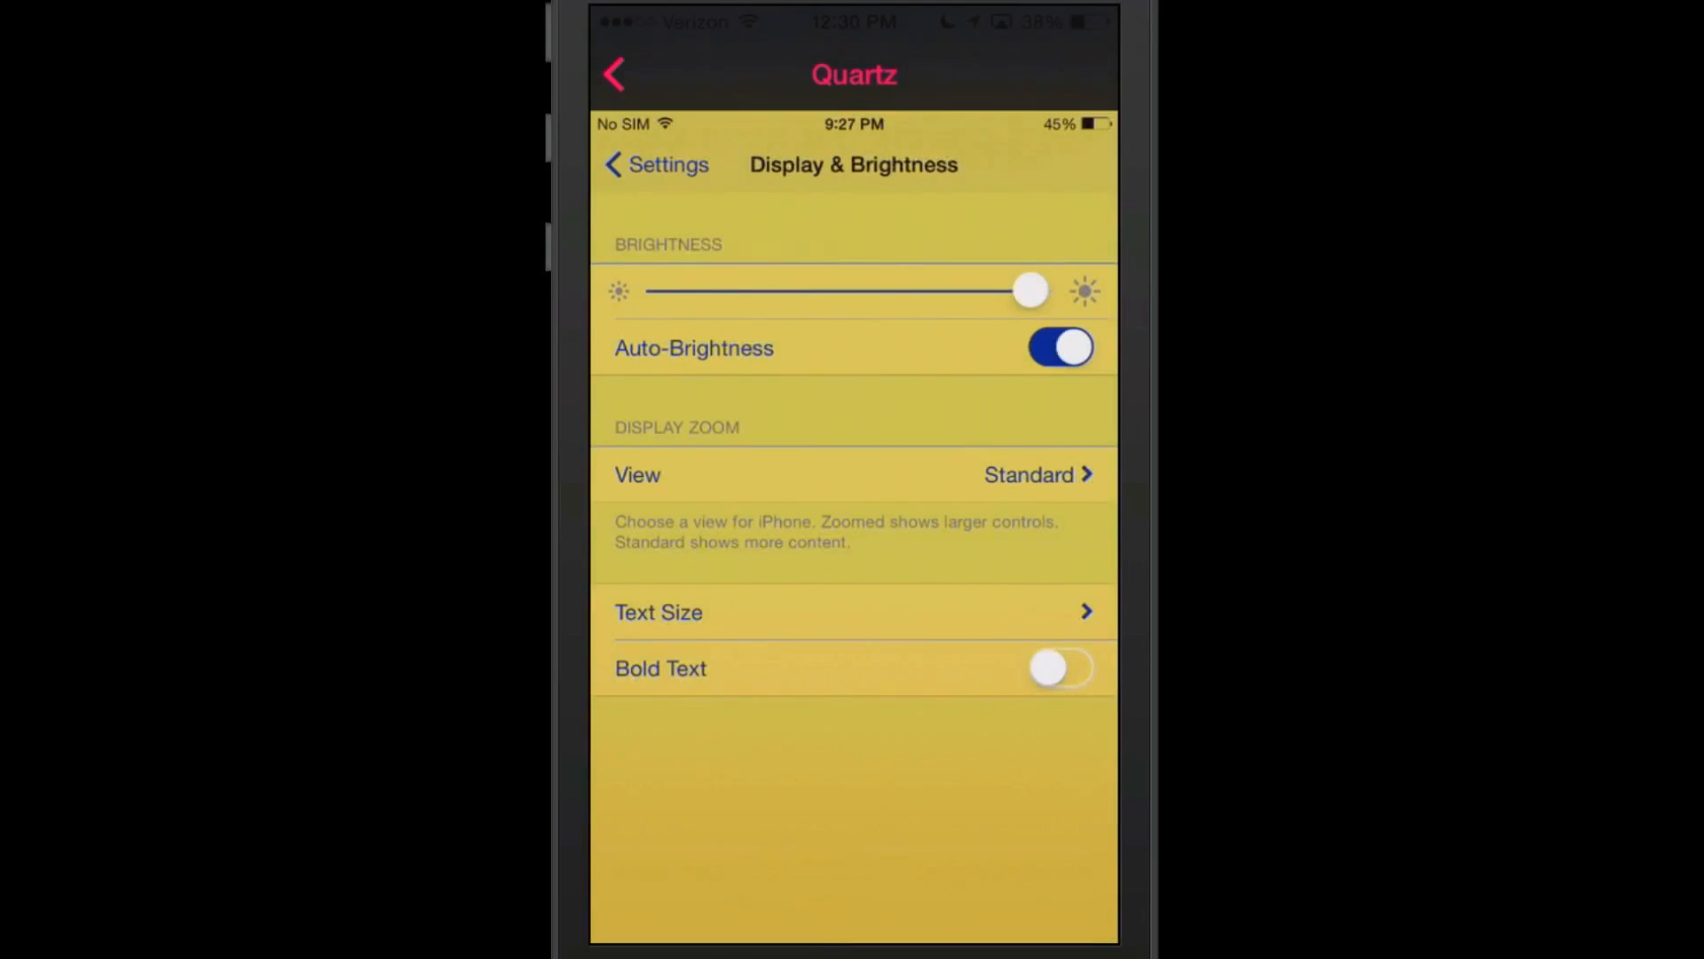
left_click(655, 164)
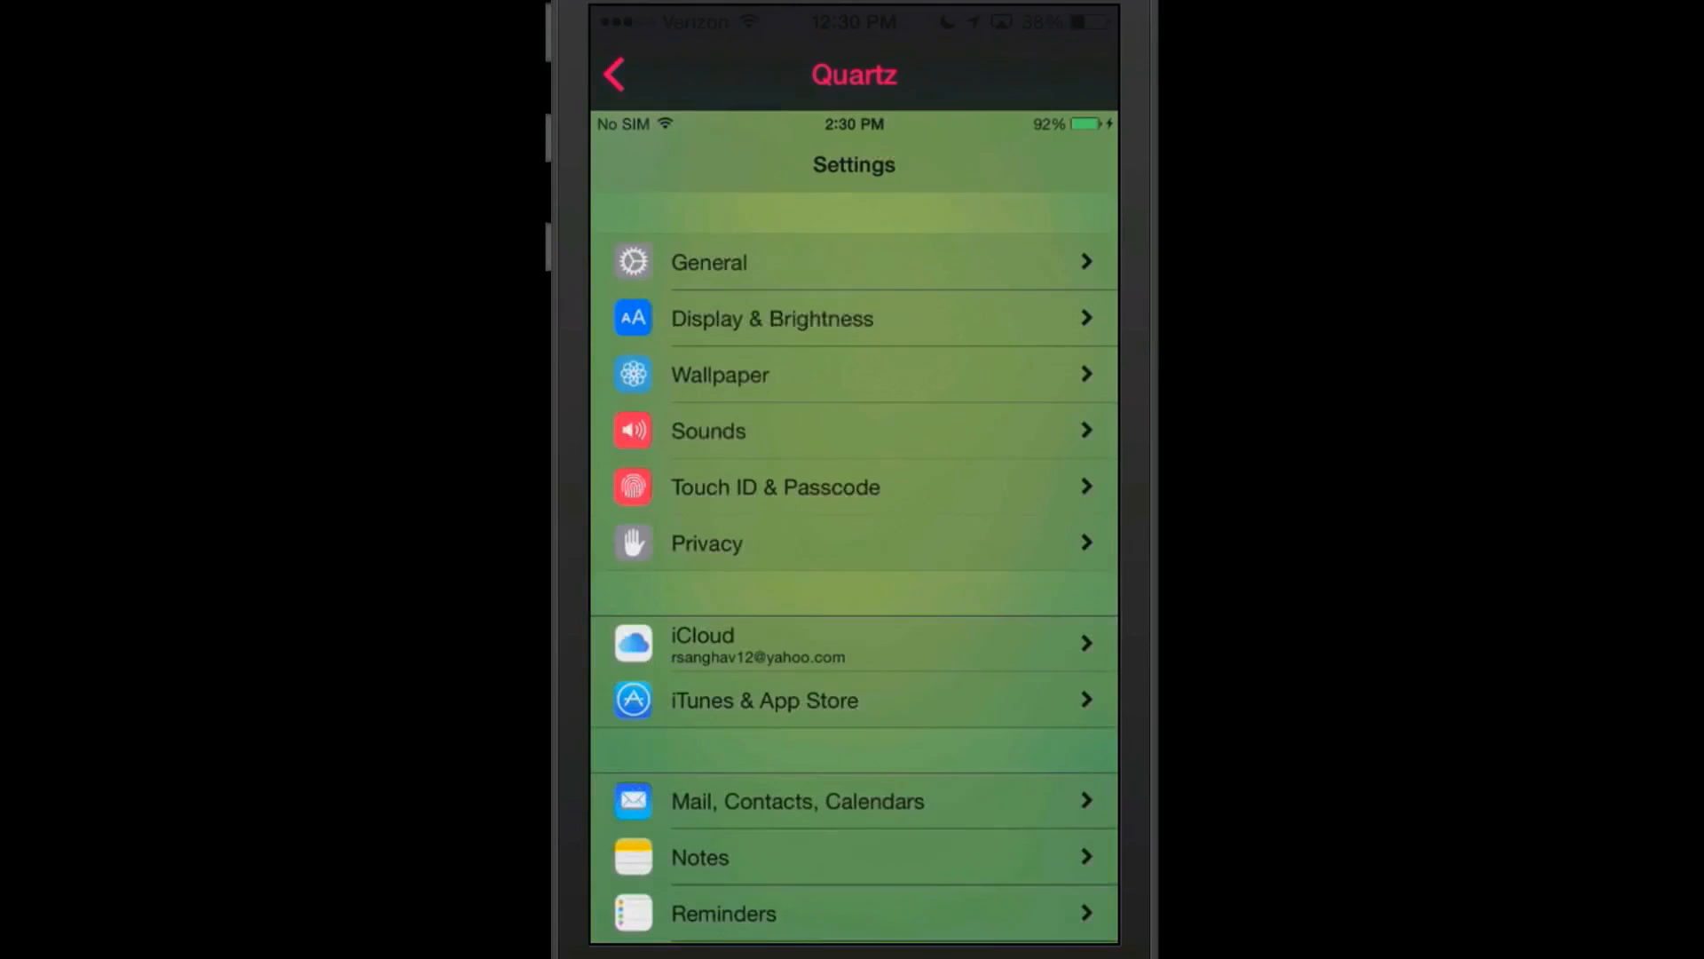
left_click(771, 318)
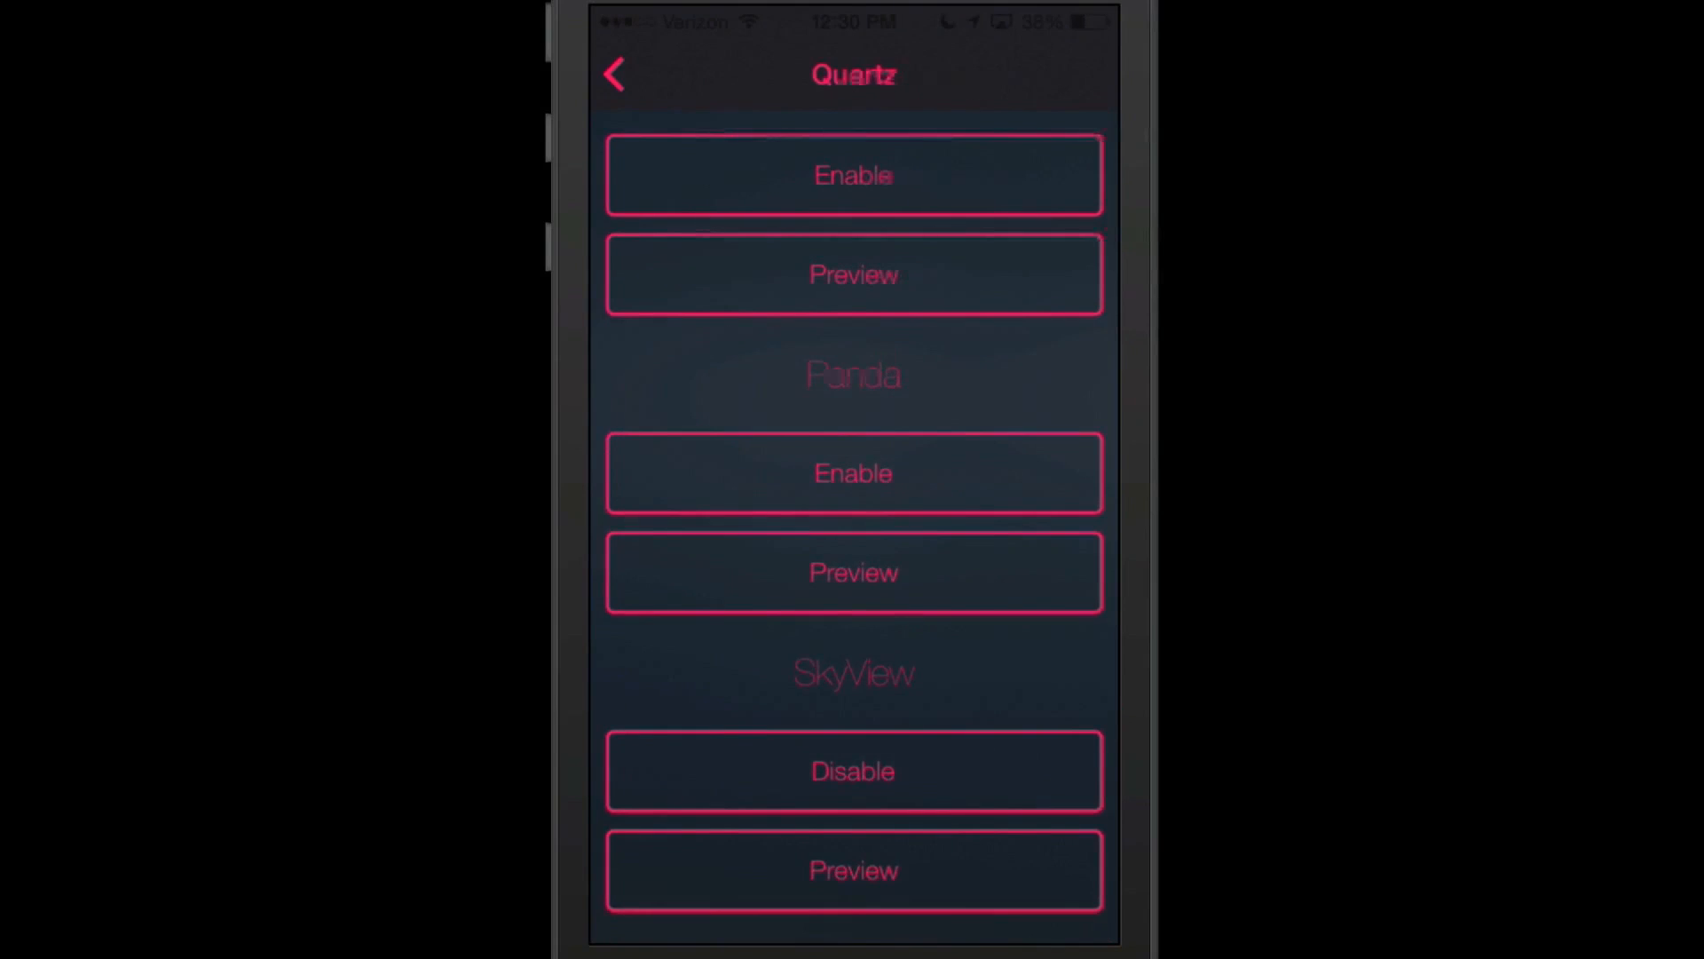
left_click(614, 74)
type("Combin")
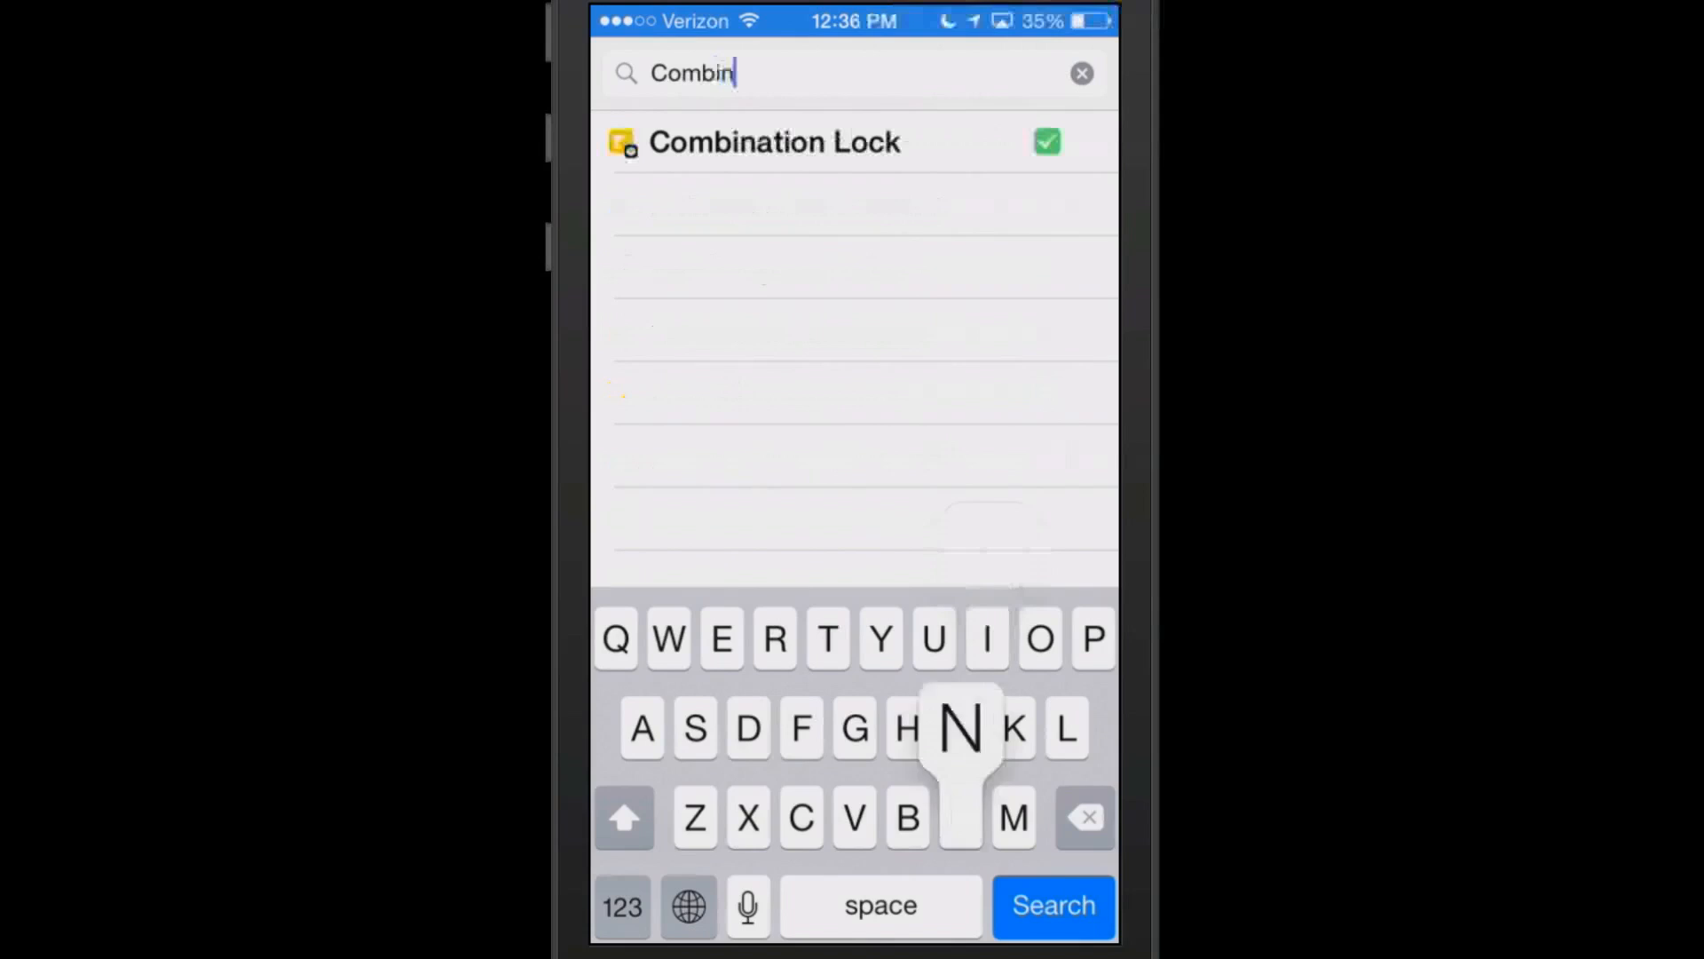
Step: Open Combination Lock's package details (version 1.0-2) from the 'Combin' search results
left_click(774, 141)
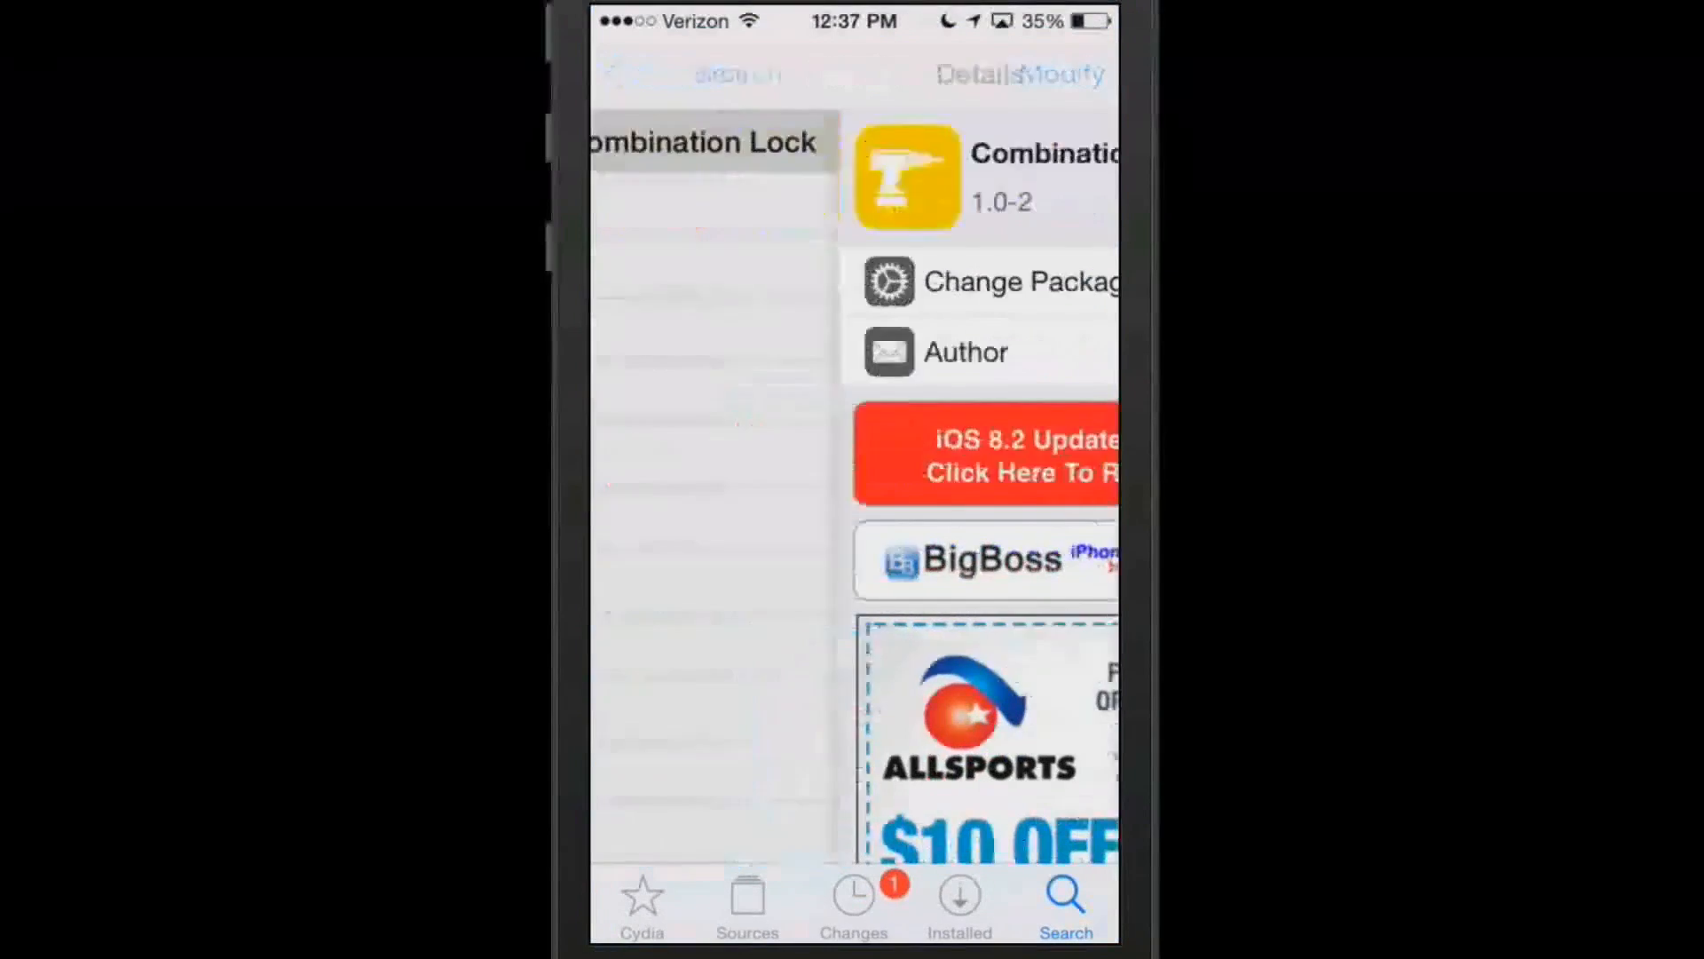
Step: Start a new Cydia search by typing 'M' in the search field
type("M")
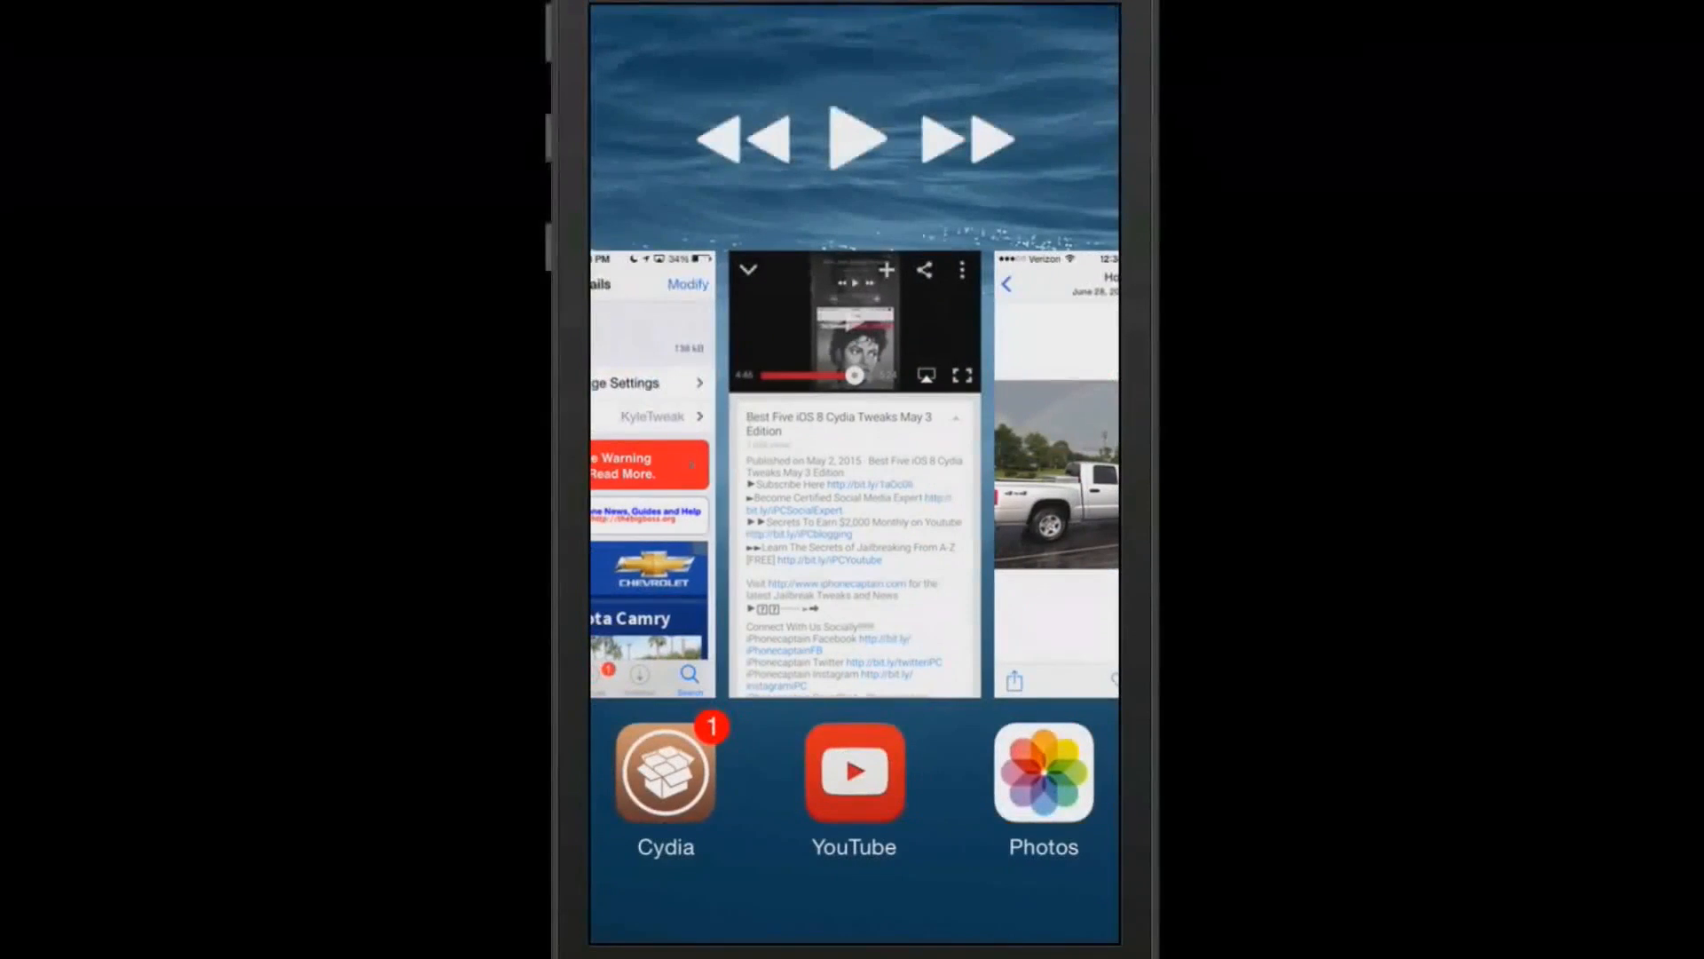
Step: Play music using the MuSwitch Play control inside the app switcher
left_click(854, 139)
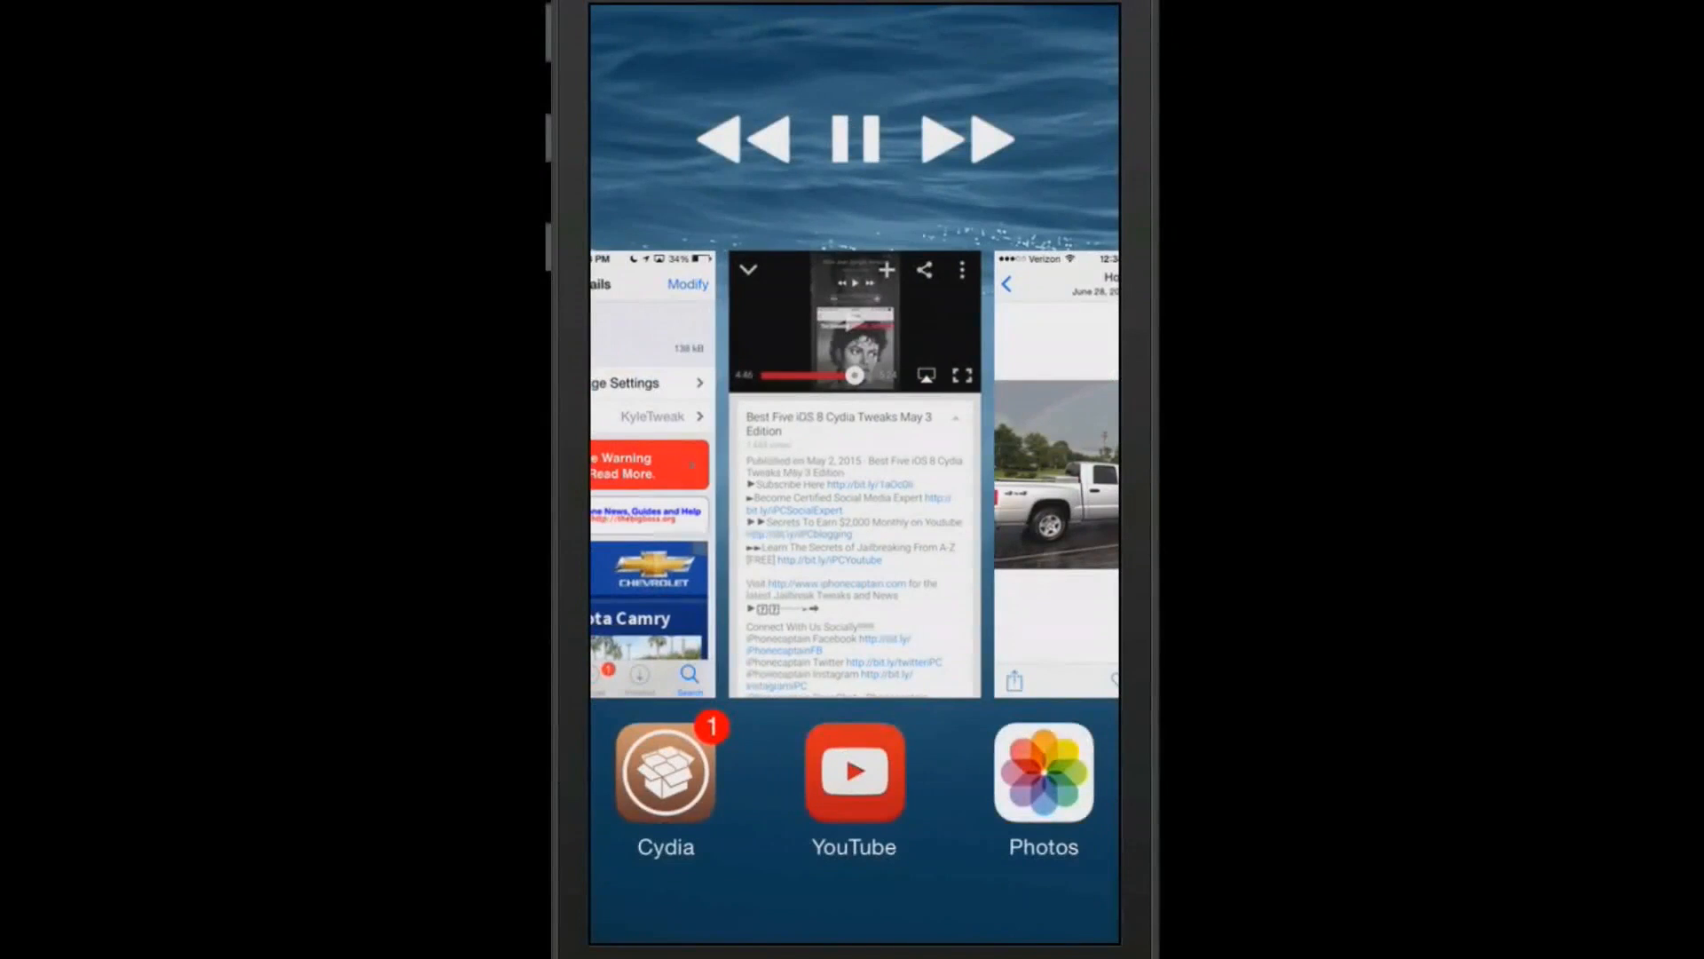
left_click(853, 139)
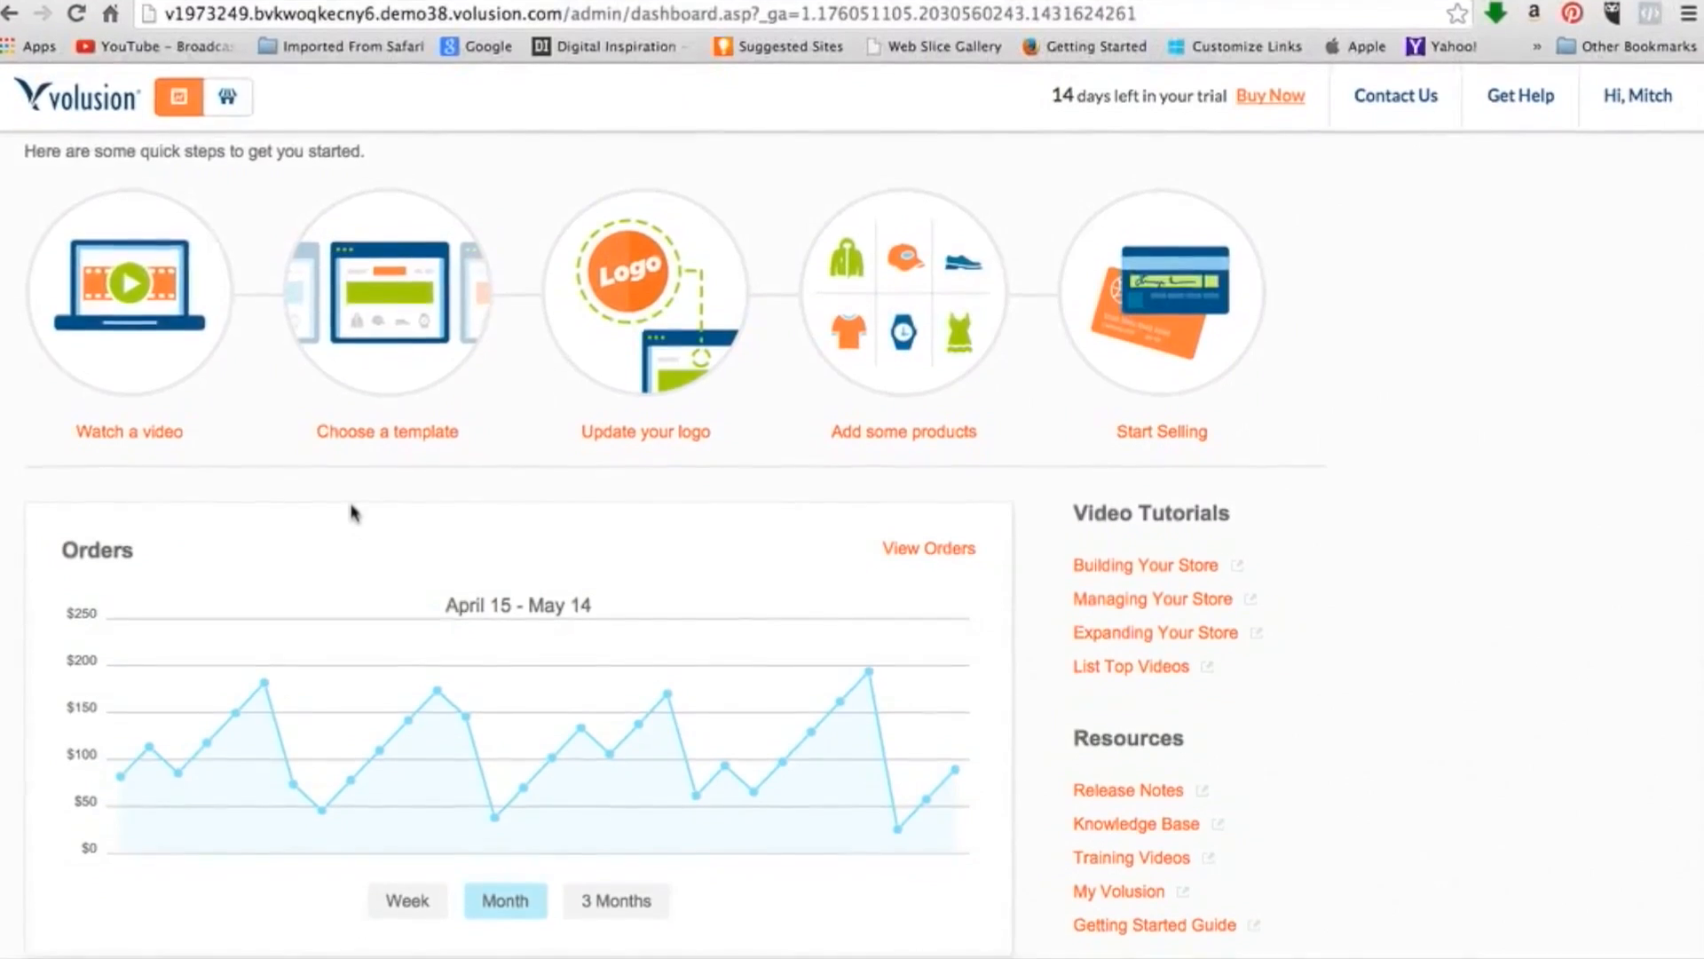
Step: Scroll the Volusion dashboard past the Orders chart to the Top 5 Products and Categories panels
scroll("down", 3)
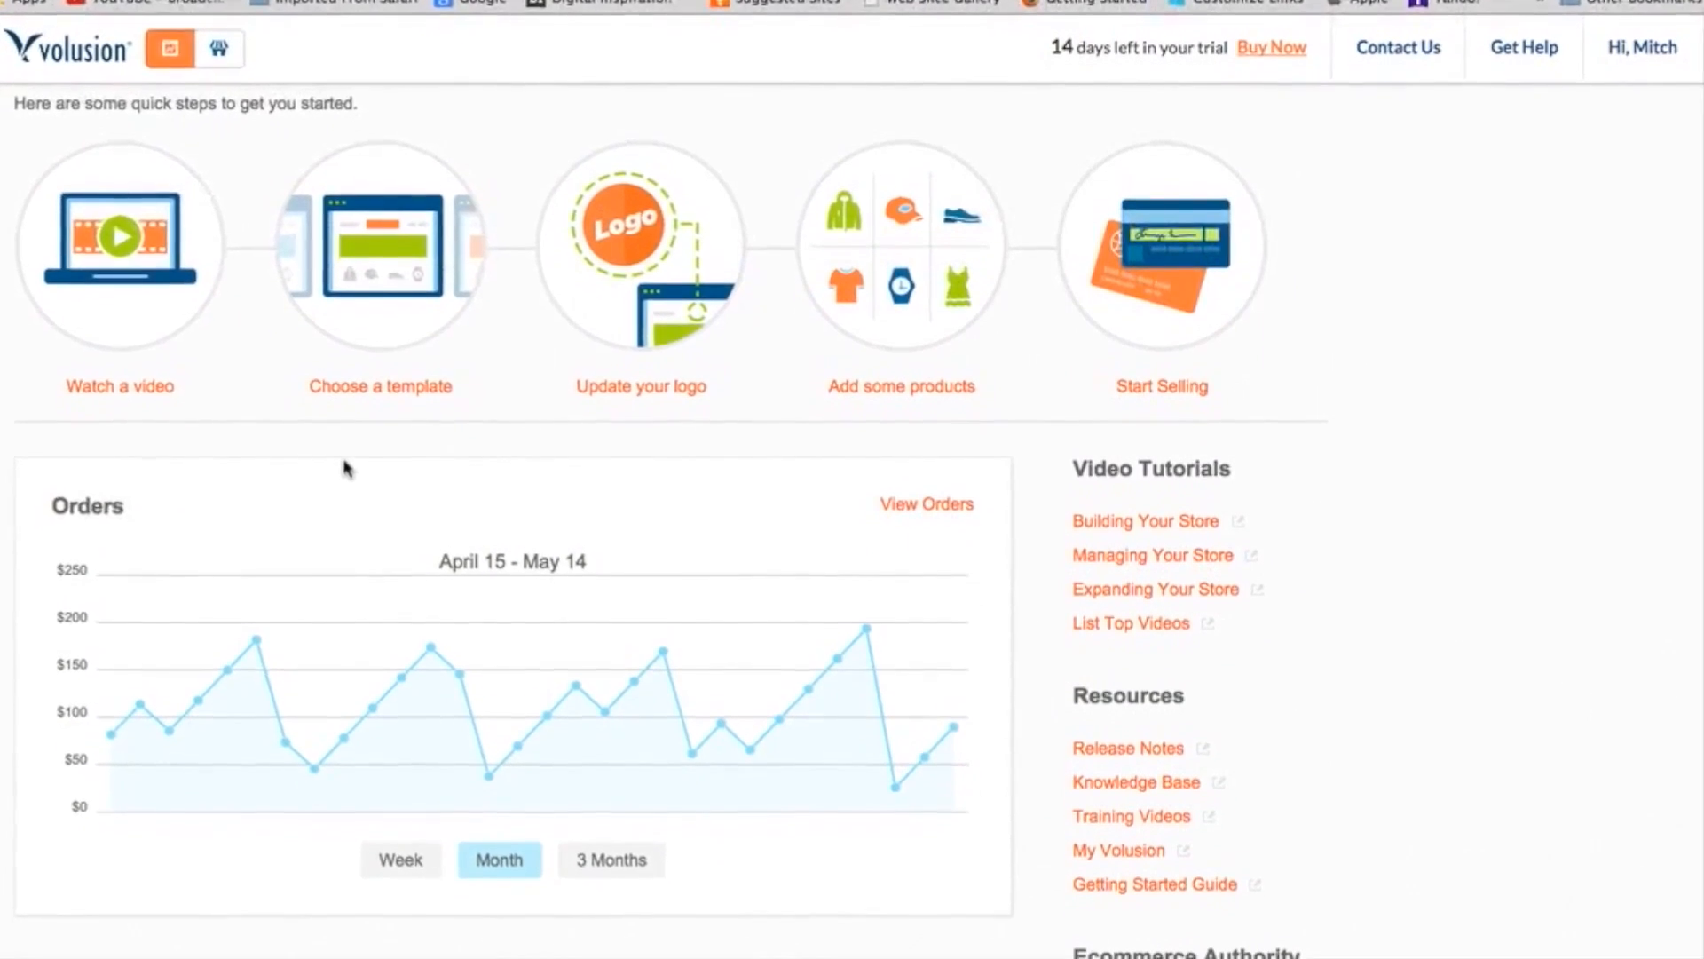
scroll("down", 3)
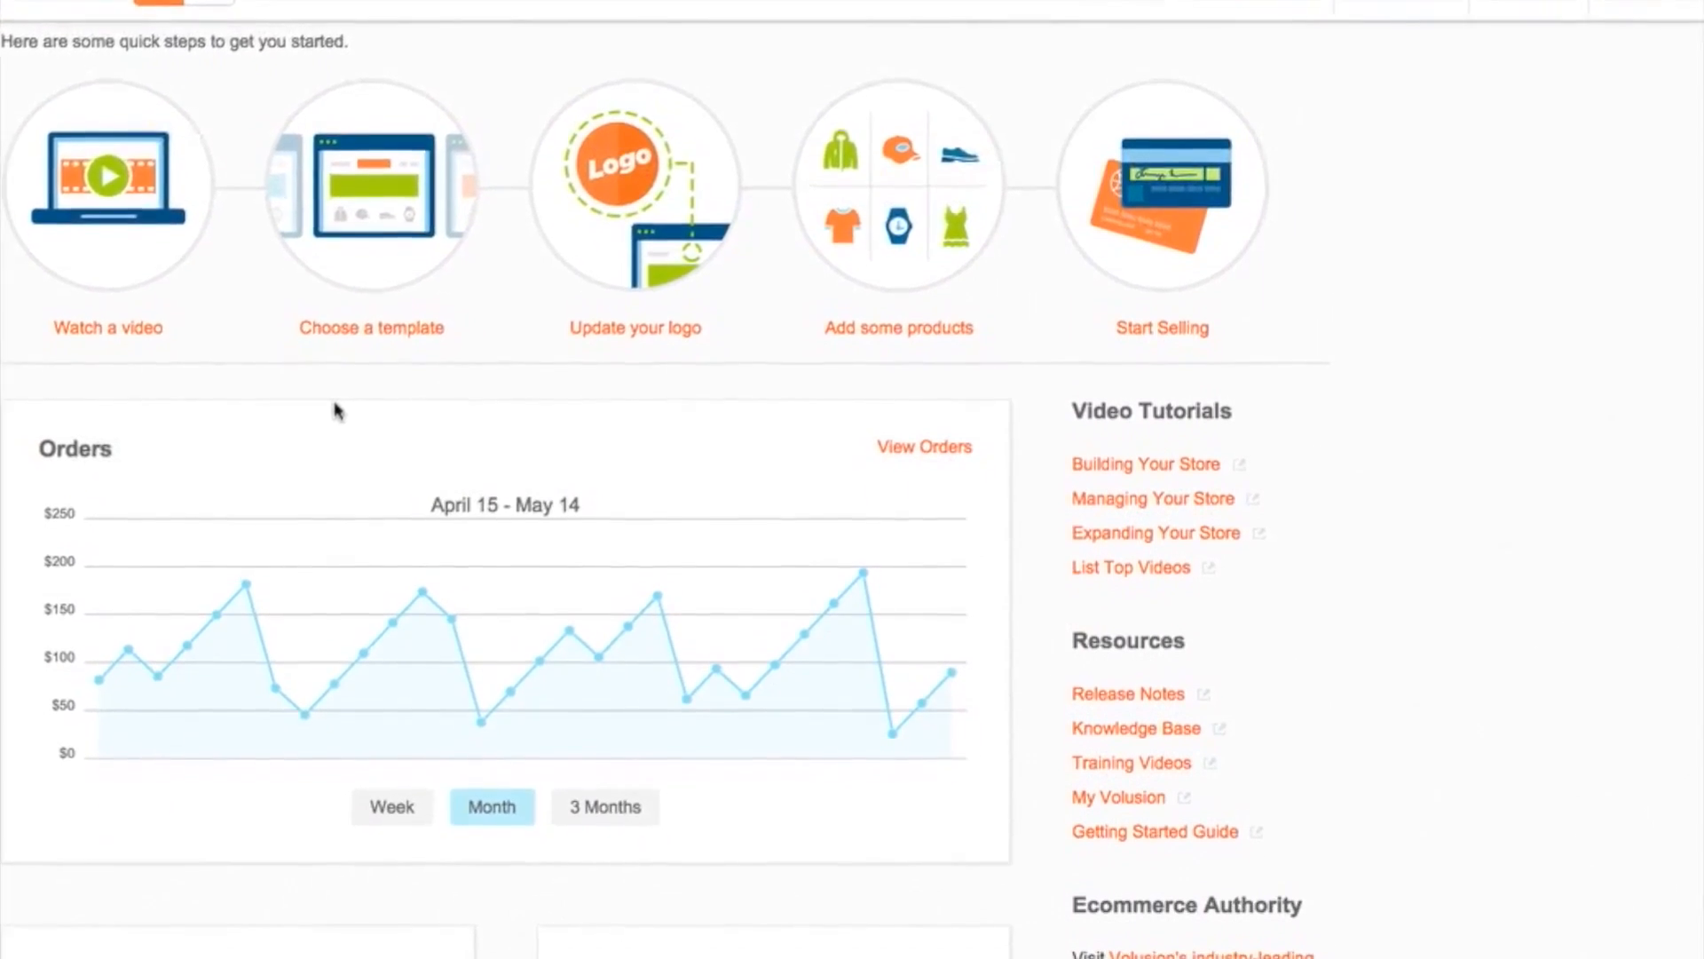
scroll("down", 3)
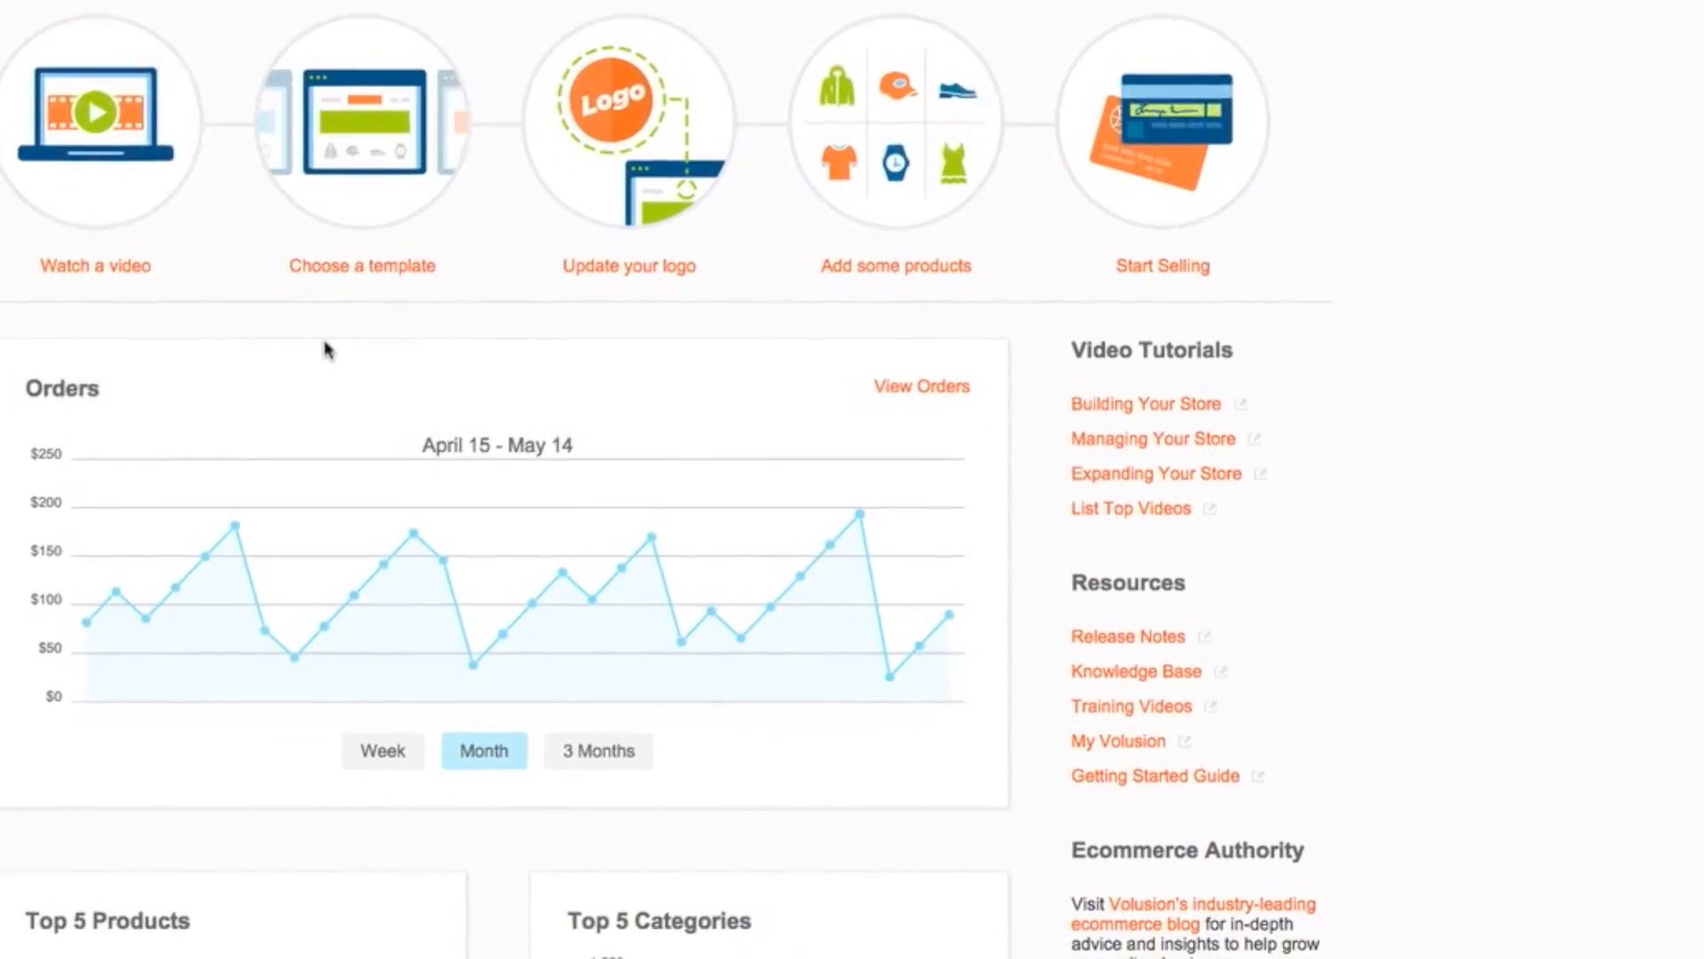
scroll("down", 3)
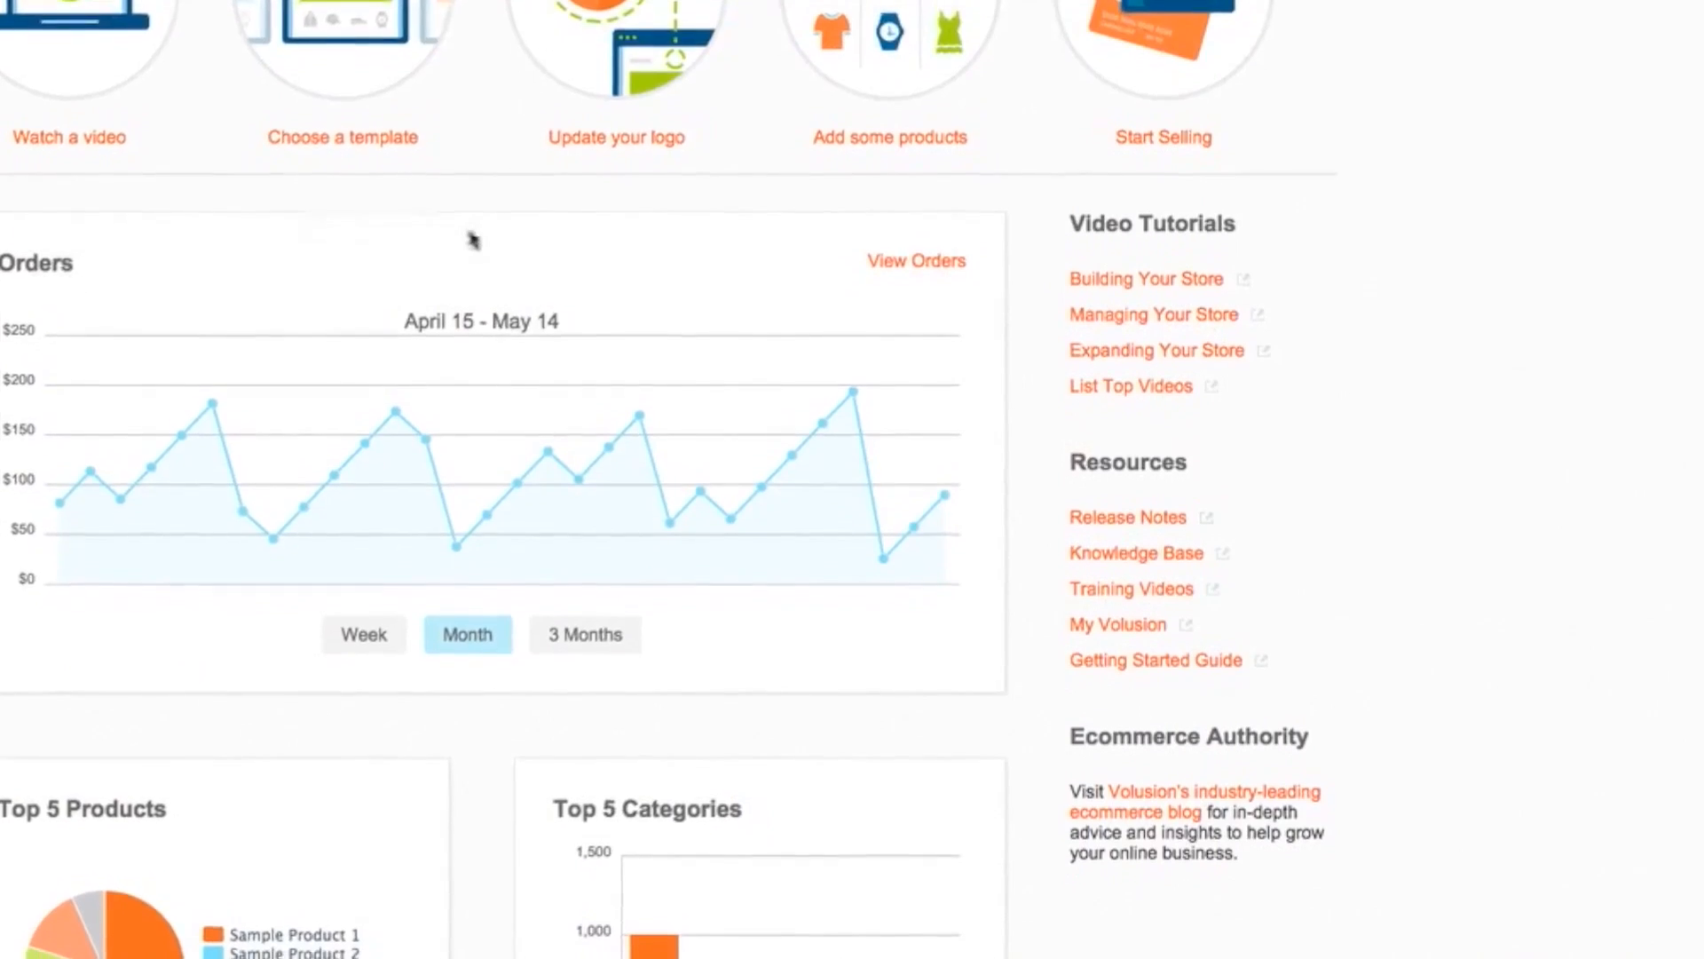
scroll("down", 3)
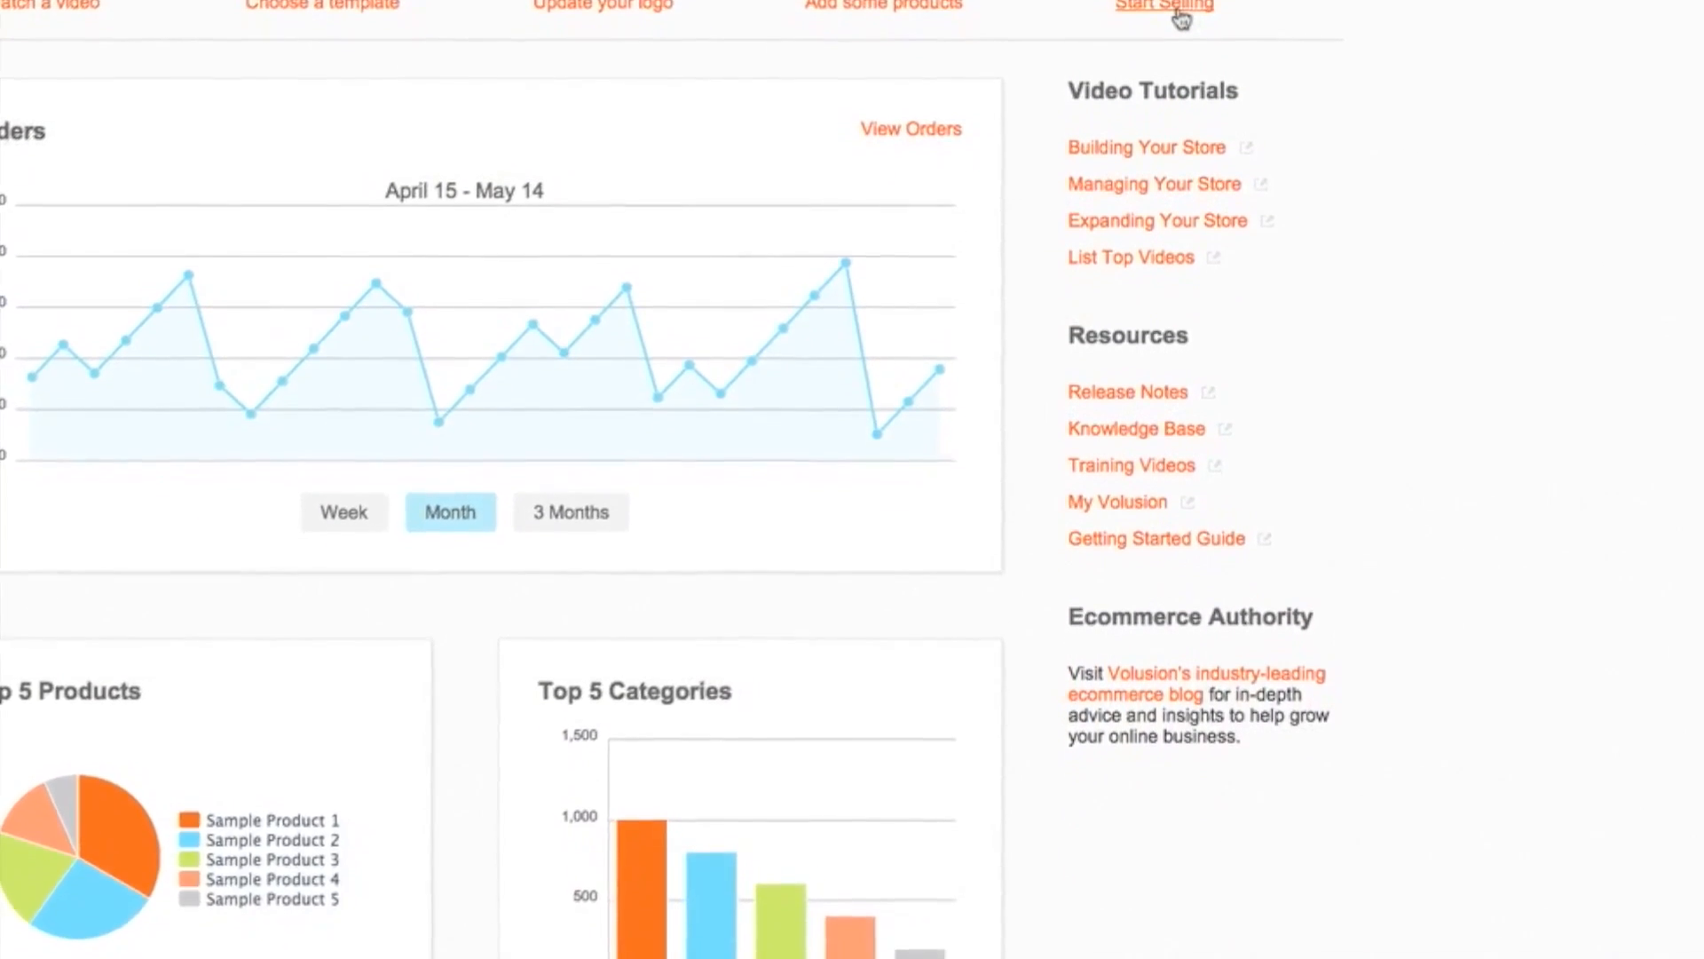
scroll("down", 3)
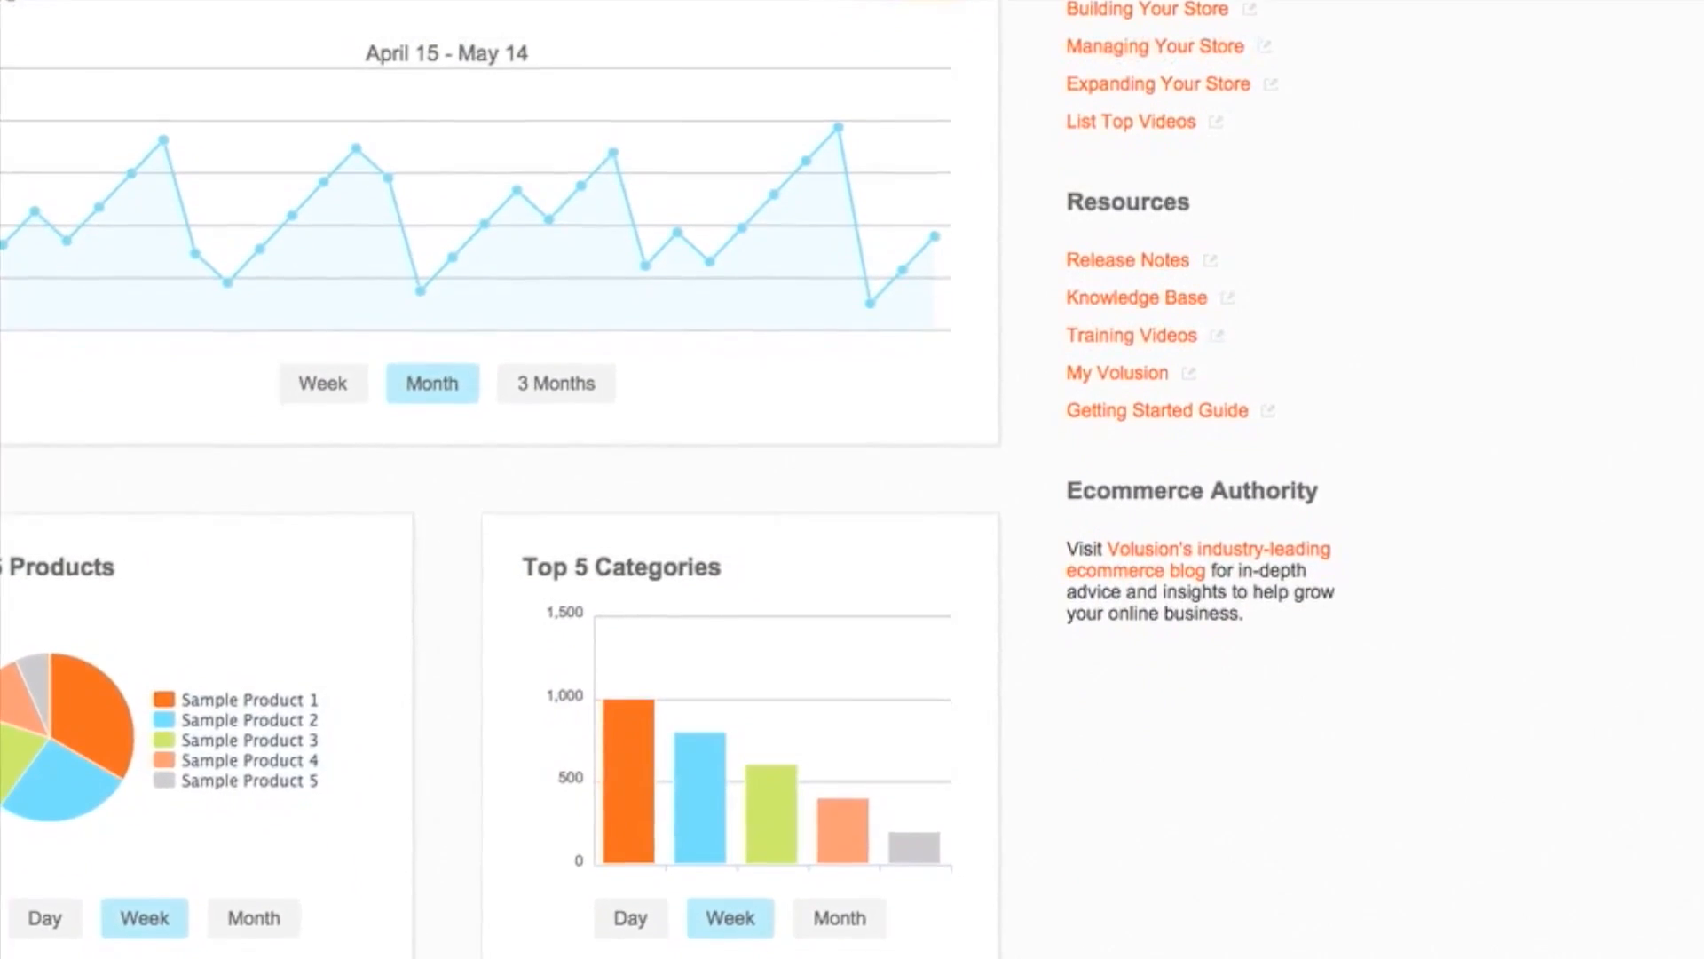
scroll("down", 3)
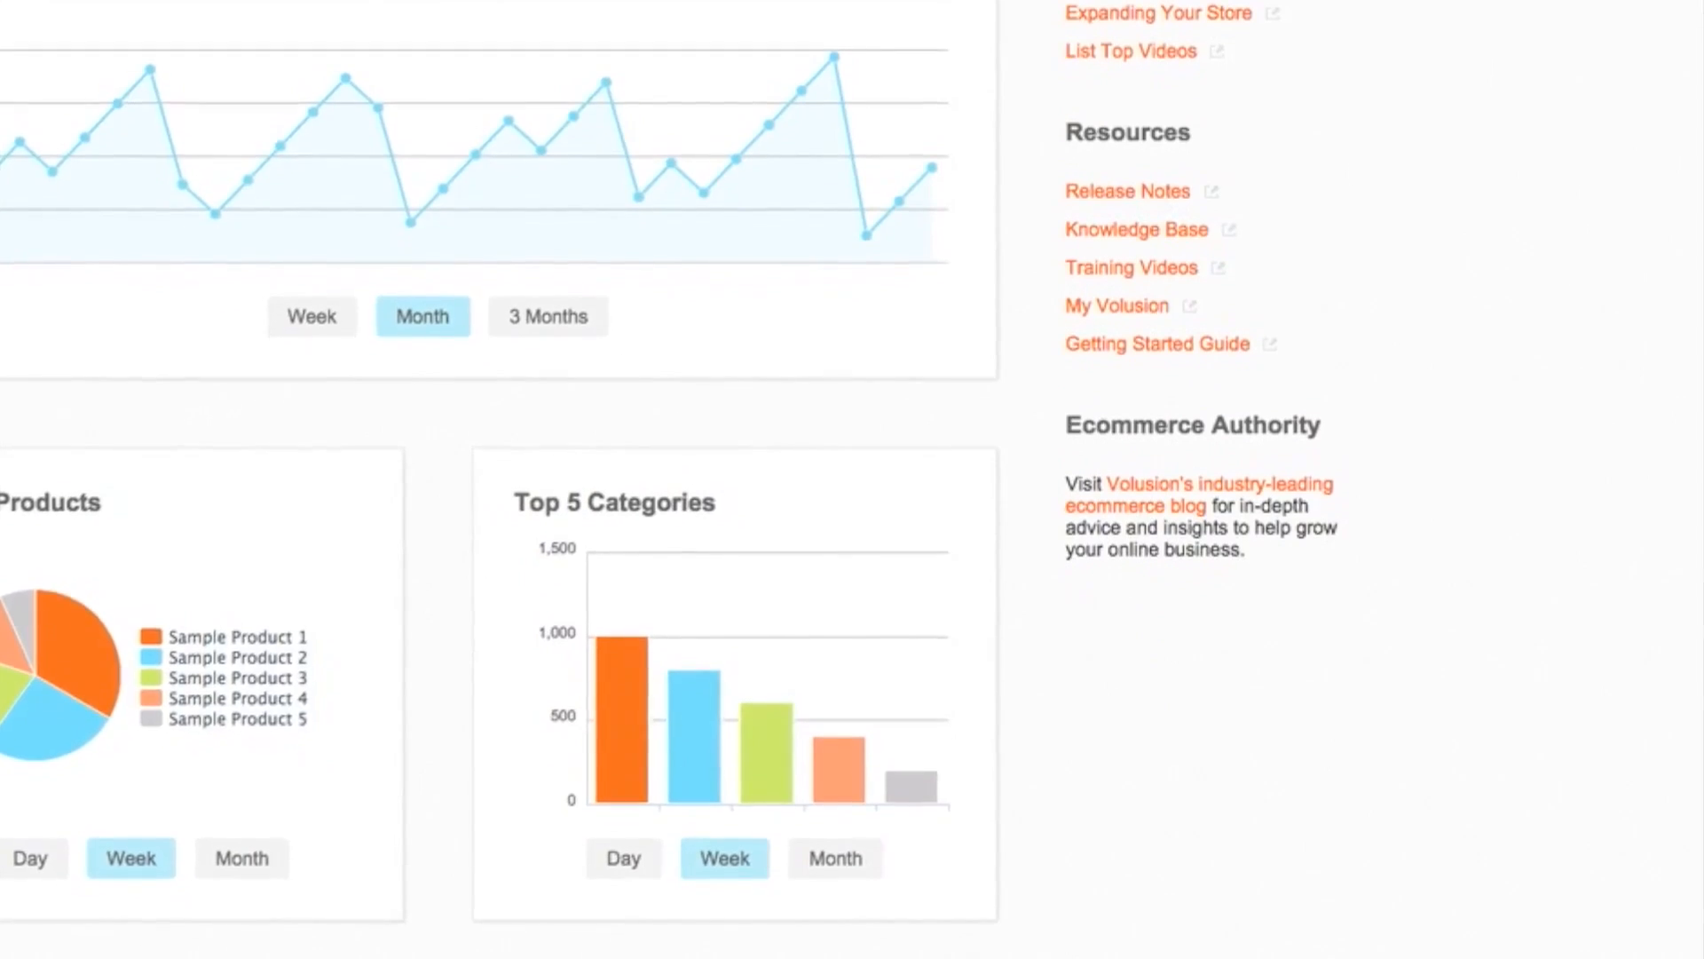
scroll("down", 3)
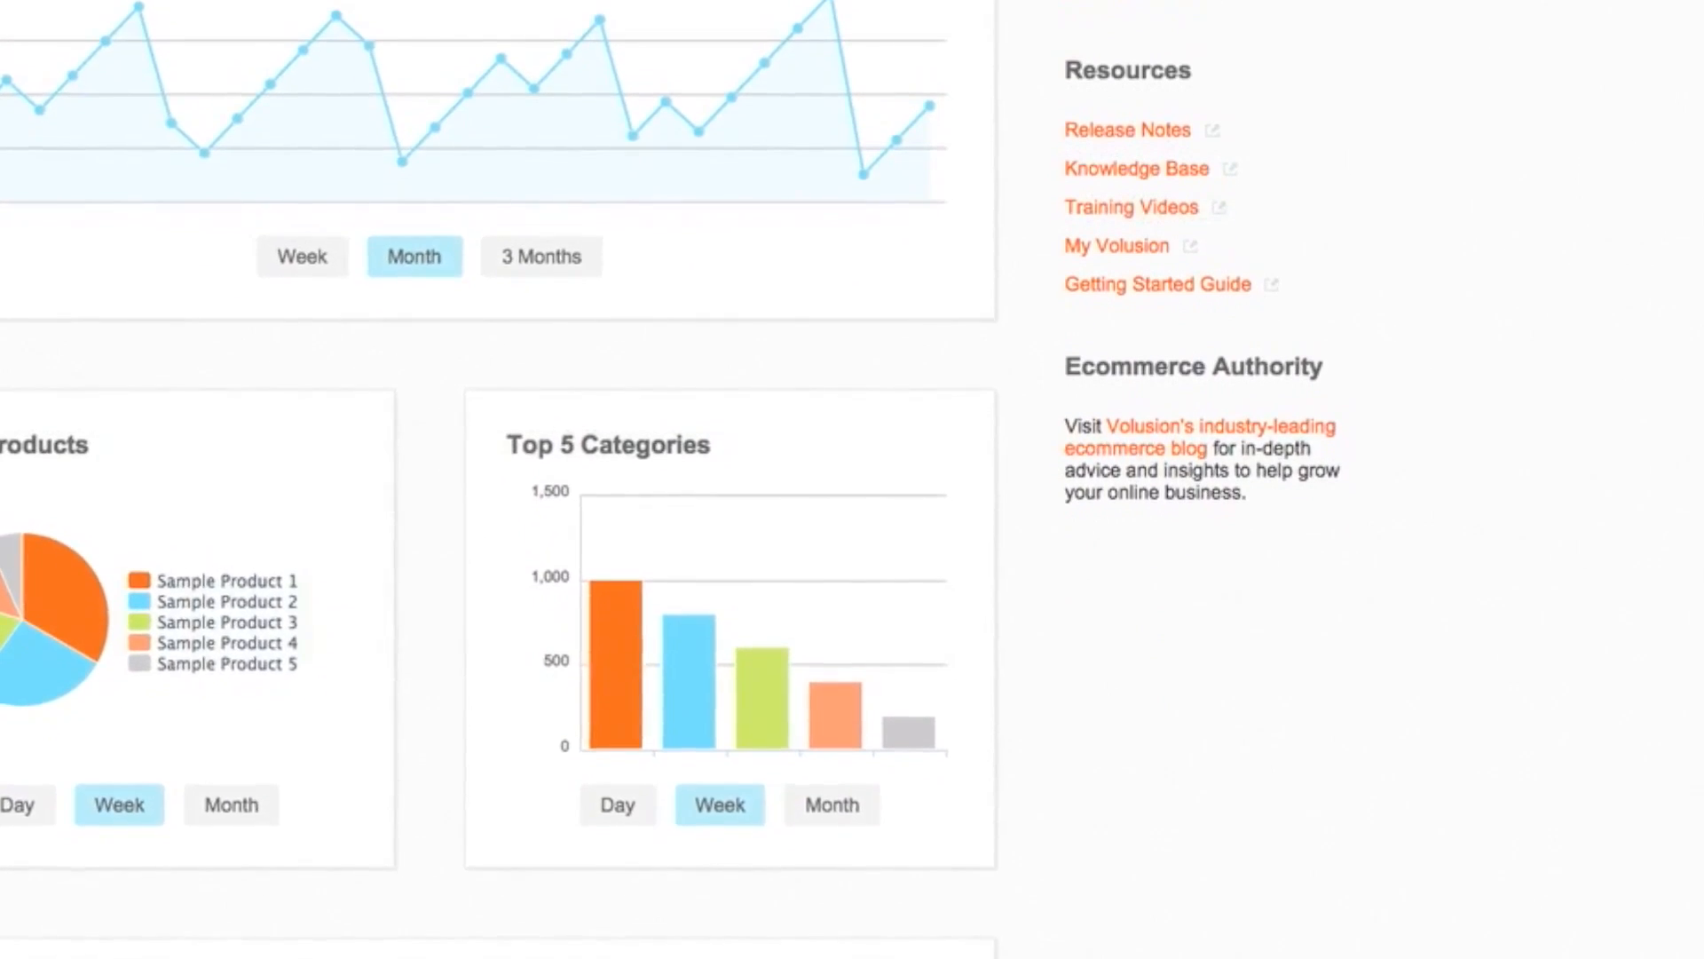
scroll("down", 3)
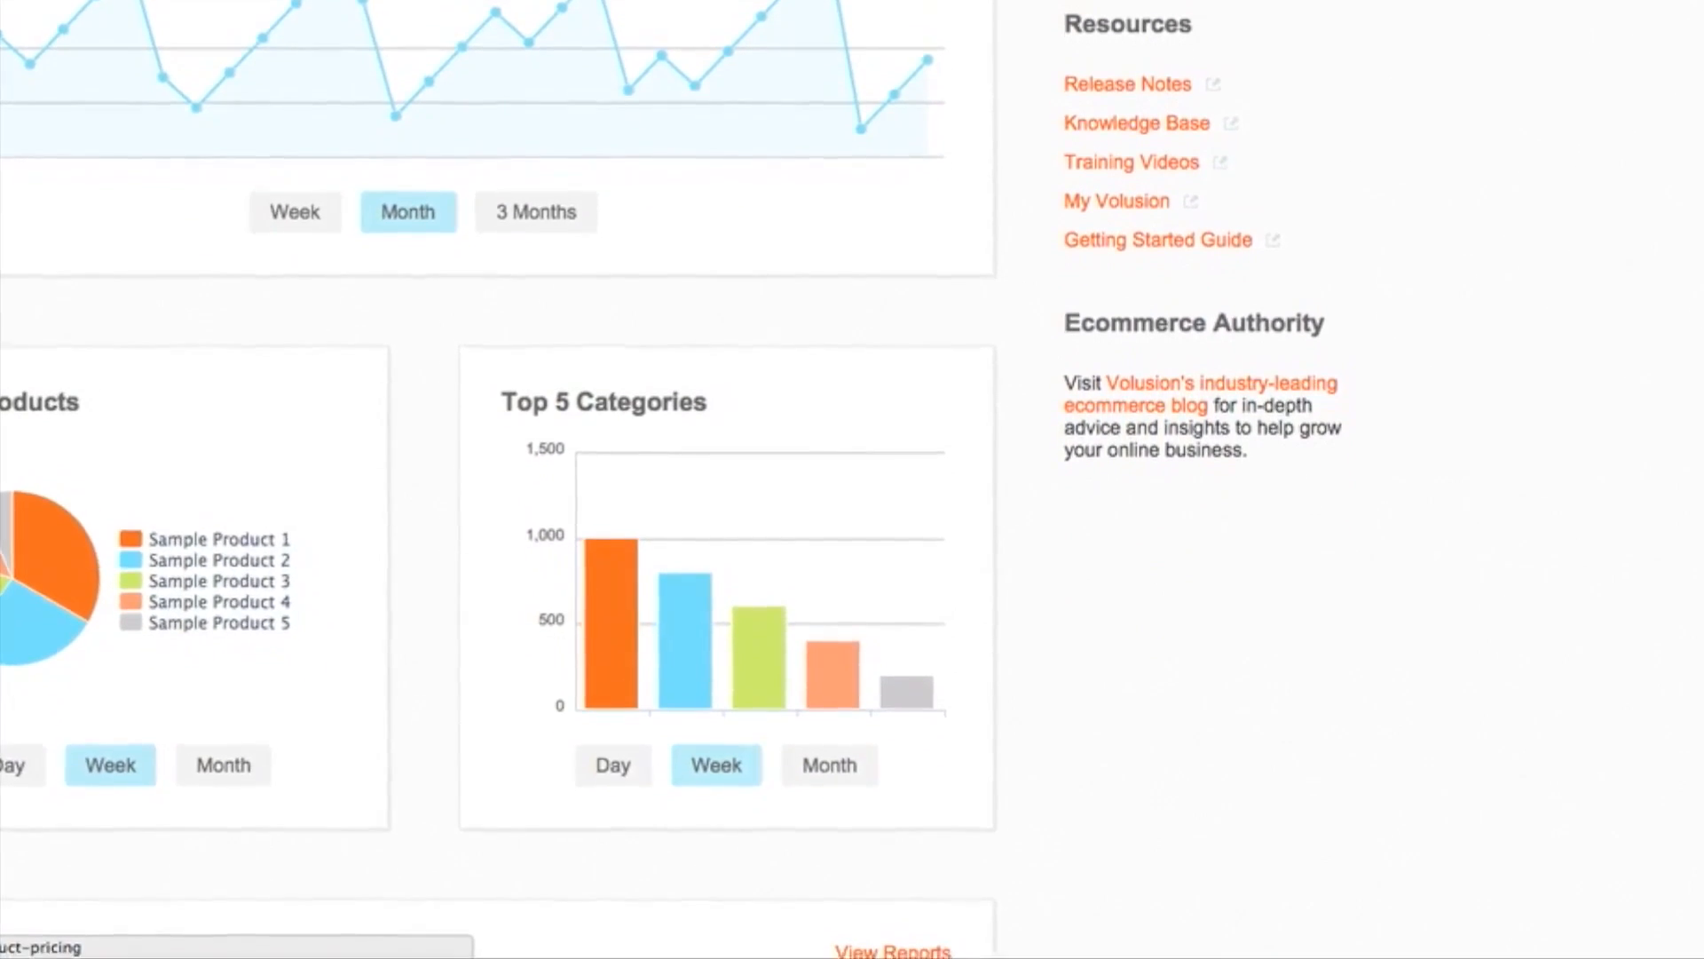
scroll("down", 3)
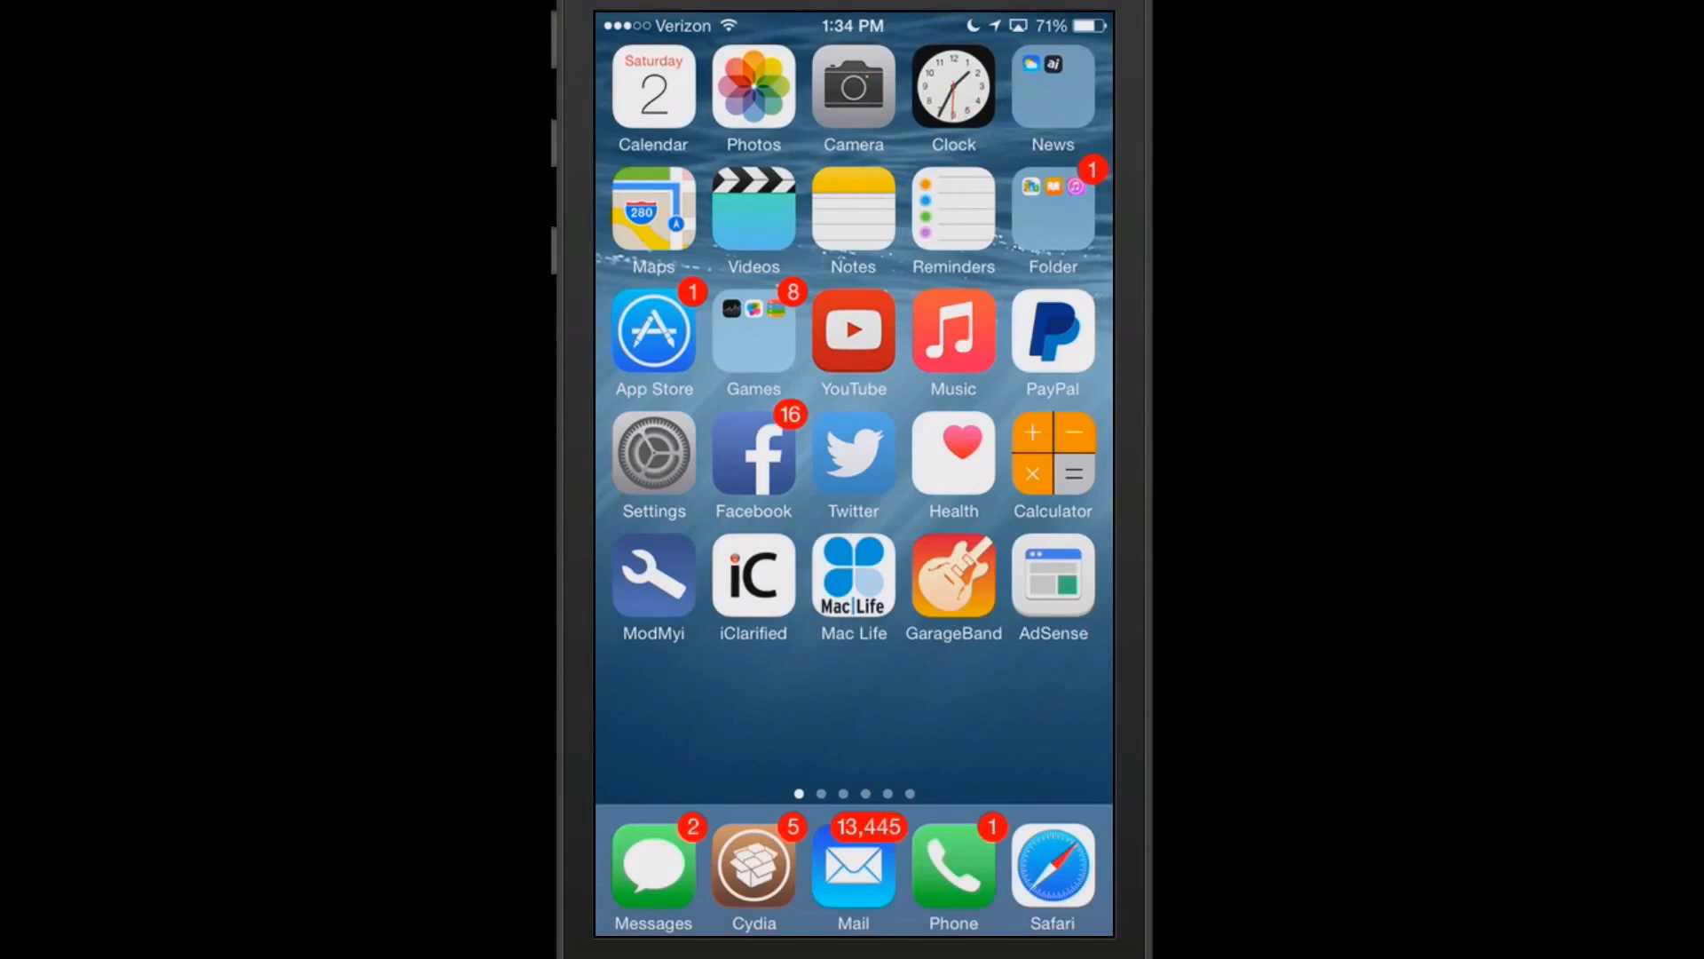
Step: Launch the Photos app from the home screen
left_click(752, 87)
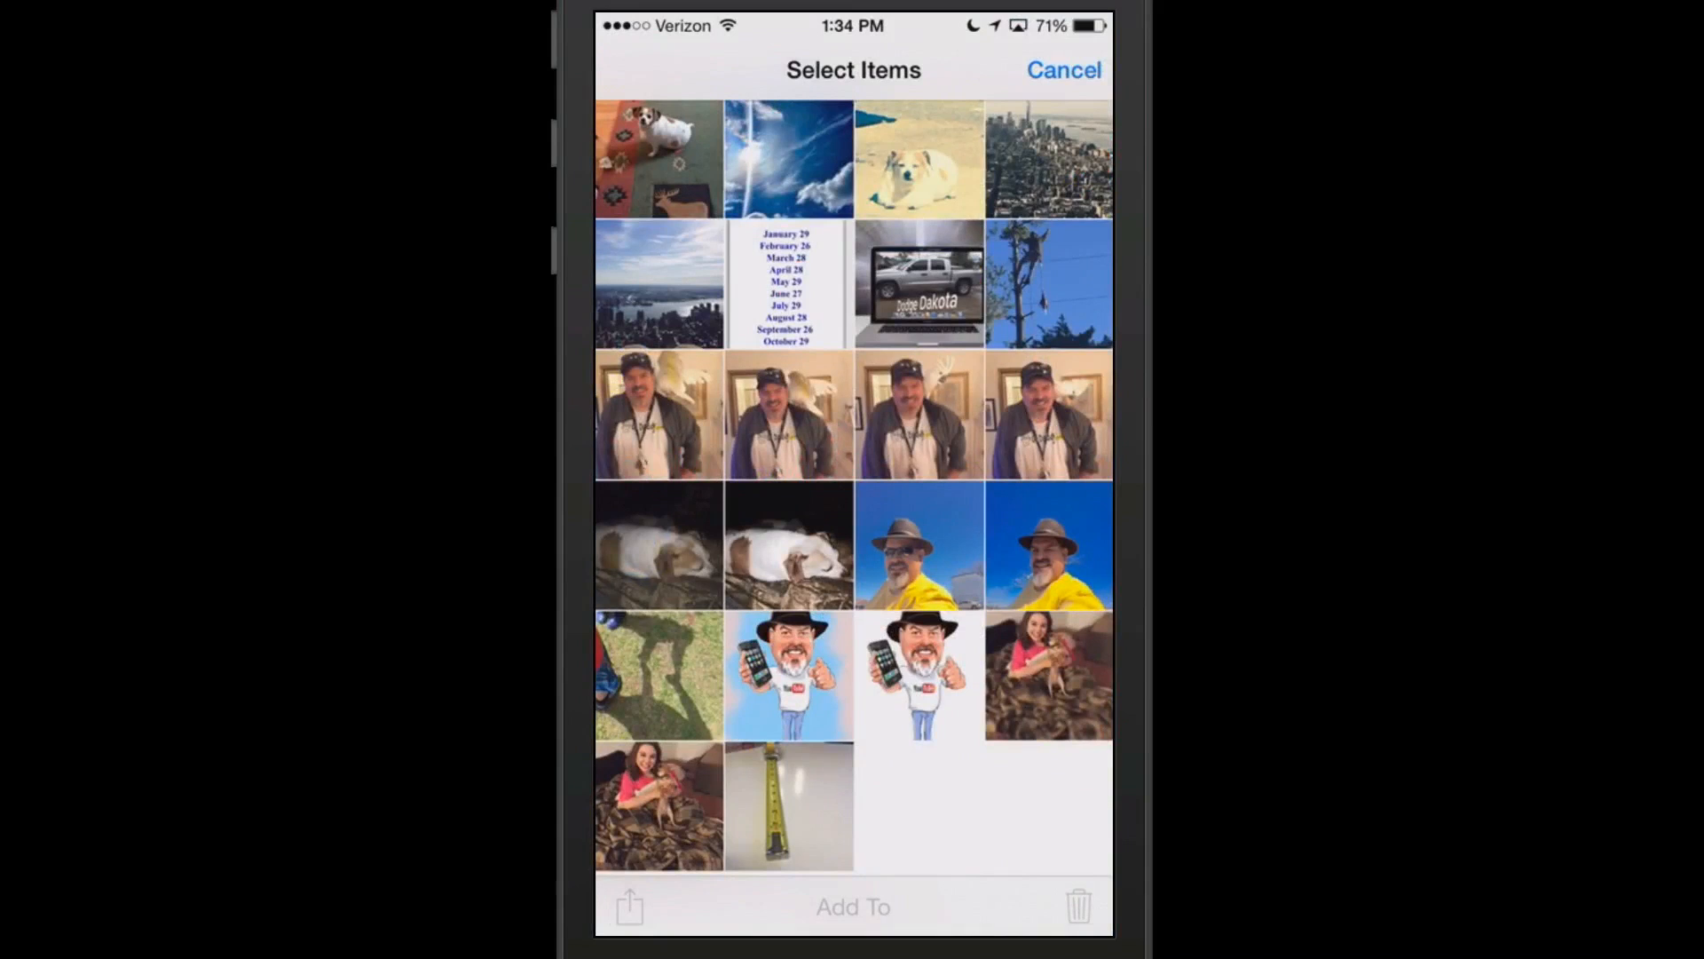
Step: Select photos in Favorites to show the PhotoSize total of 13.8 MB
left_click(1064, 69)
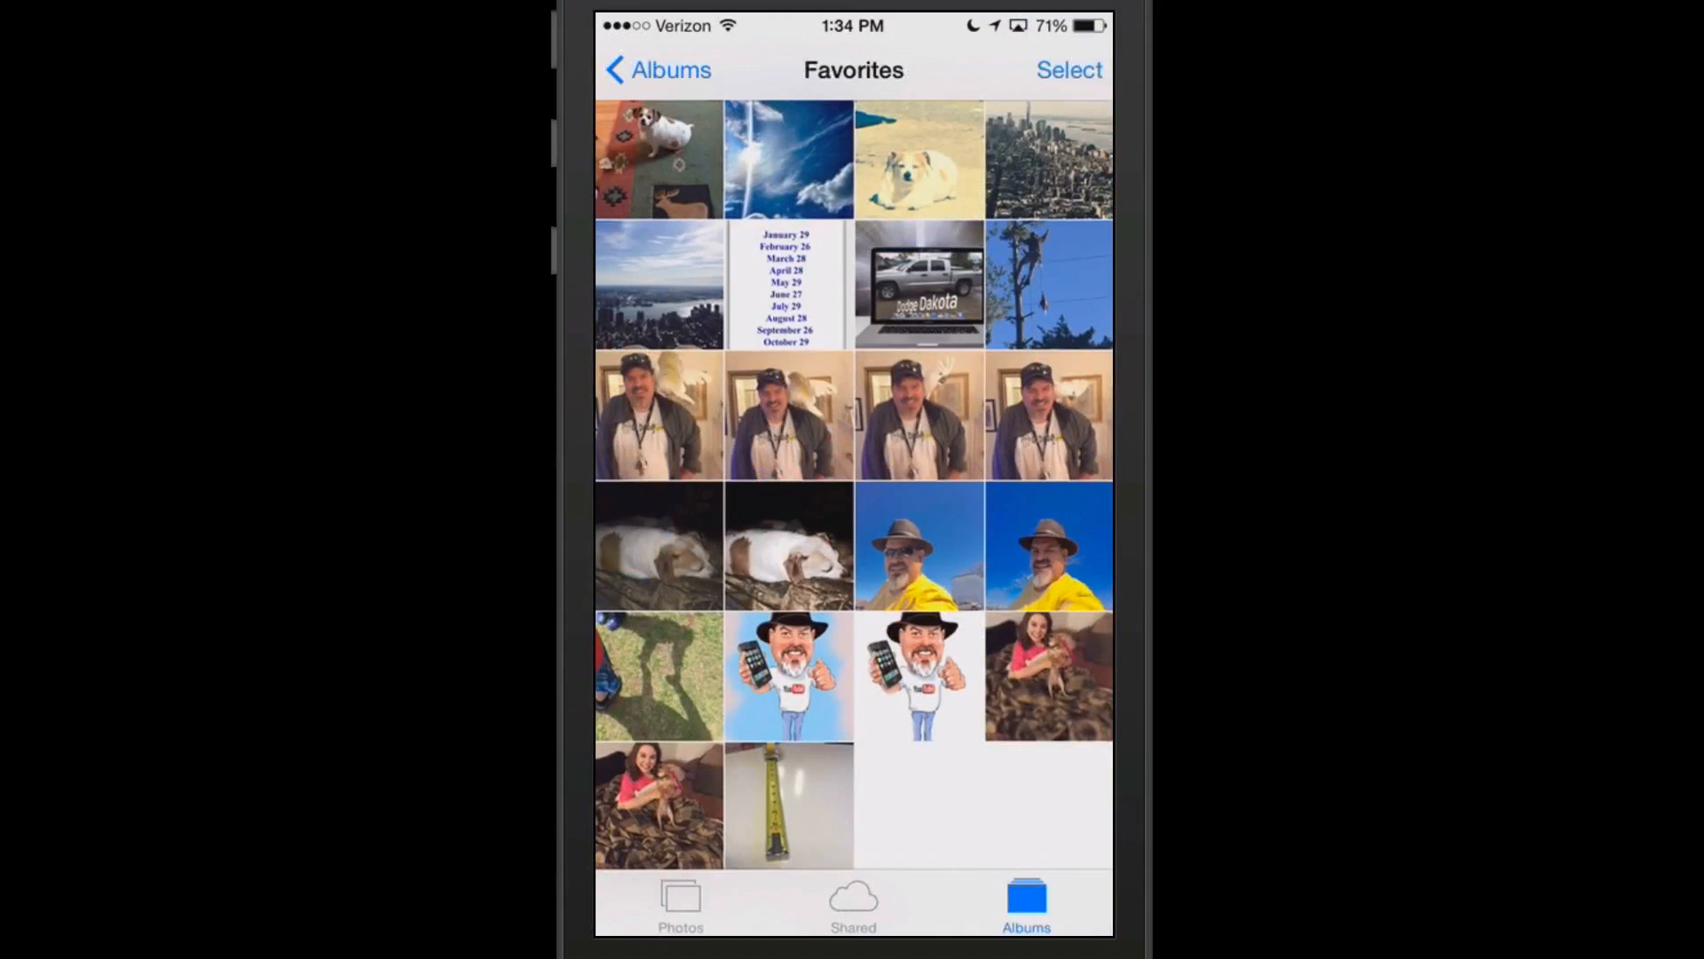
left_click(1067, 69)
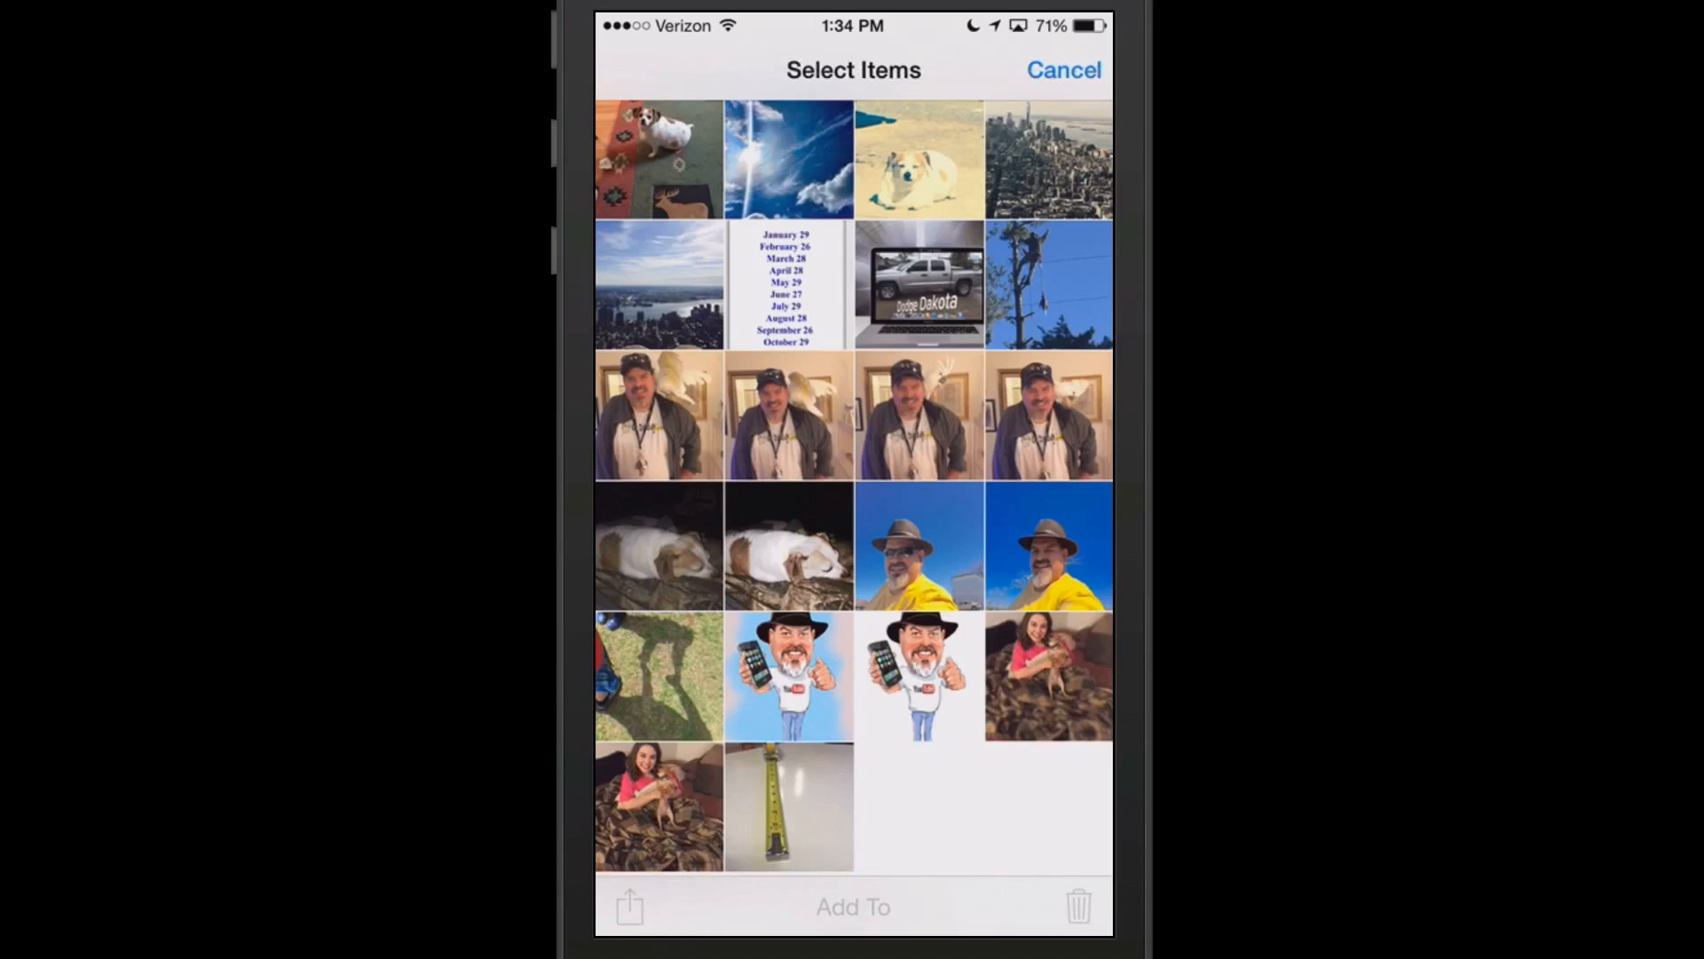
left_click(919, 674)
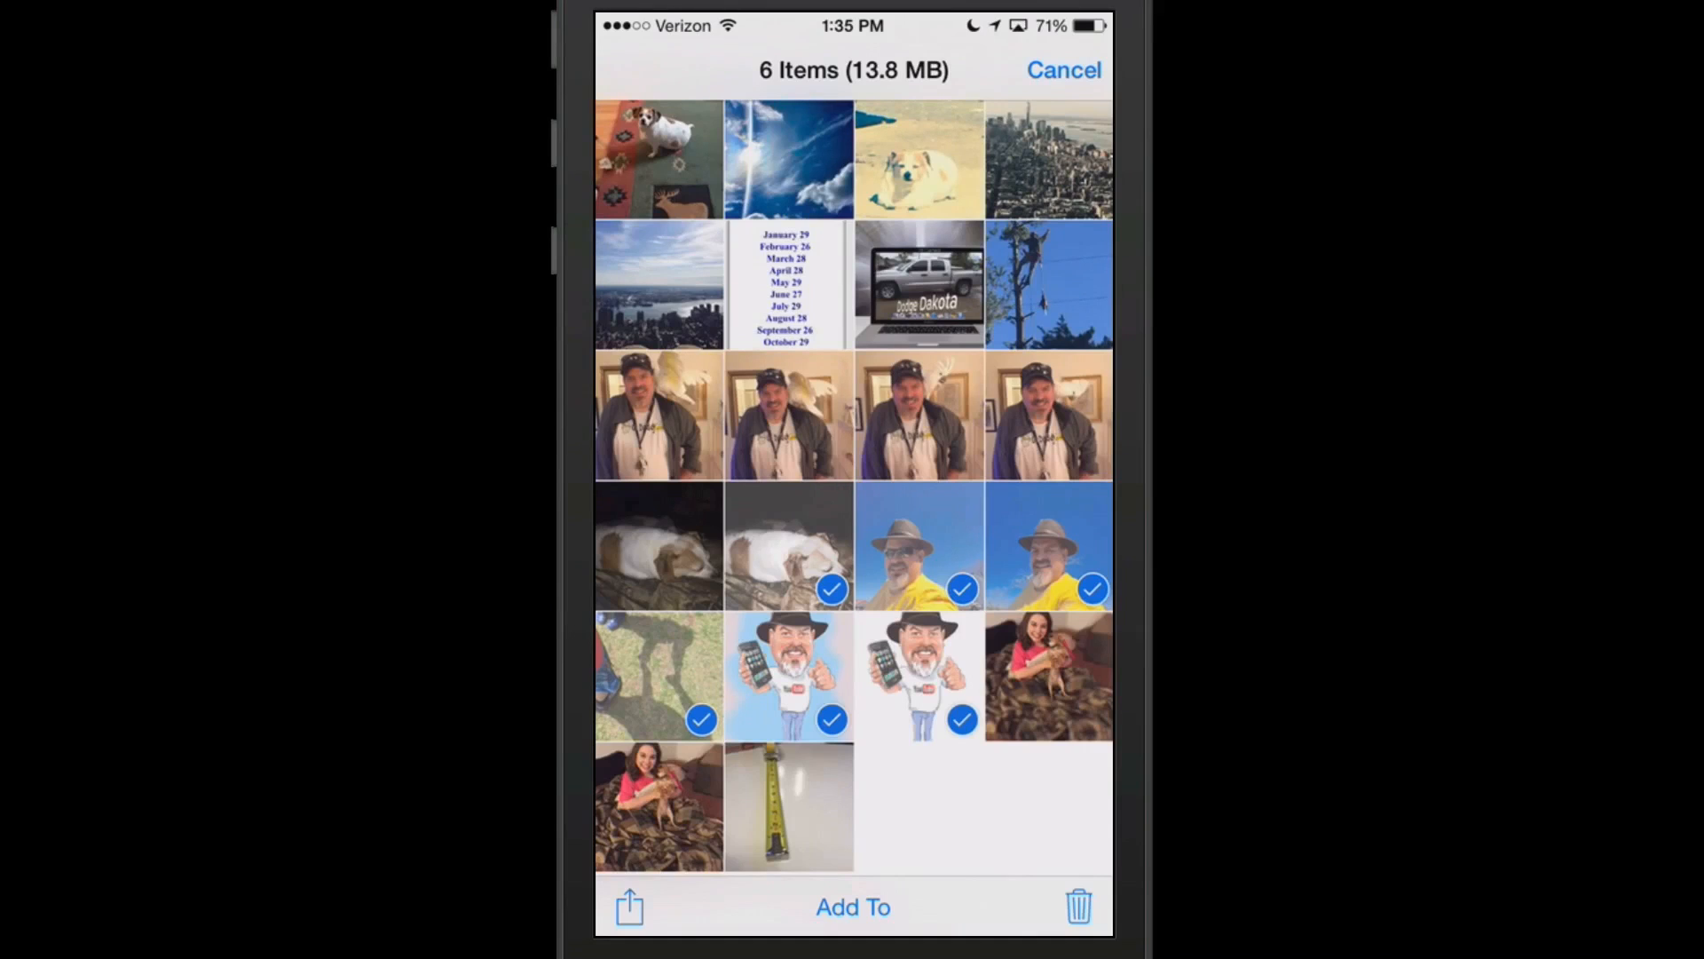
left_click(1064, 69)
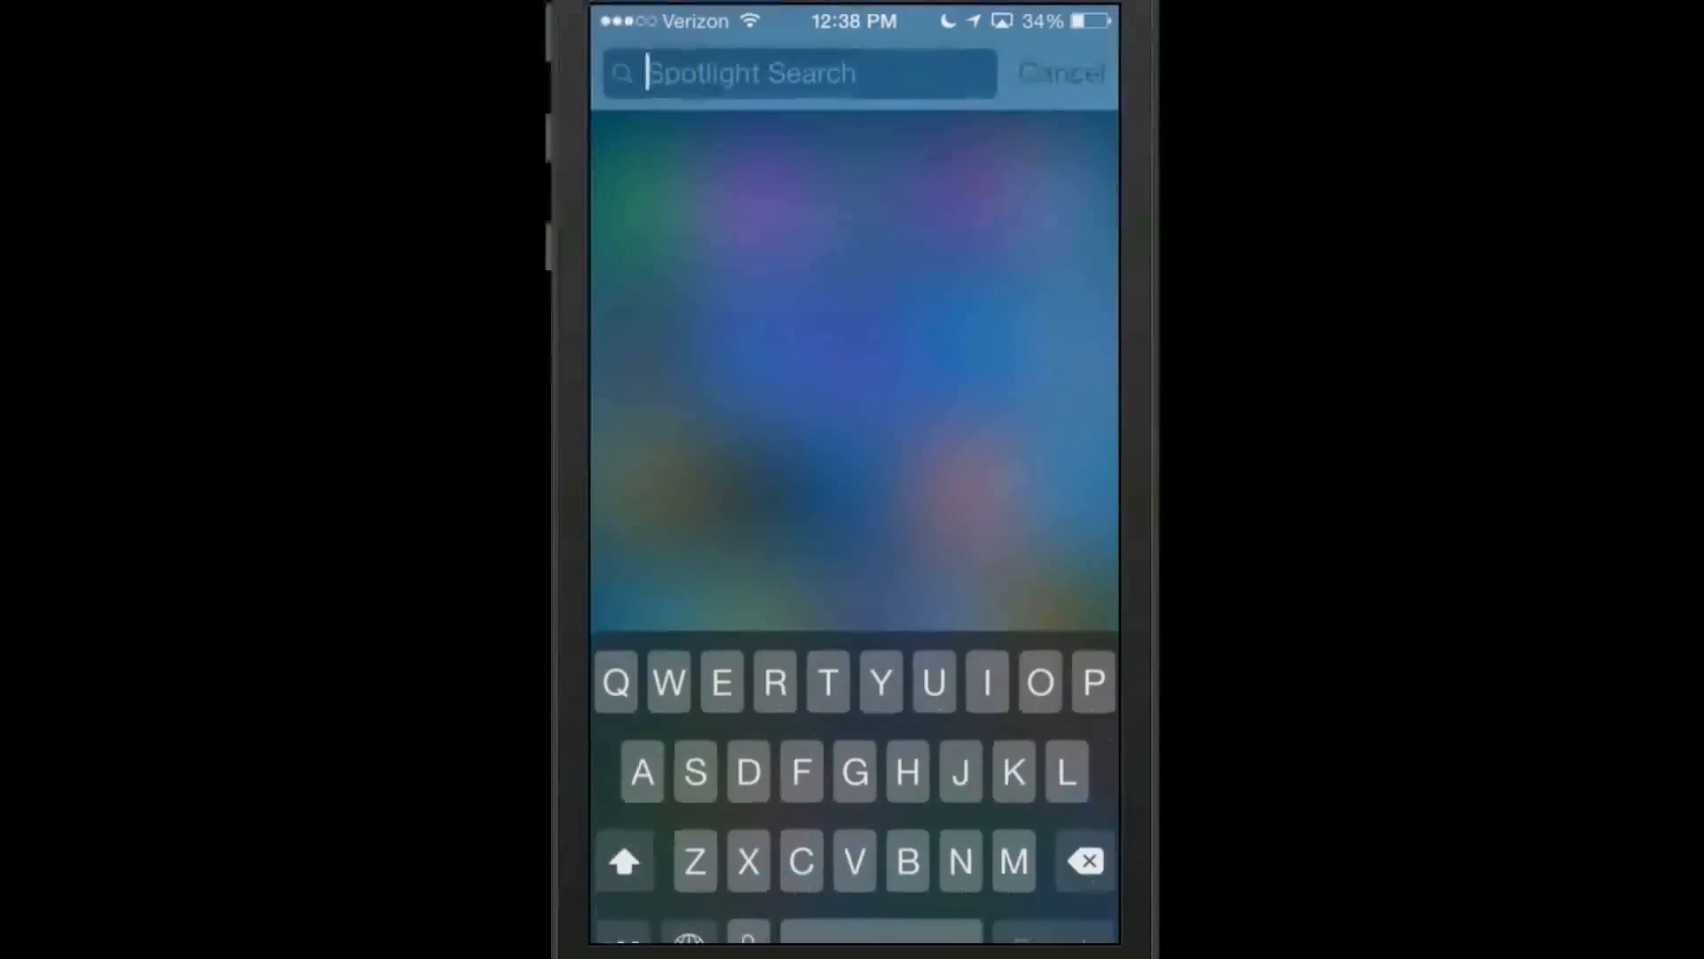
Step: Search Spotlight for 'pa' and launch Pandora
type("pa")
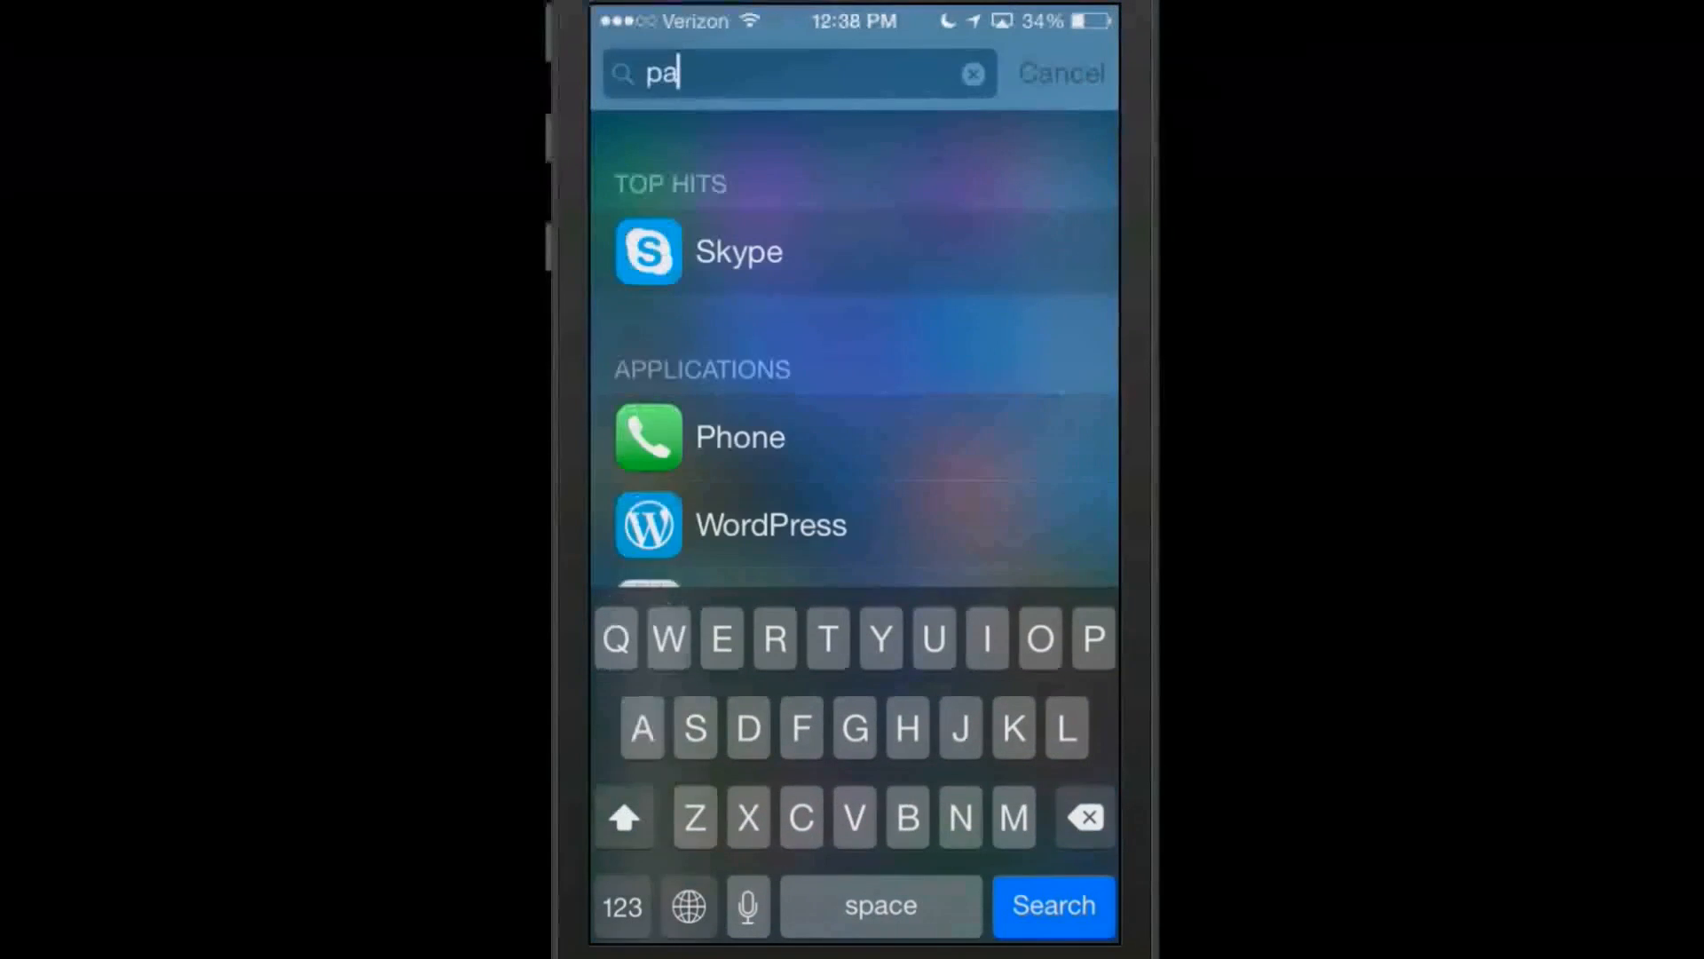
left_click(739, 524)
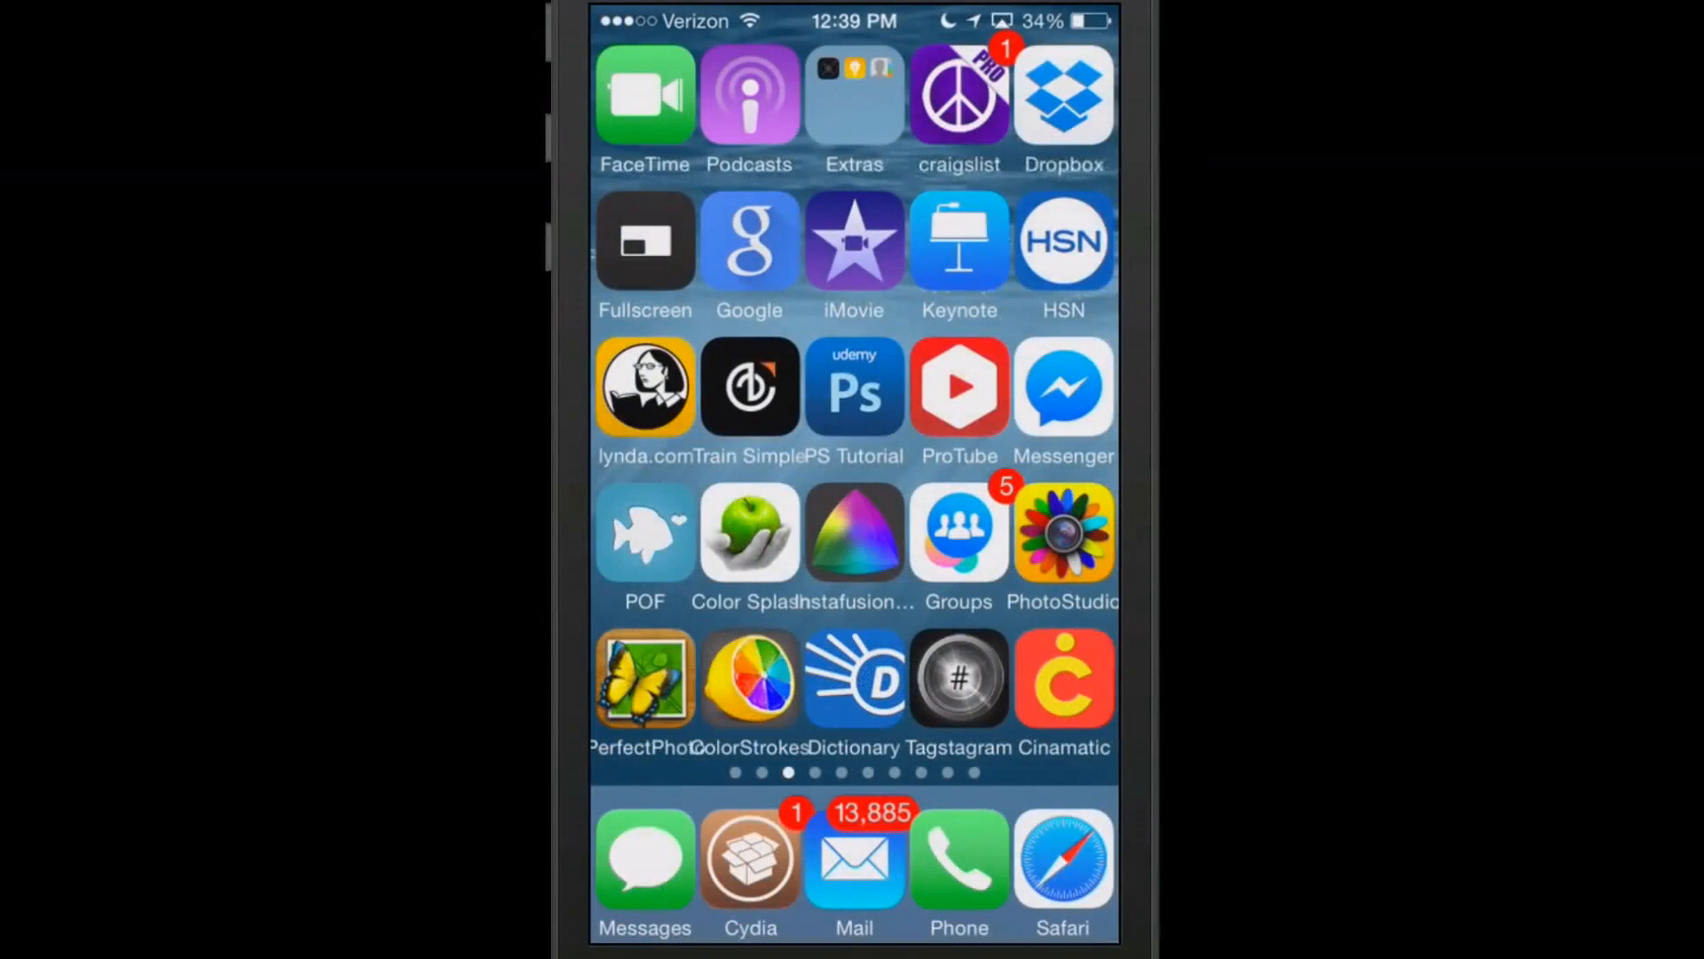
Step: Launch Music via Spotlight 'mu' and play 'Are You Ready' by Creed
type("mu")
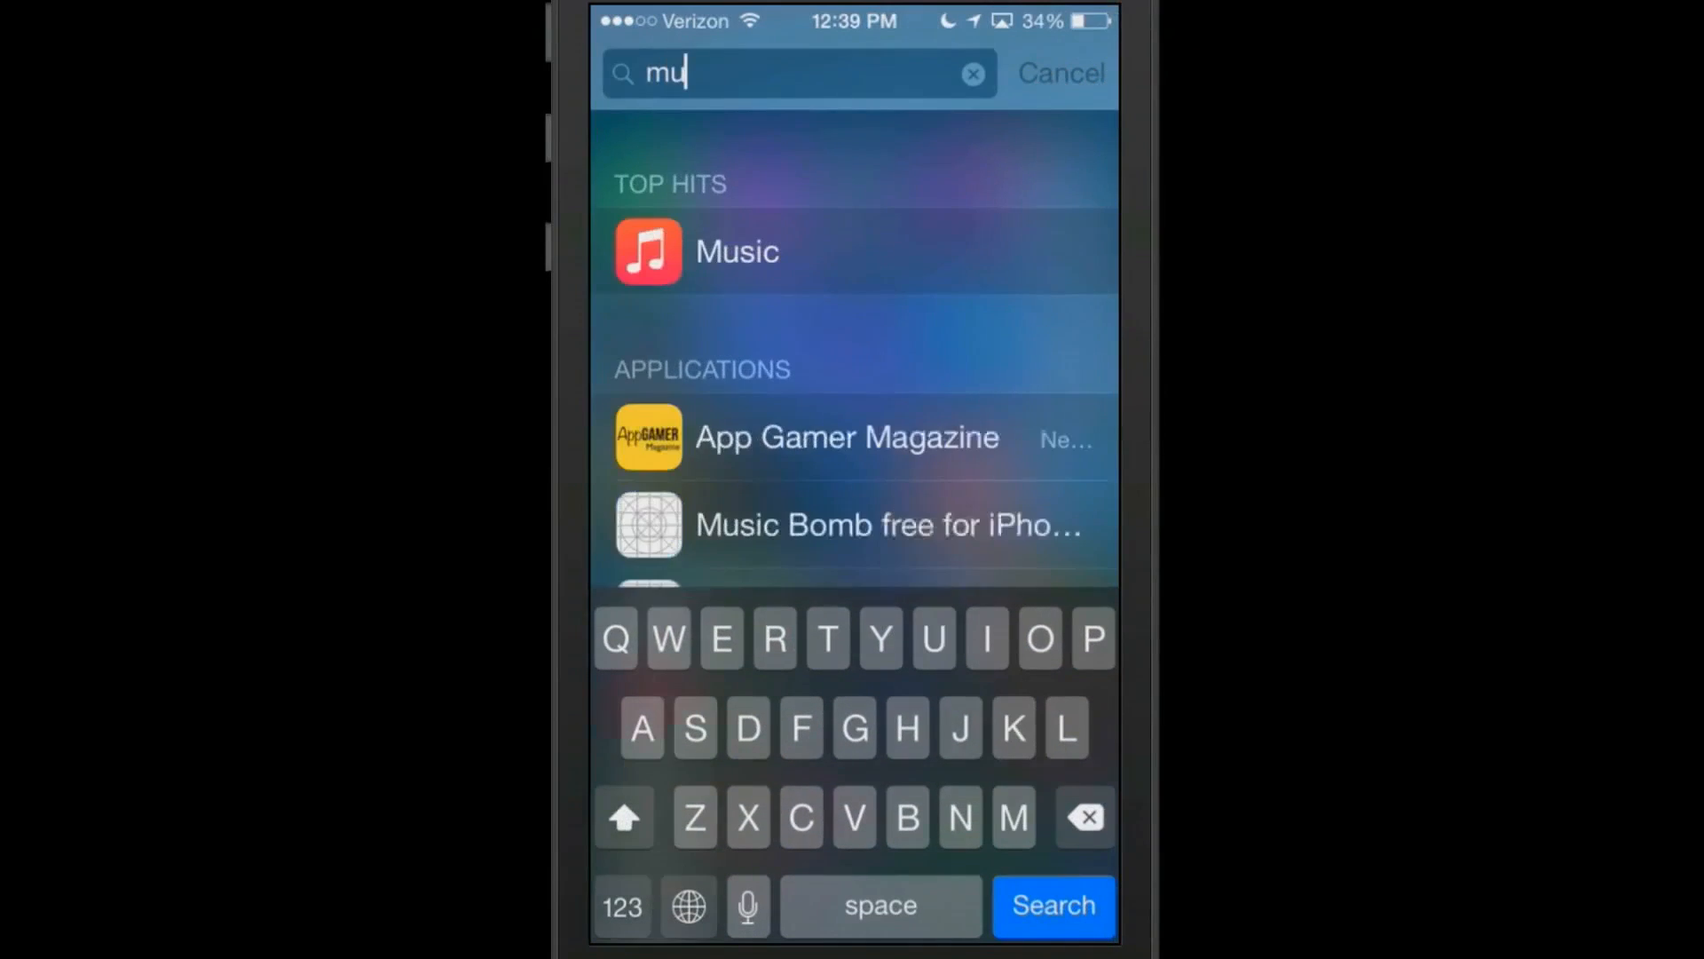
left_click(736, 252)
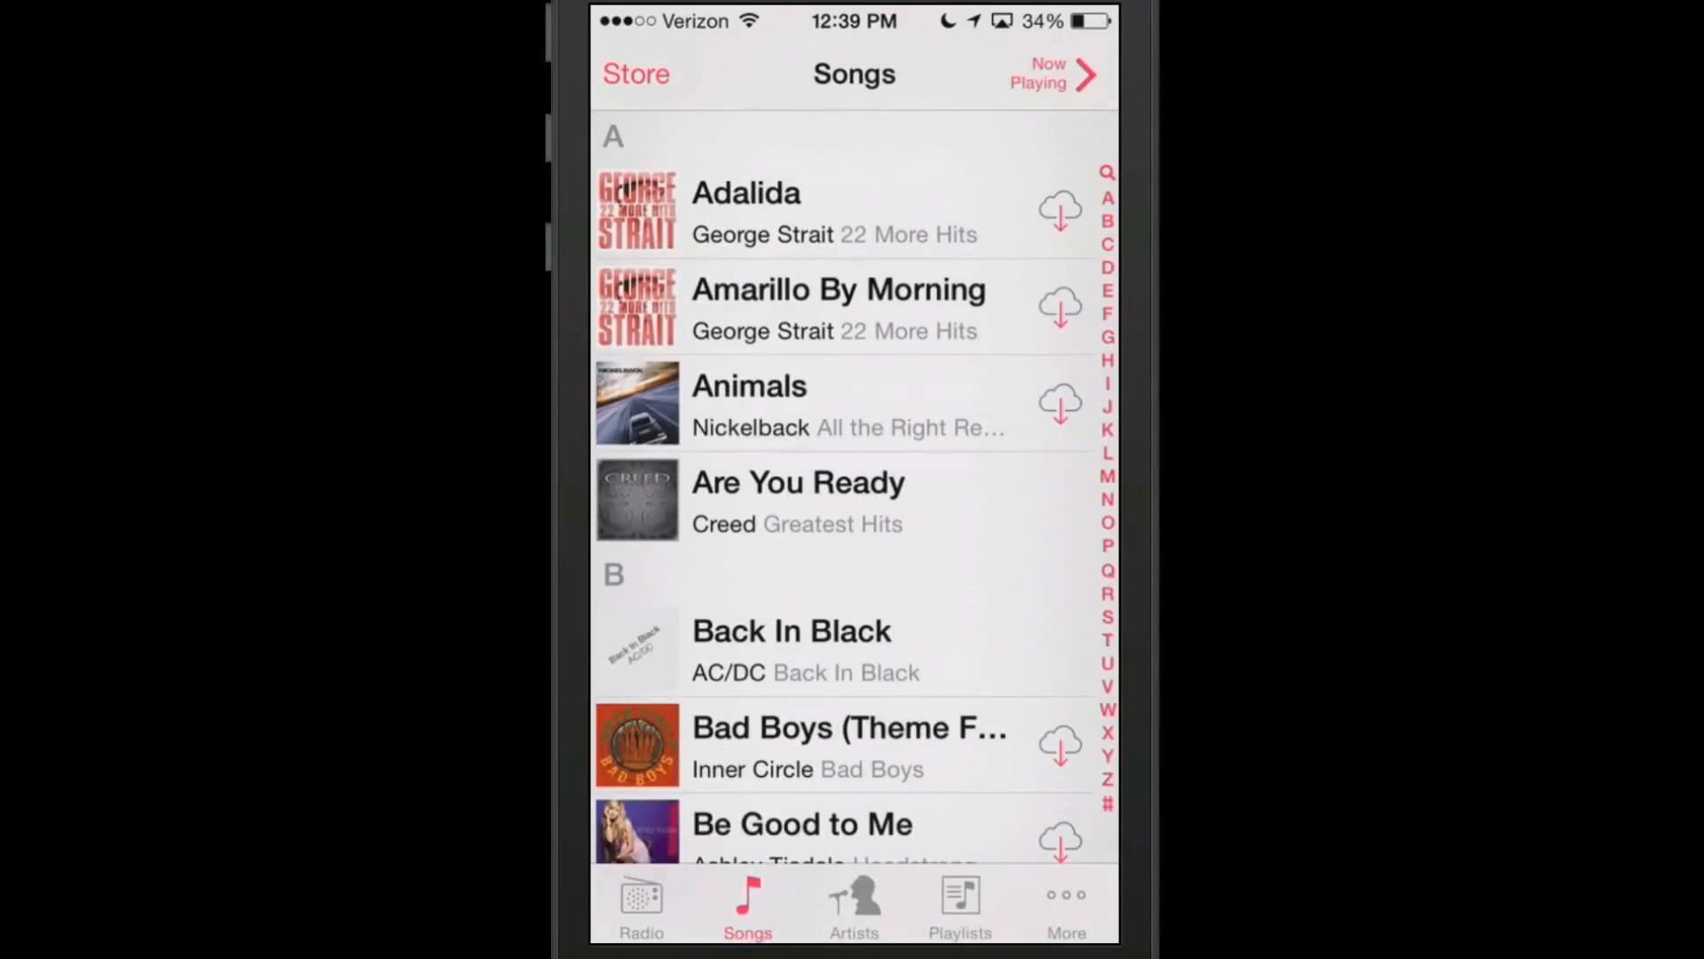
left_click(798, 481)
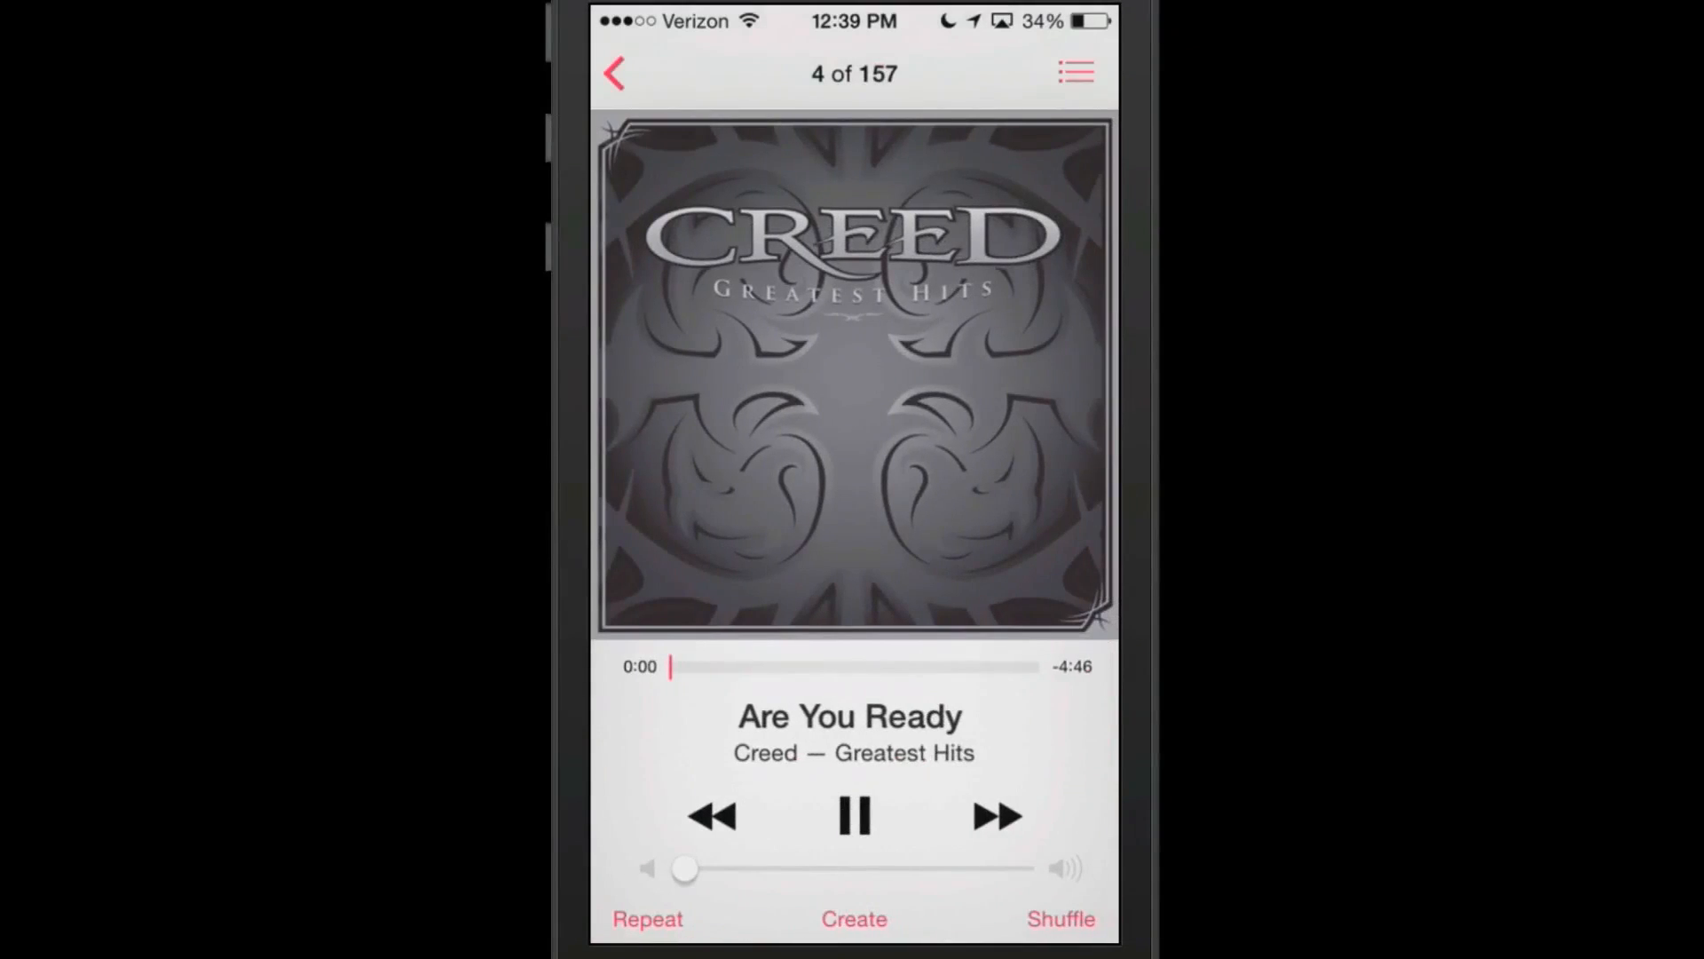